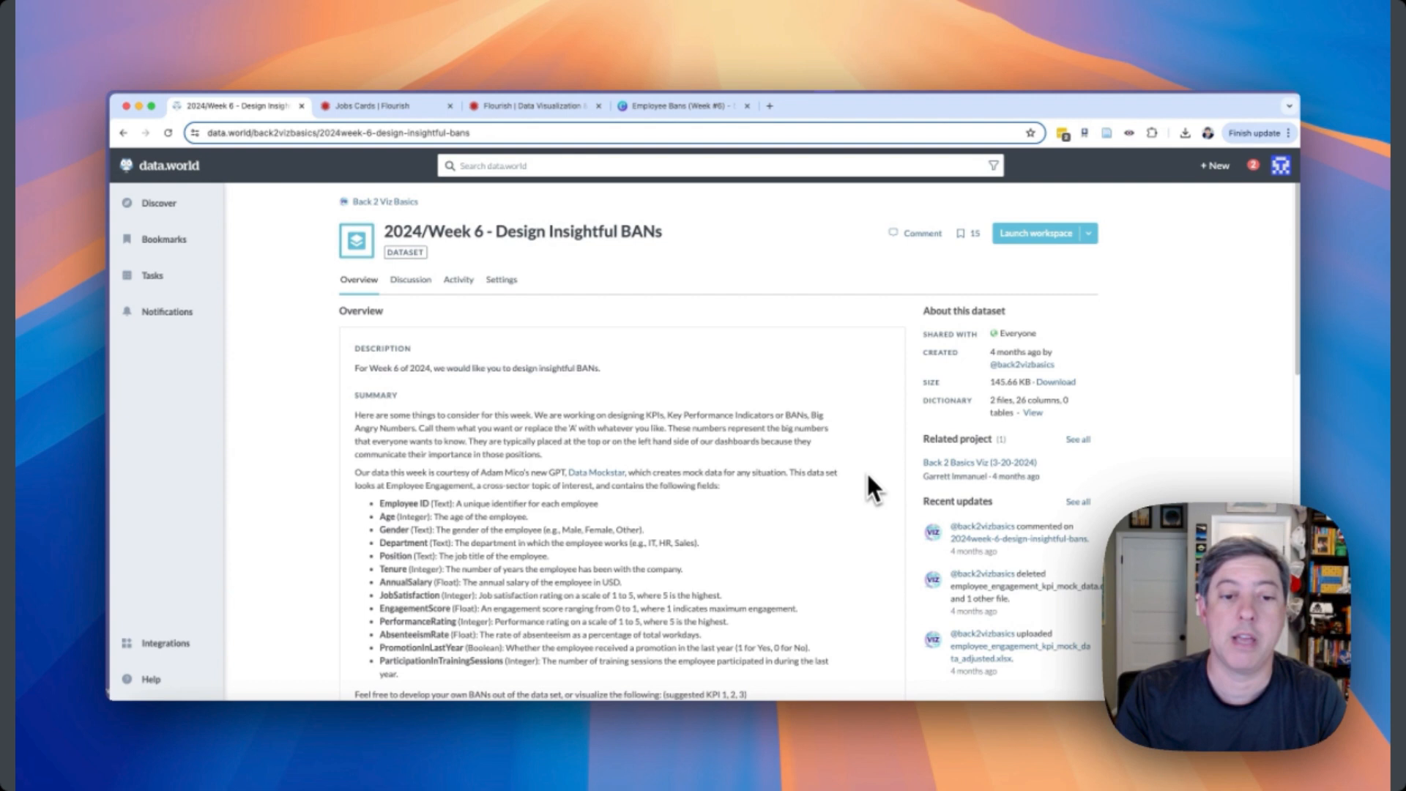
Filter the salary distribution to Team Leader only, then show all positions again.
scroll("down", 3)
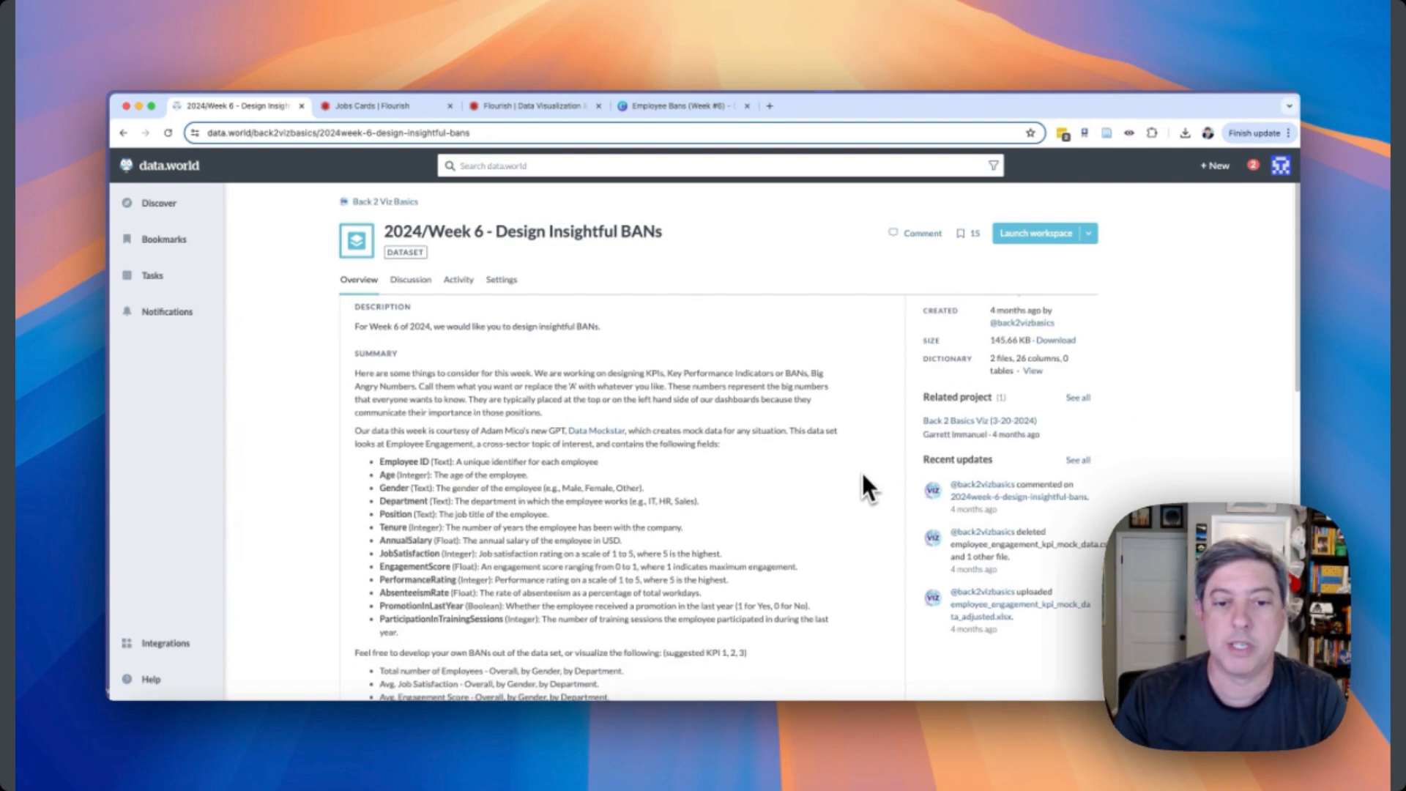
scroll("down", 3)
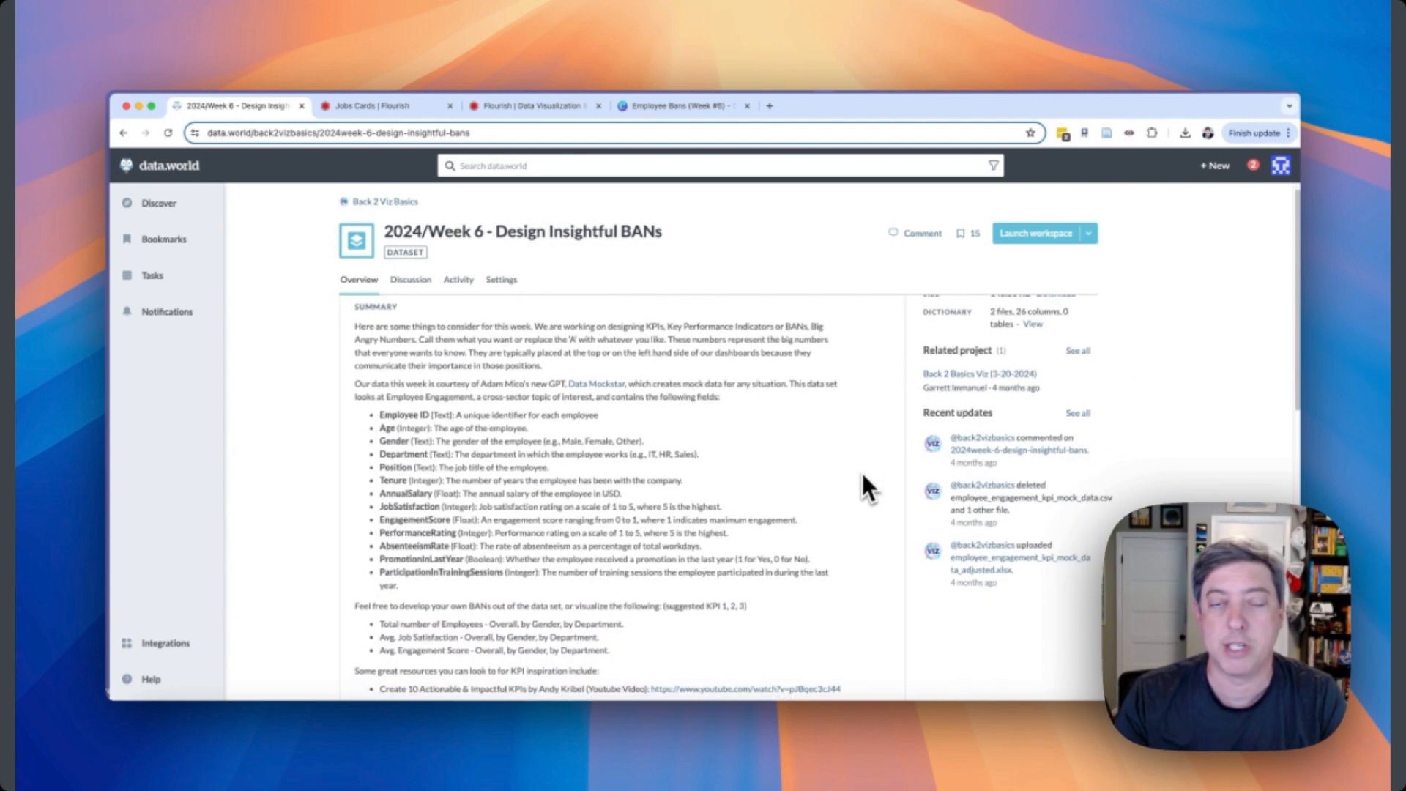
scroll("down", 3)
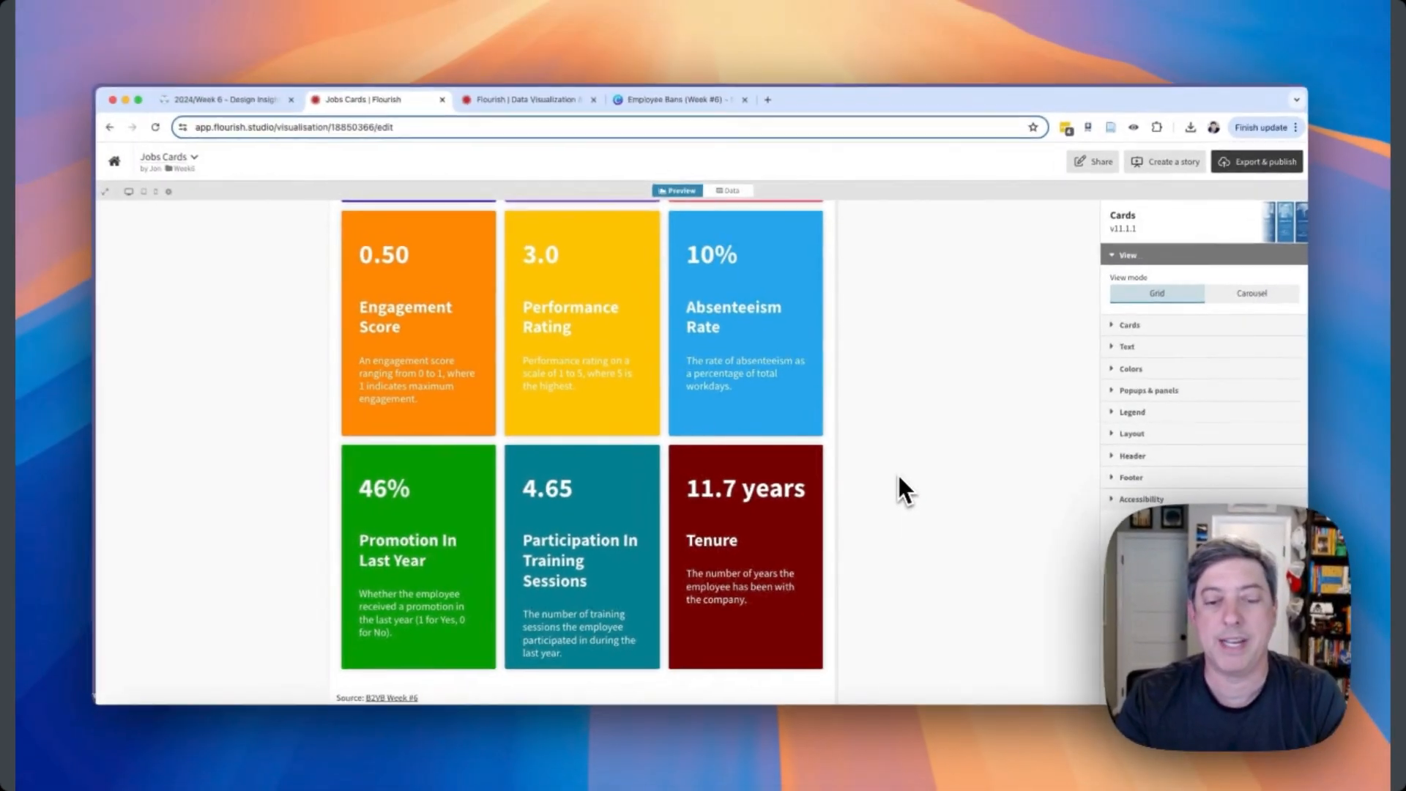
scroll("up", 3)
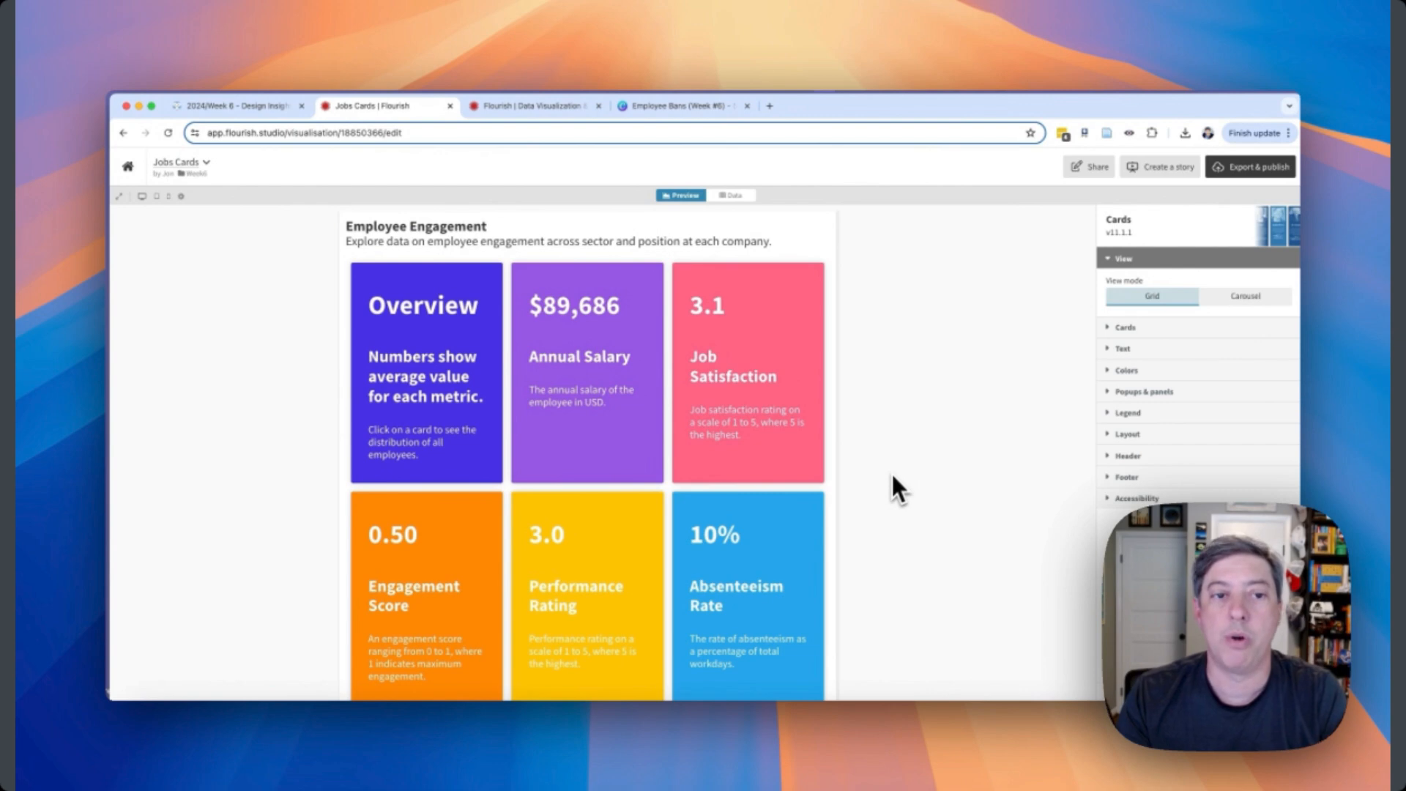
mouse_move(556, 379)
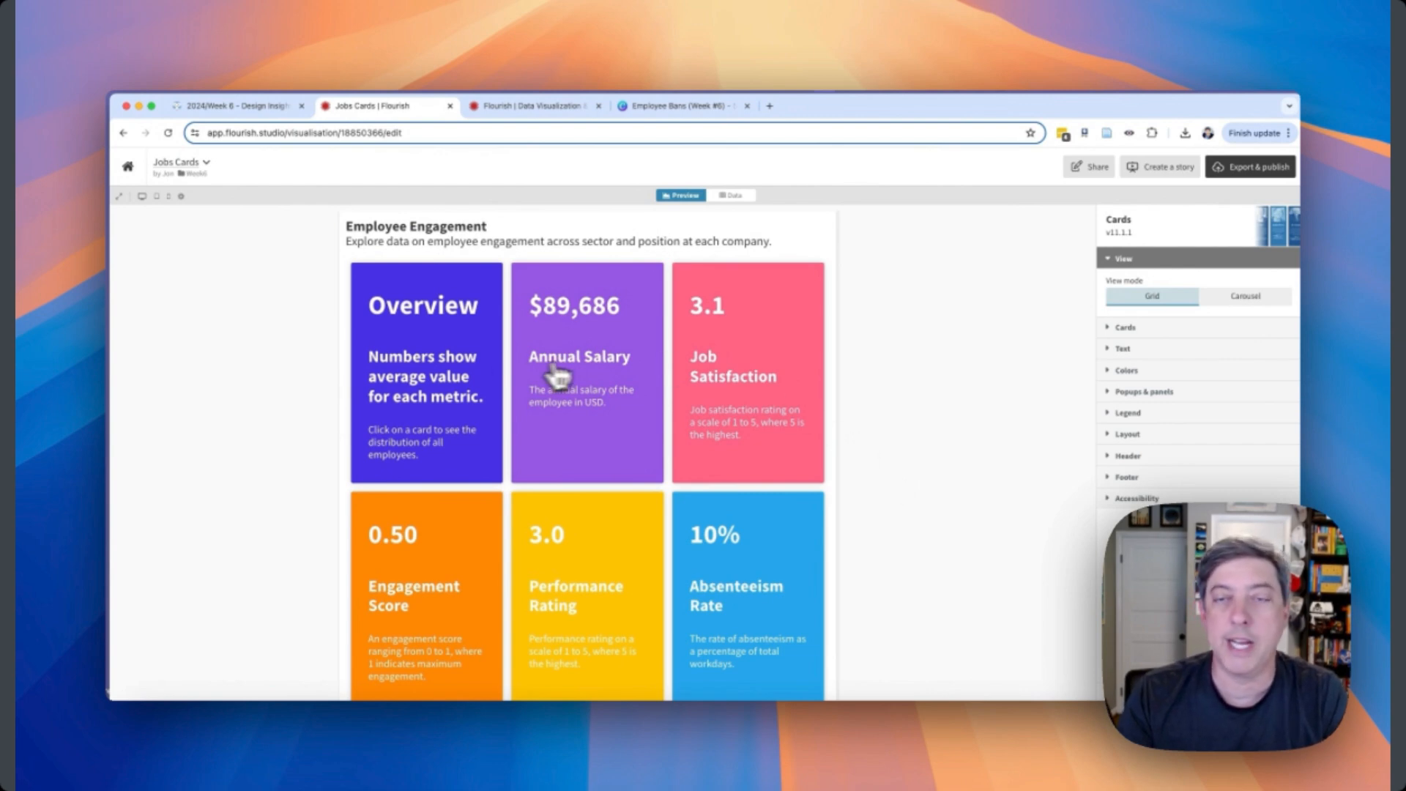
mouse_move(543, 318)
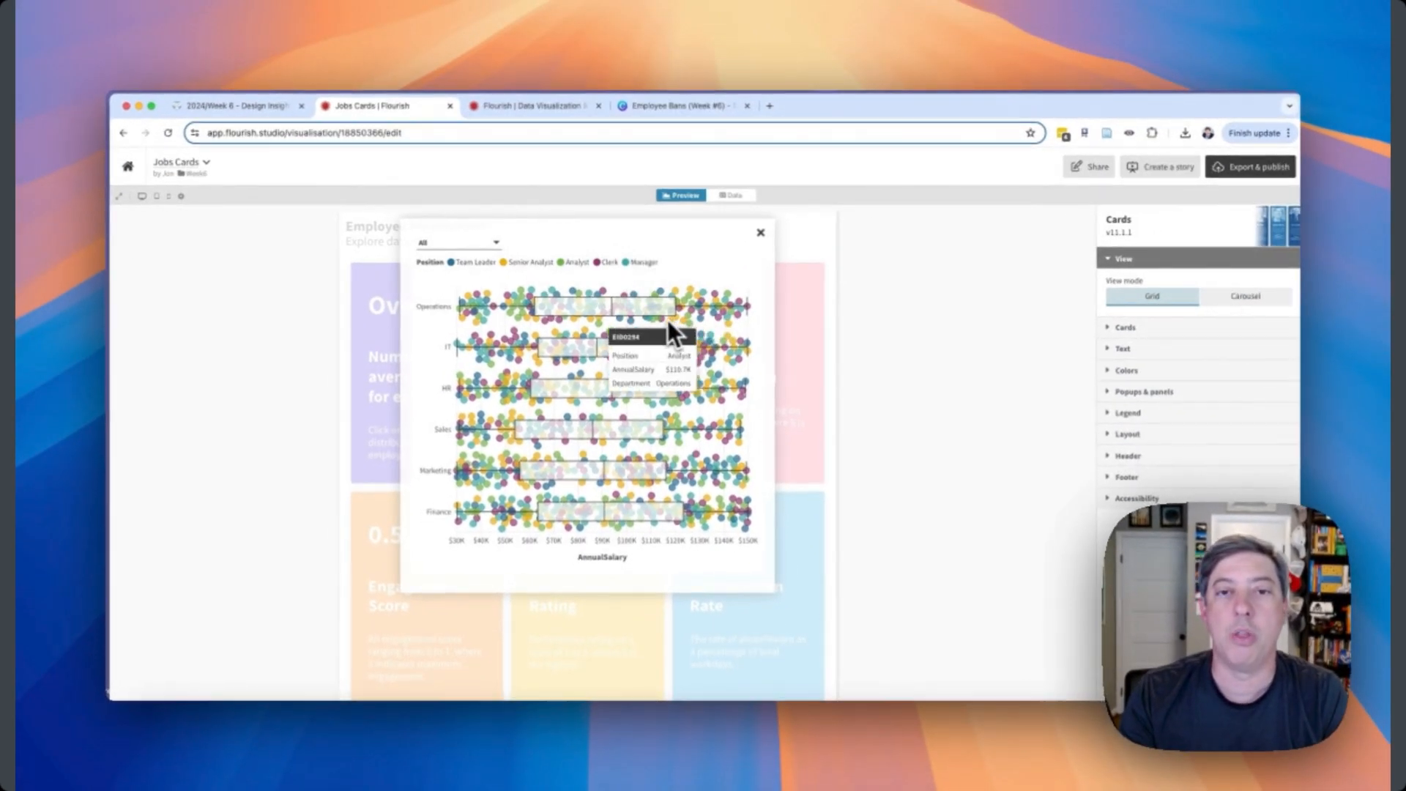
left_click(456, 243)
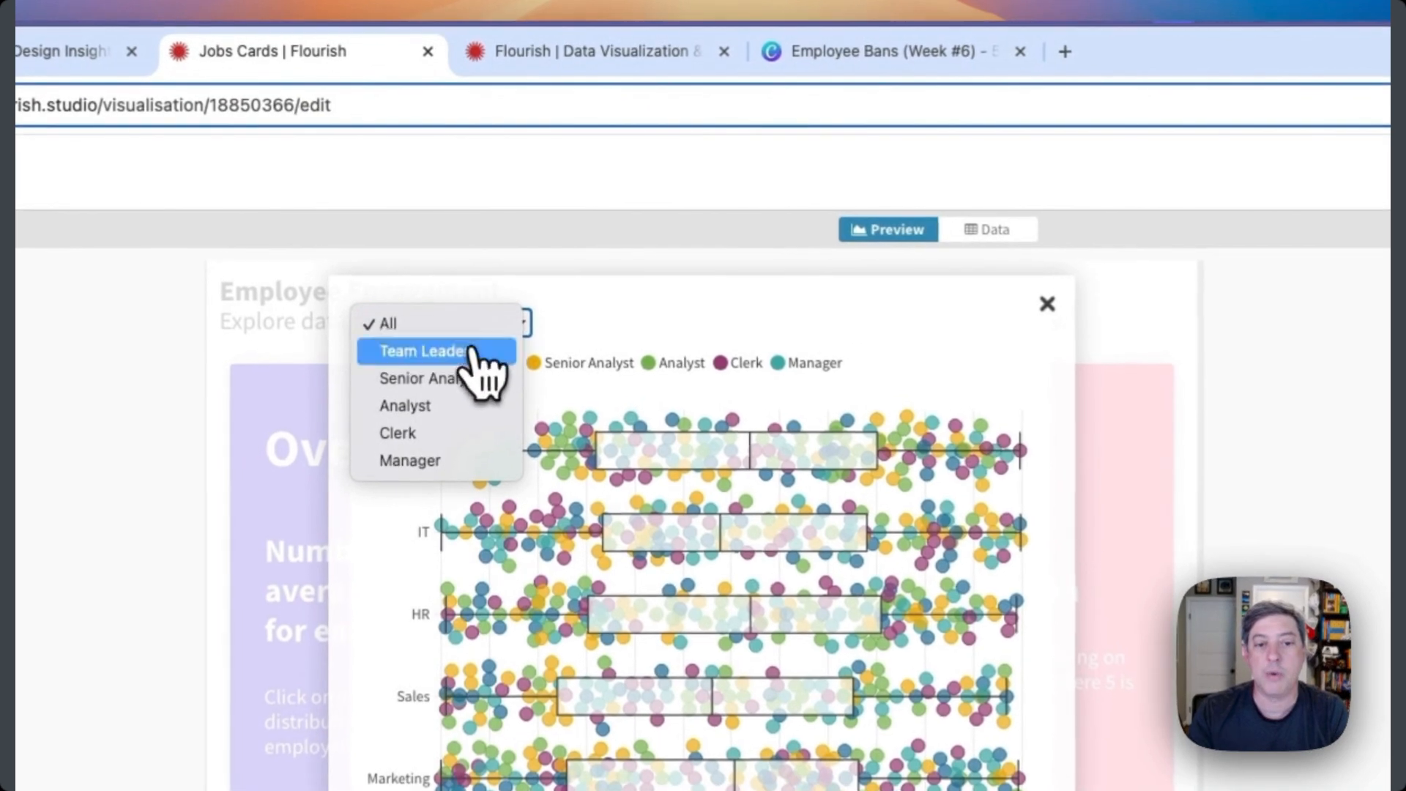
left_click(422, 351)
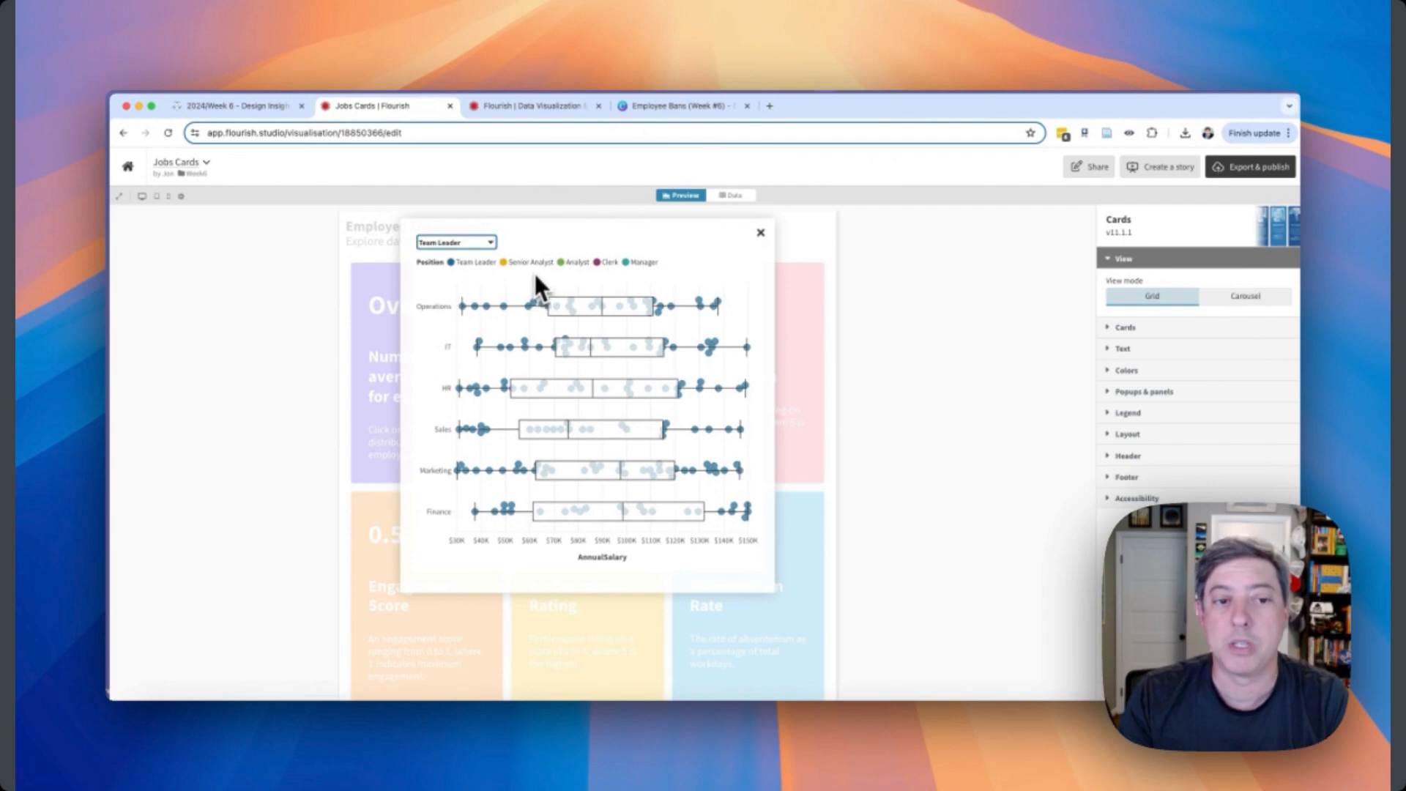
left_click(455, 241)
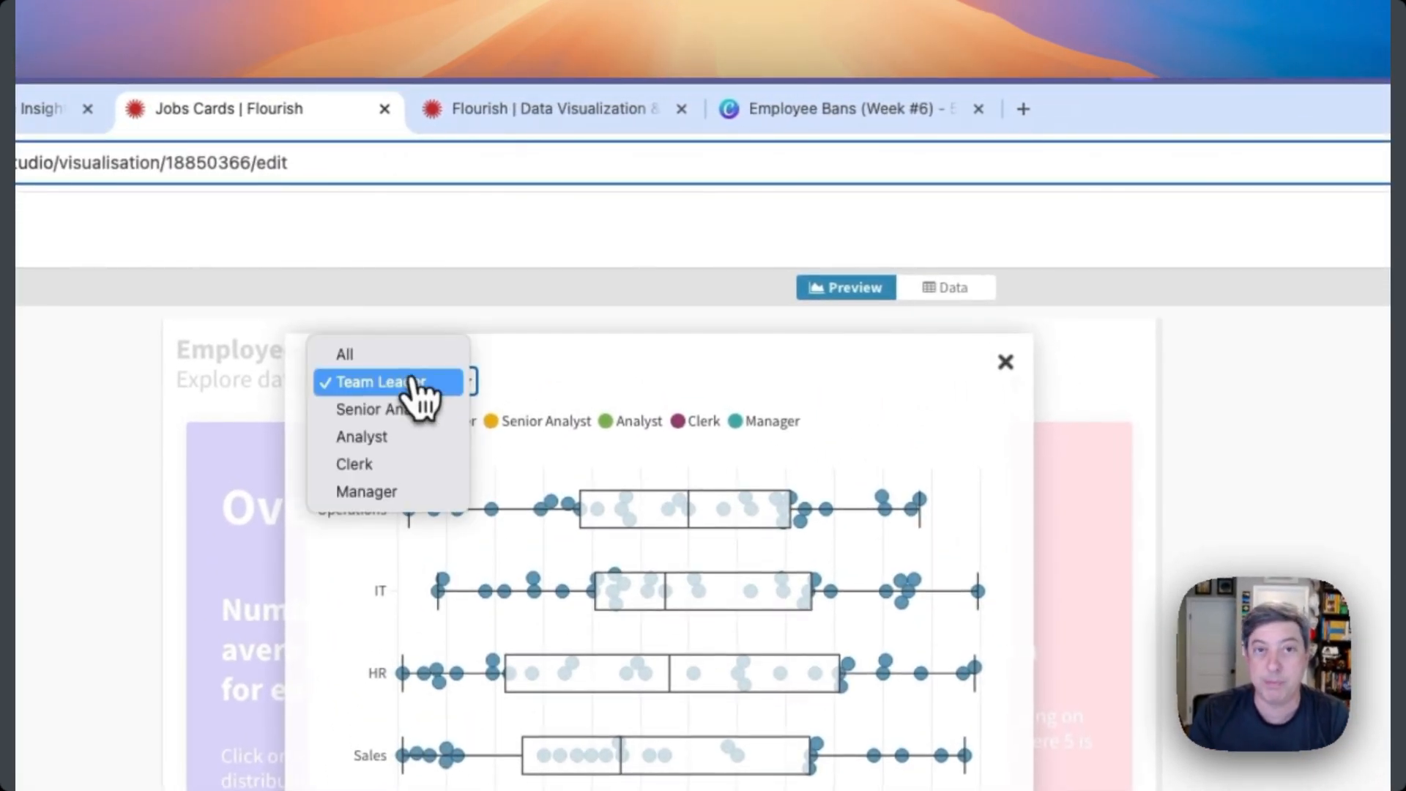
left_click(344, 353)
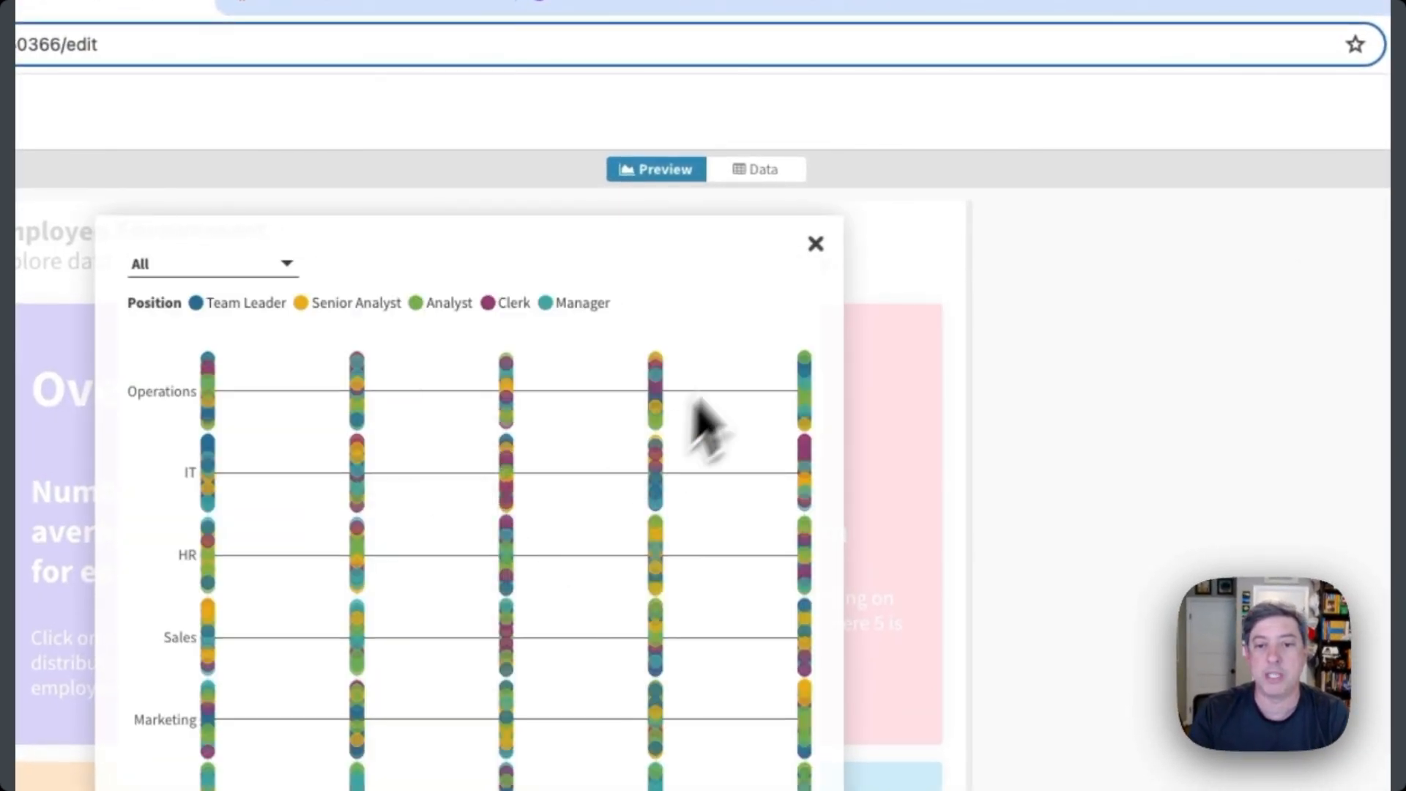
Close the salary distribution panel and browse the Week6 projects folder.
left_click(814, 244)
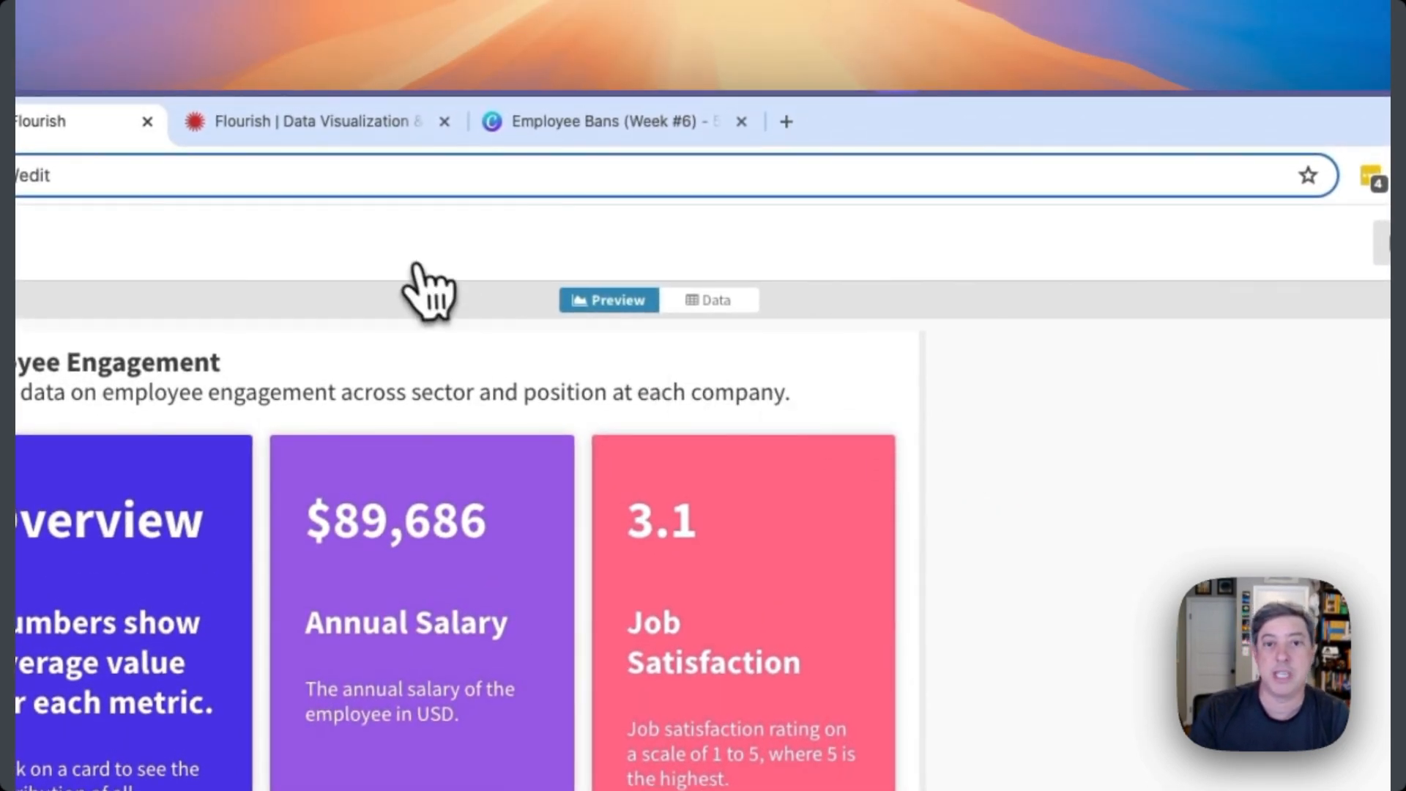
left_click(314, 121)
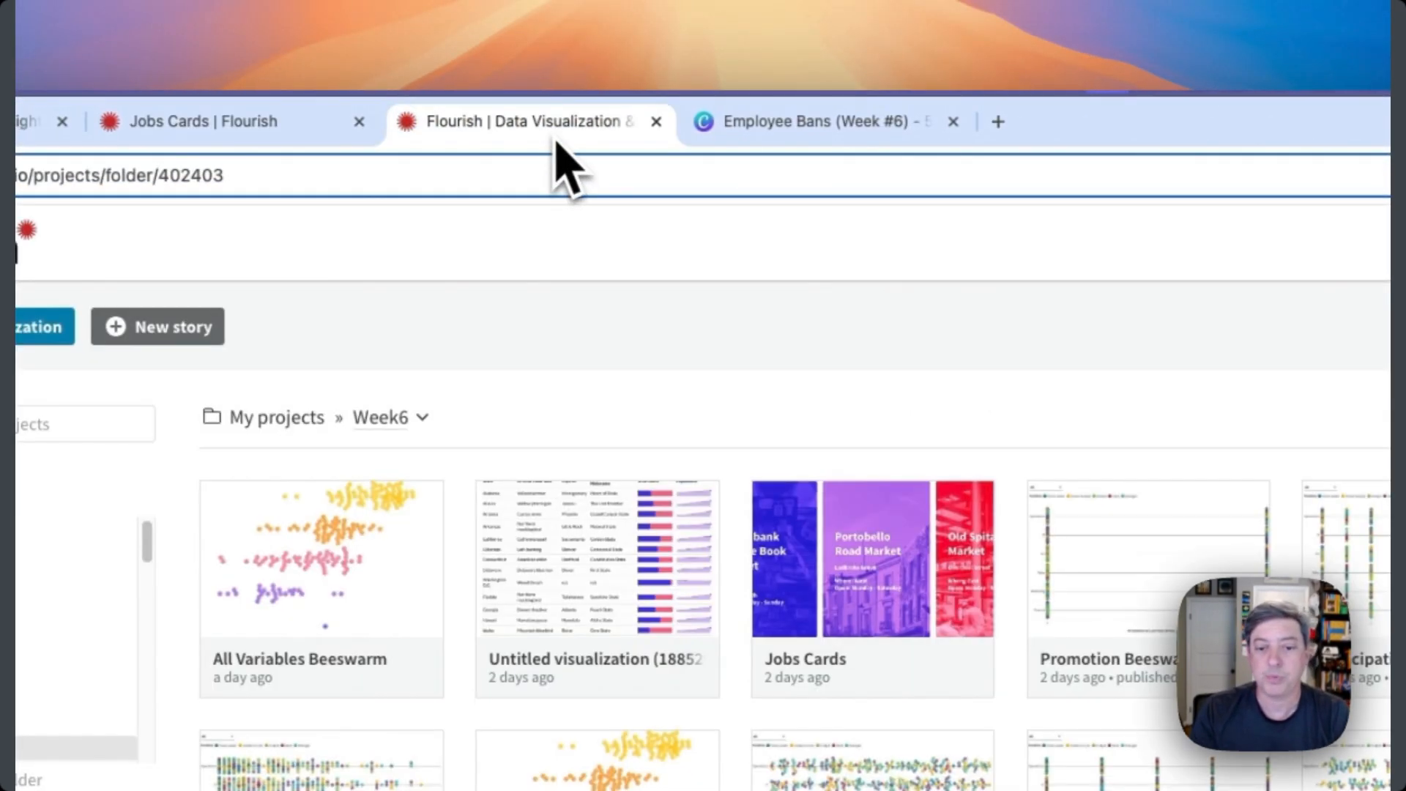
scroll("down", 3)
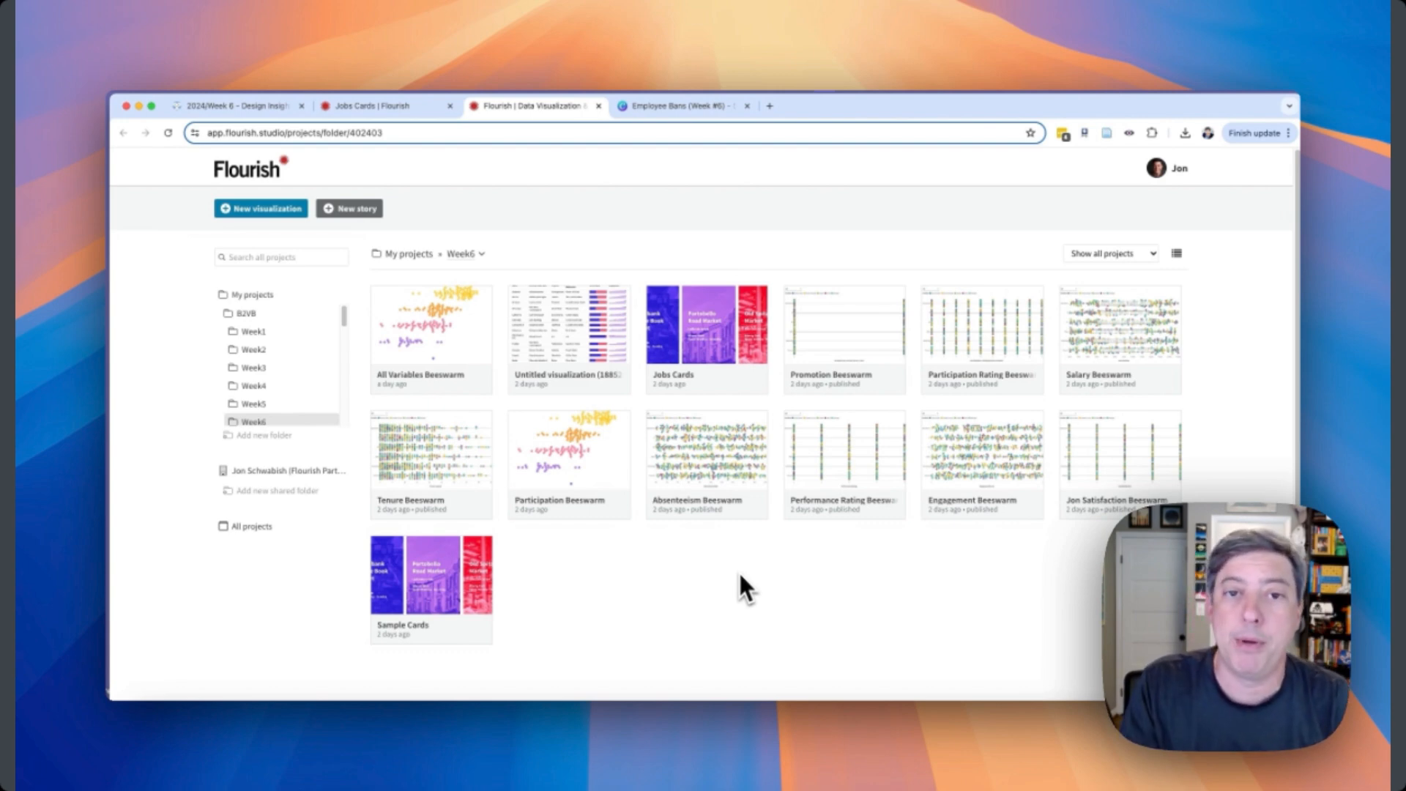
In the Employee Bans design, set the embedded beeswarm's metric to AnnualSalary.
left_click(677, 105)
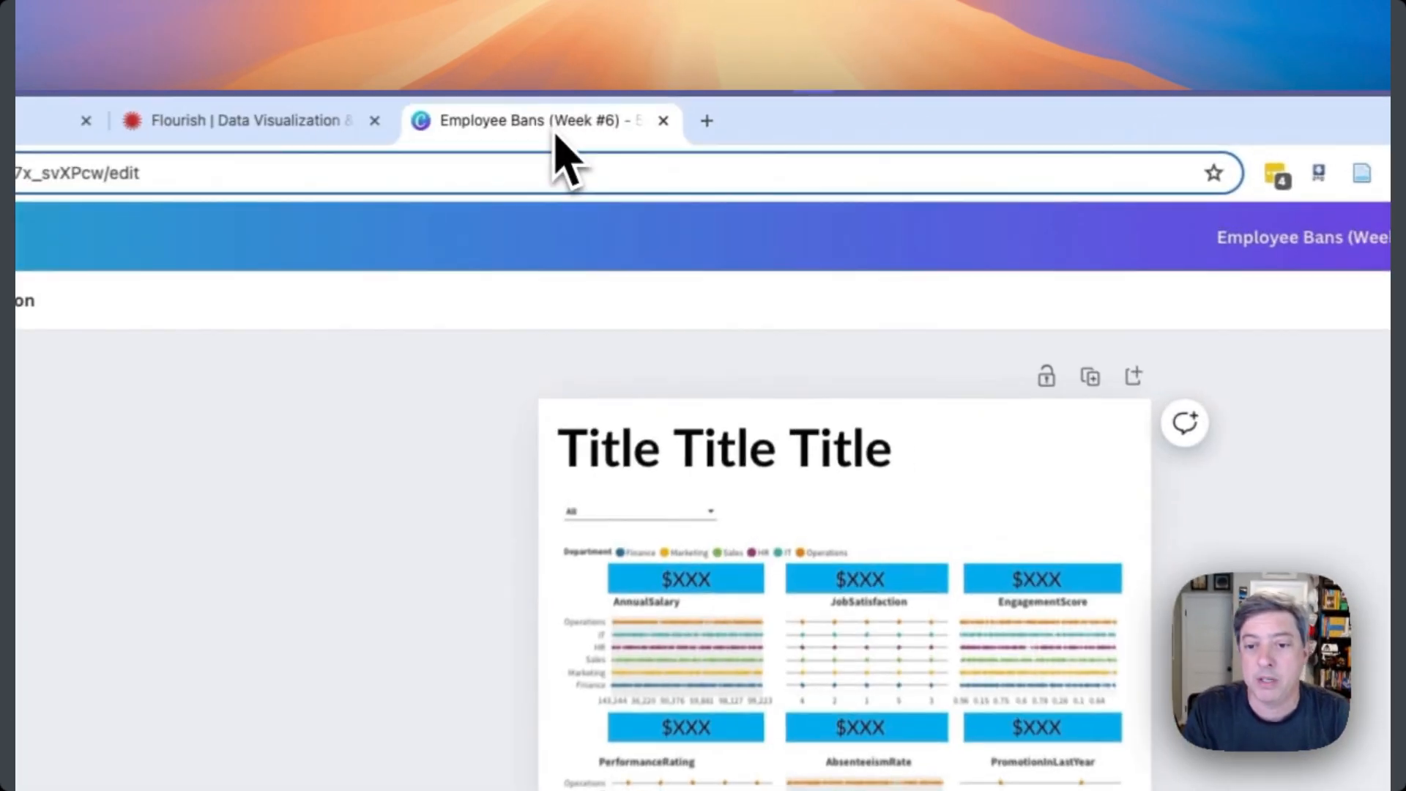
scroll("down", 3)
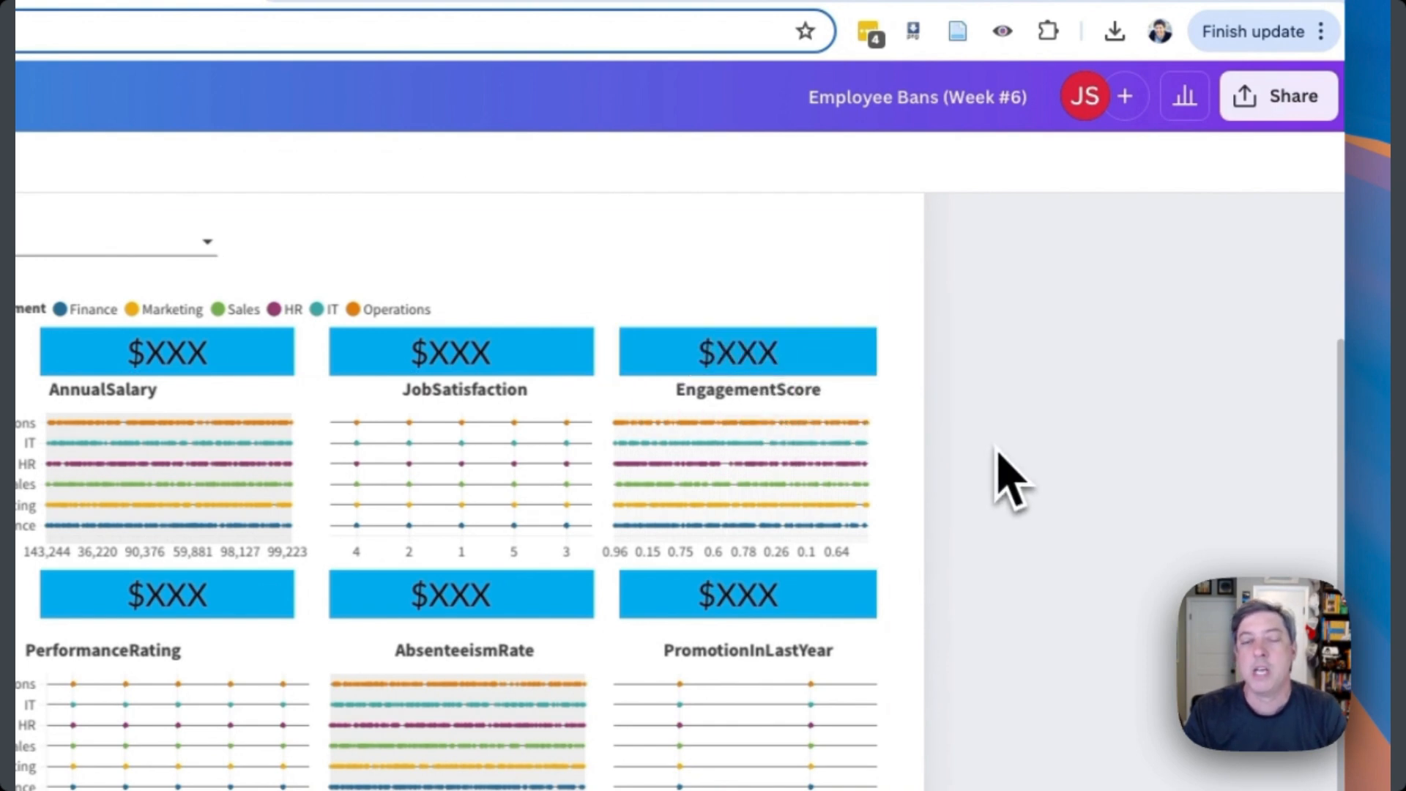
mouse_move(991, 452)
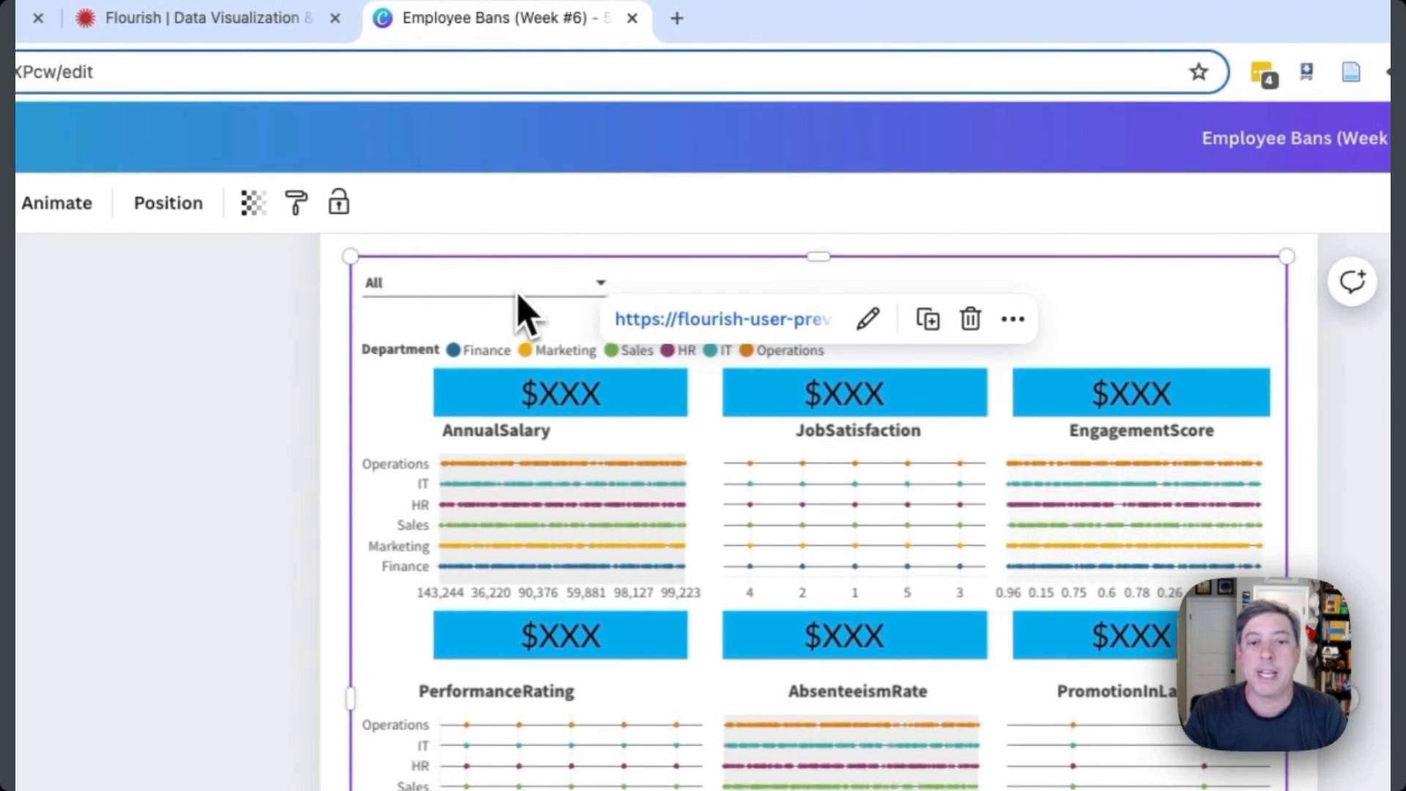
left_click(484, 282)
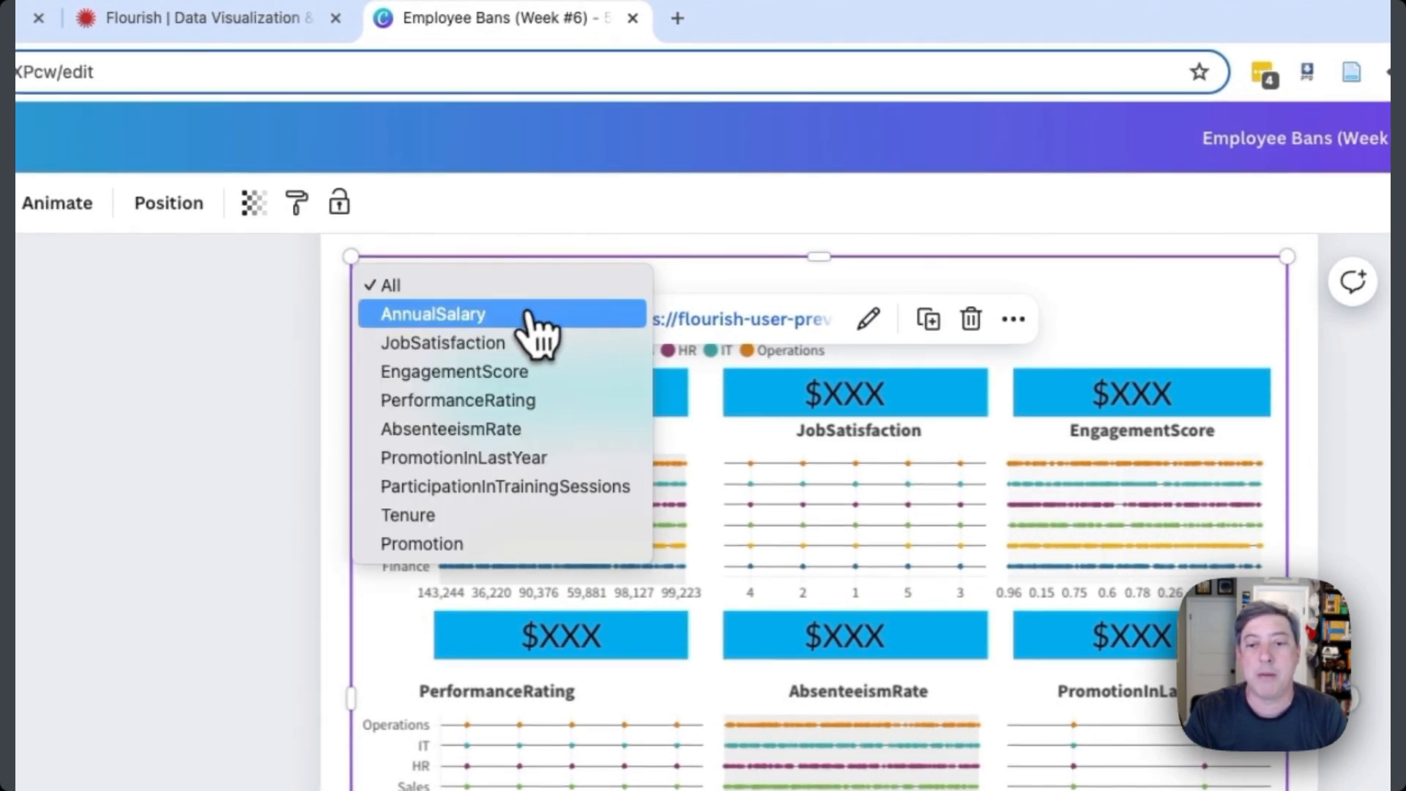
left_click(432, 314)
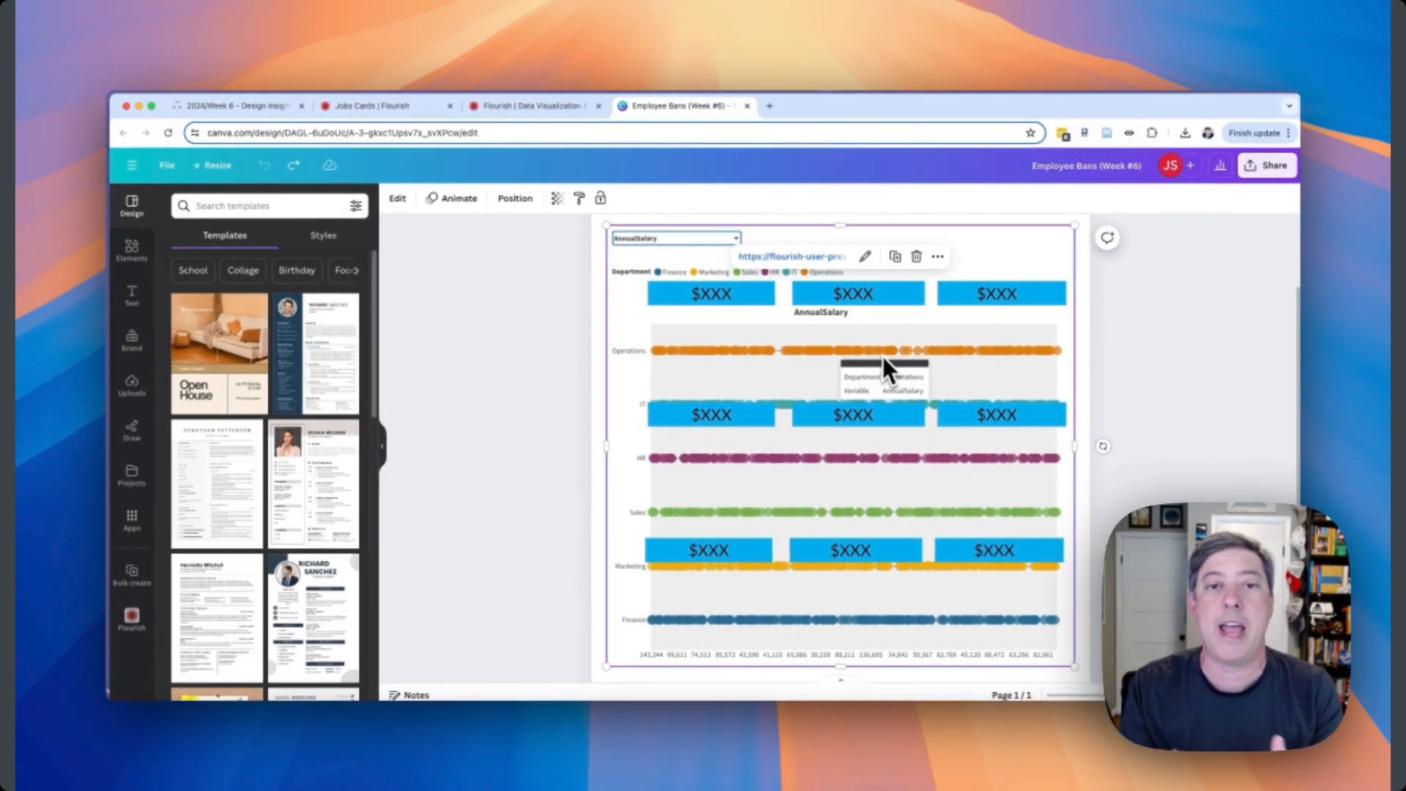
mouse_move(758, 260)
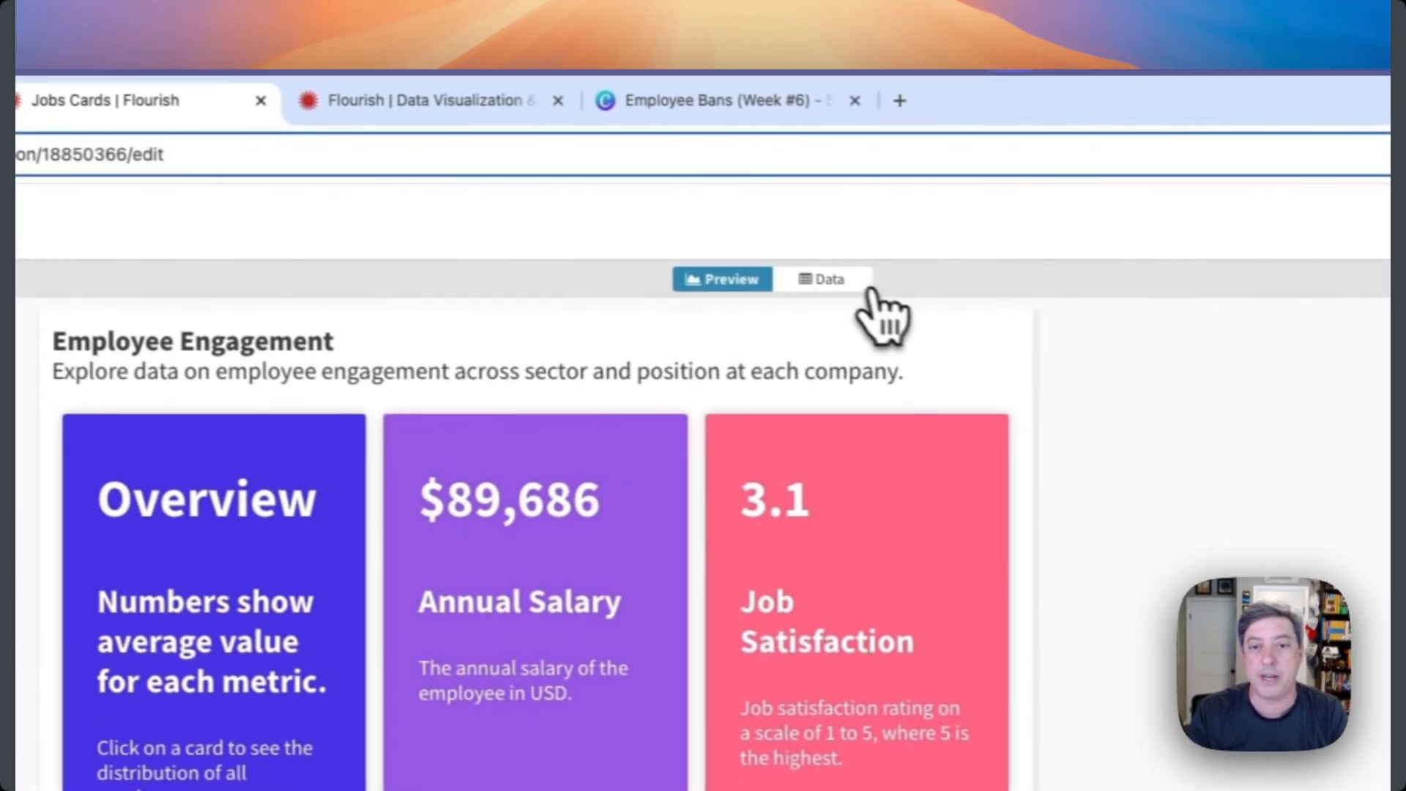
Open the Jobs Cards Data sheet and inspect the Annual Salary row and description.
left_click(819, 279)
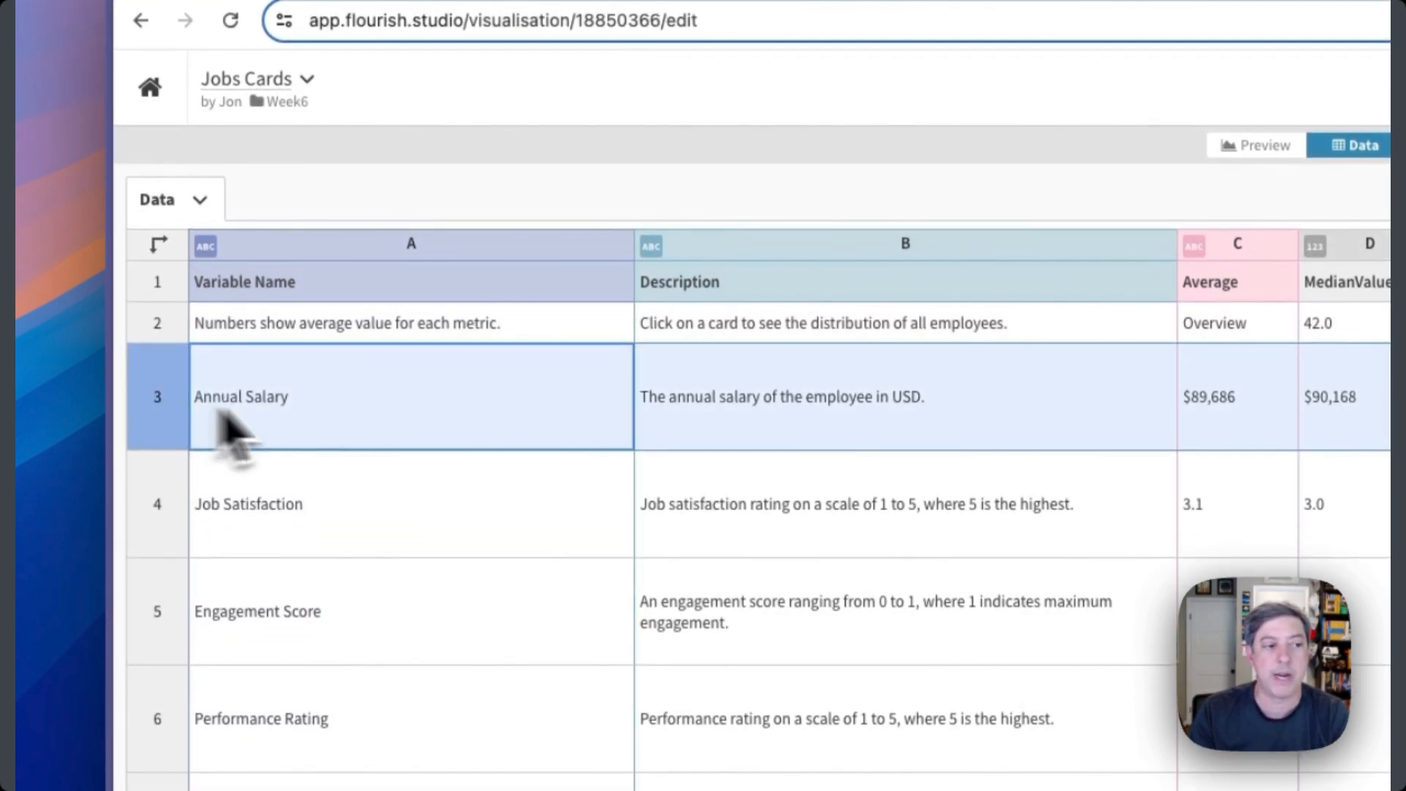
left_click(269, 396)
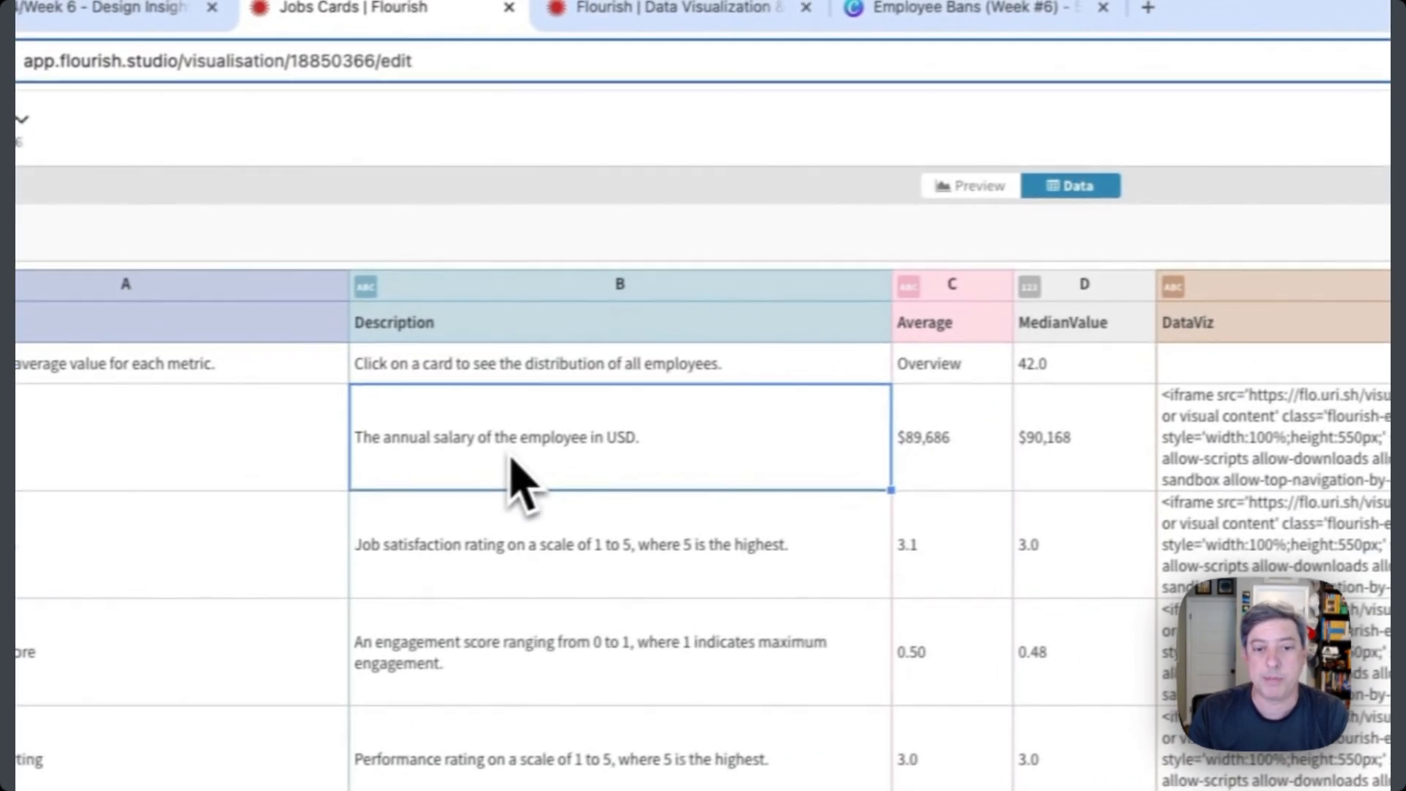
left_click(922, 441)
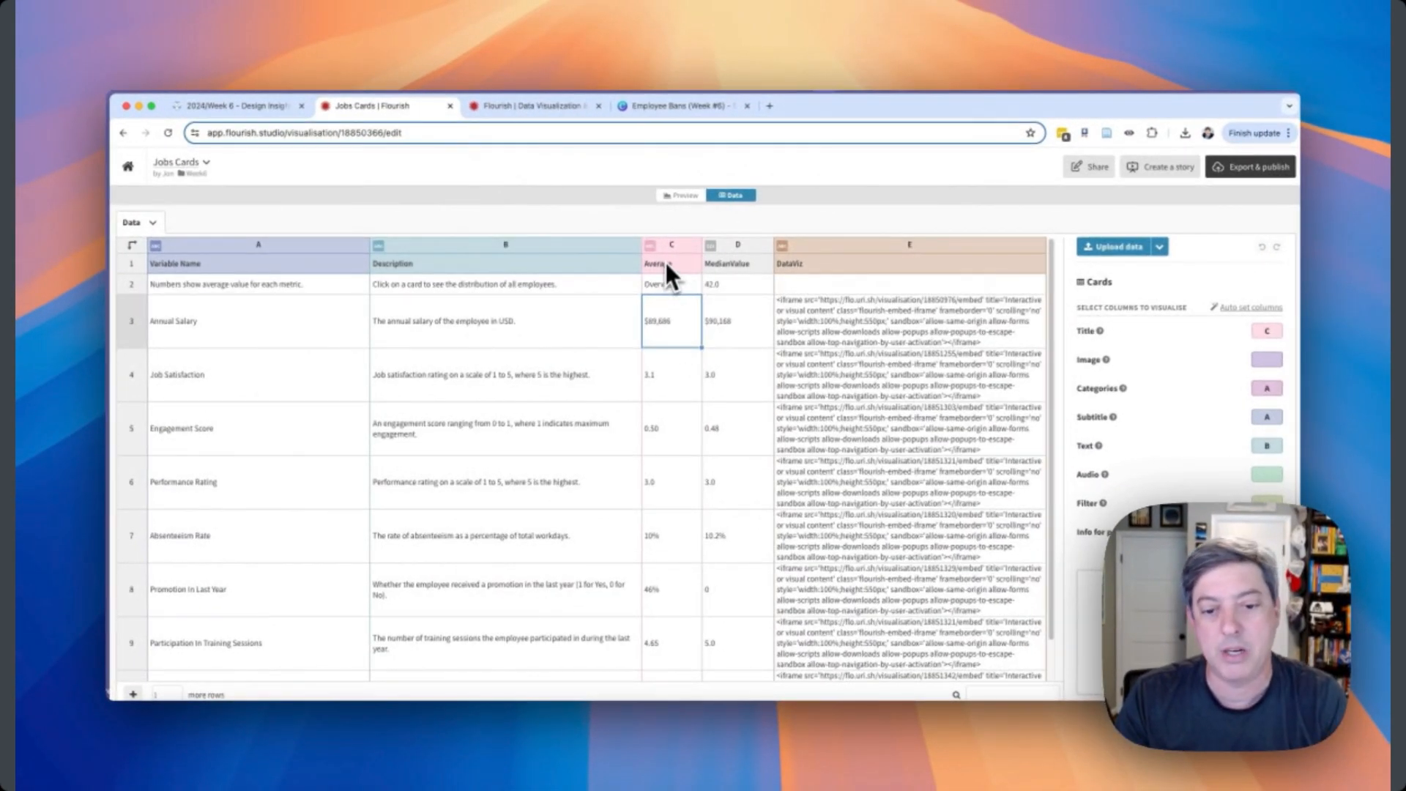
mouse_move(674, 287)
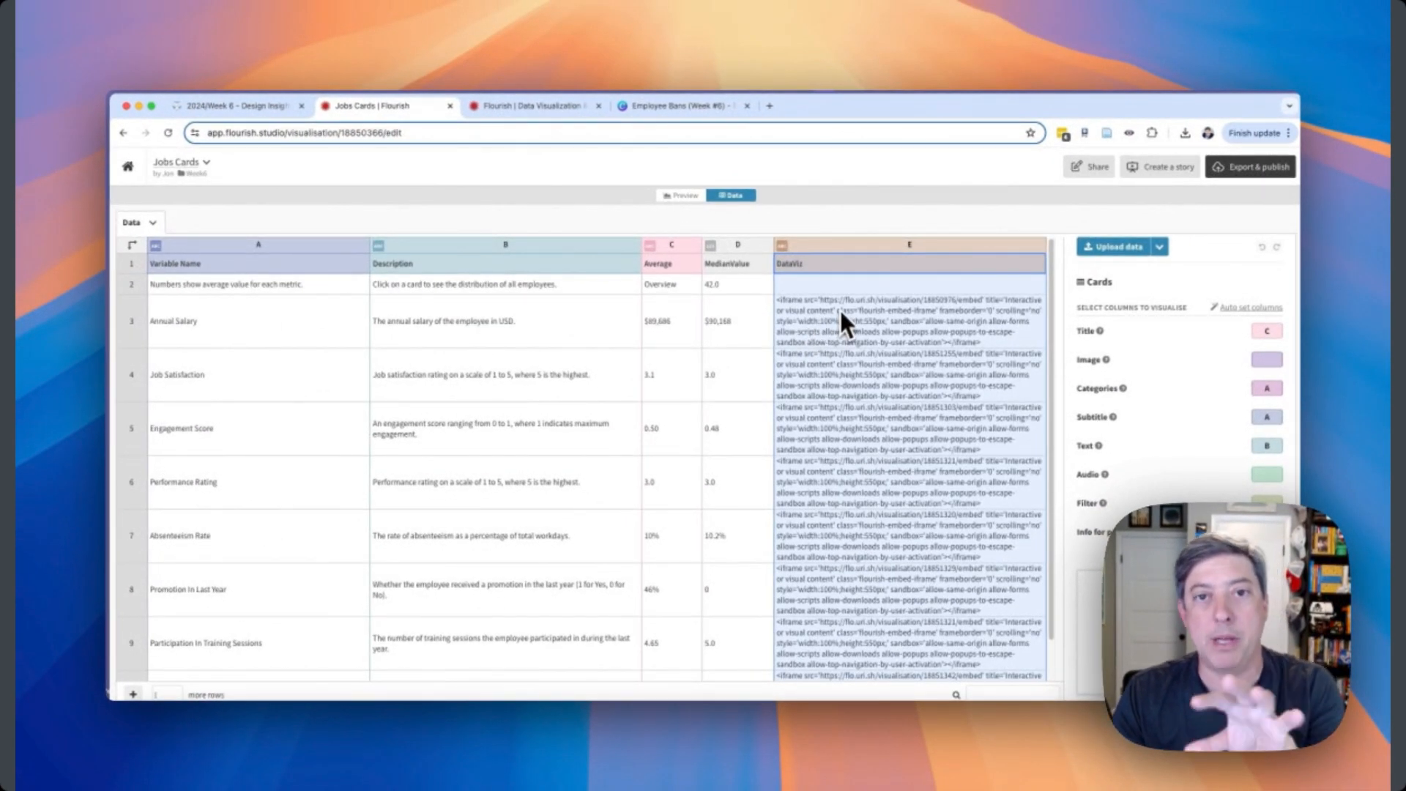
left_click(534, 106)
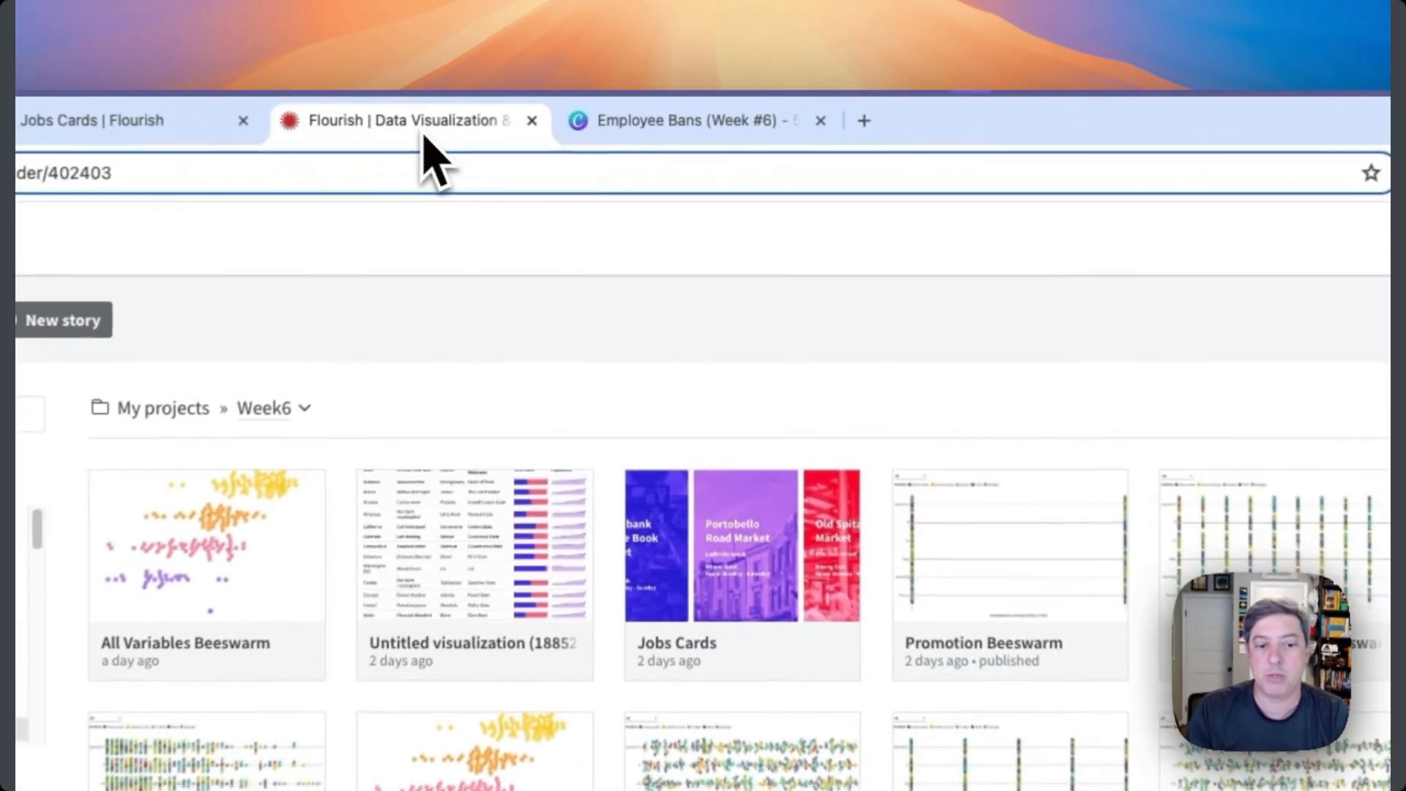
scroll("down", 3)
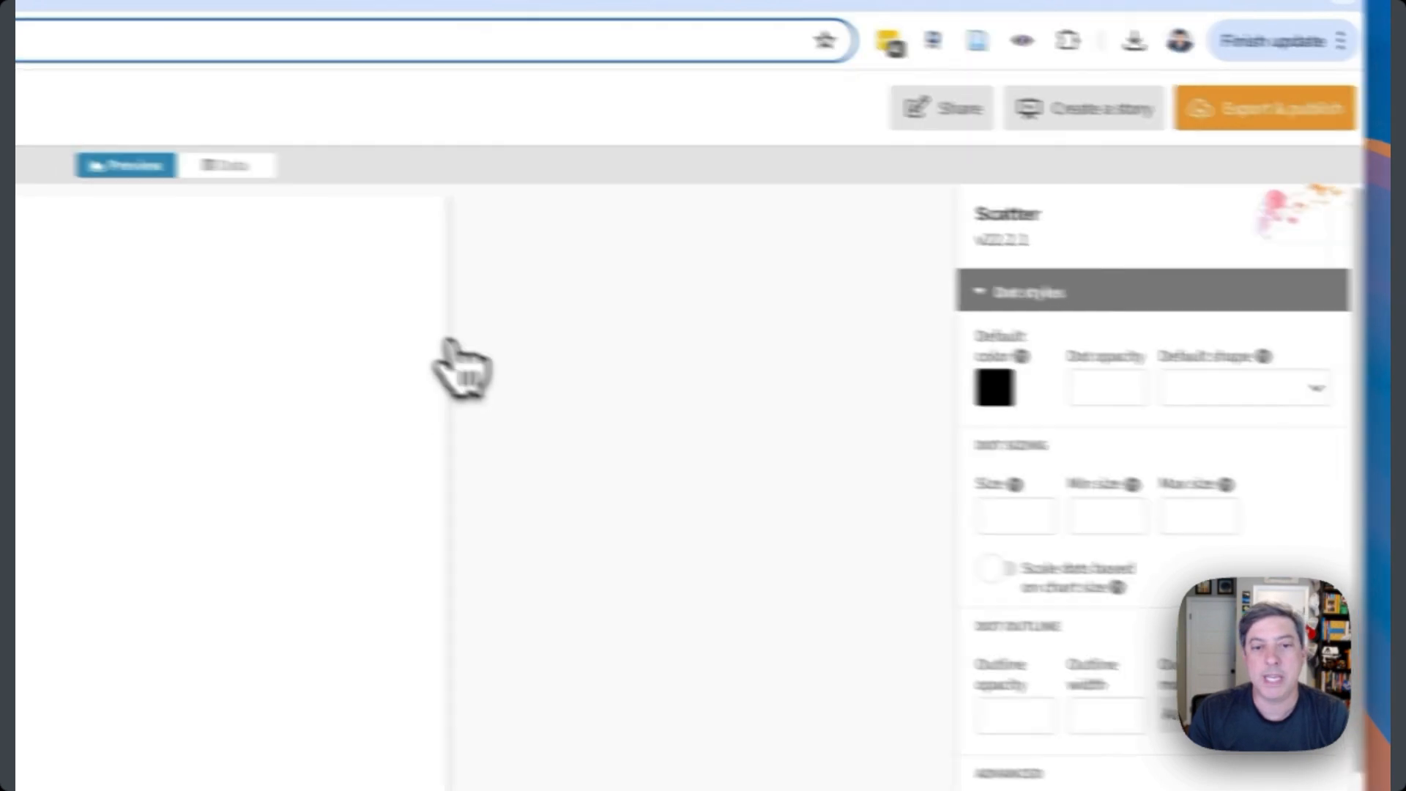
left_click(708, 227)
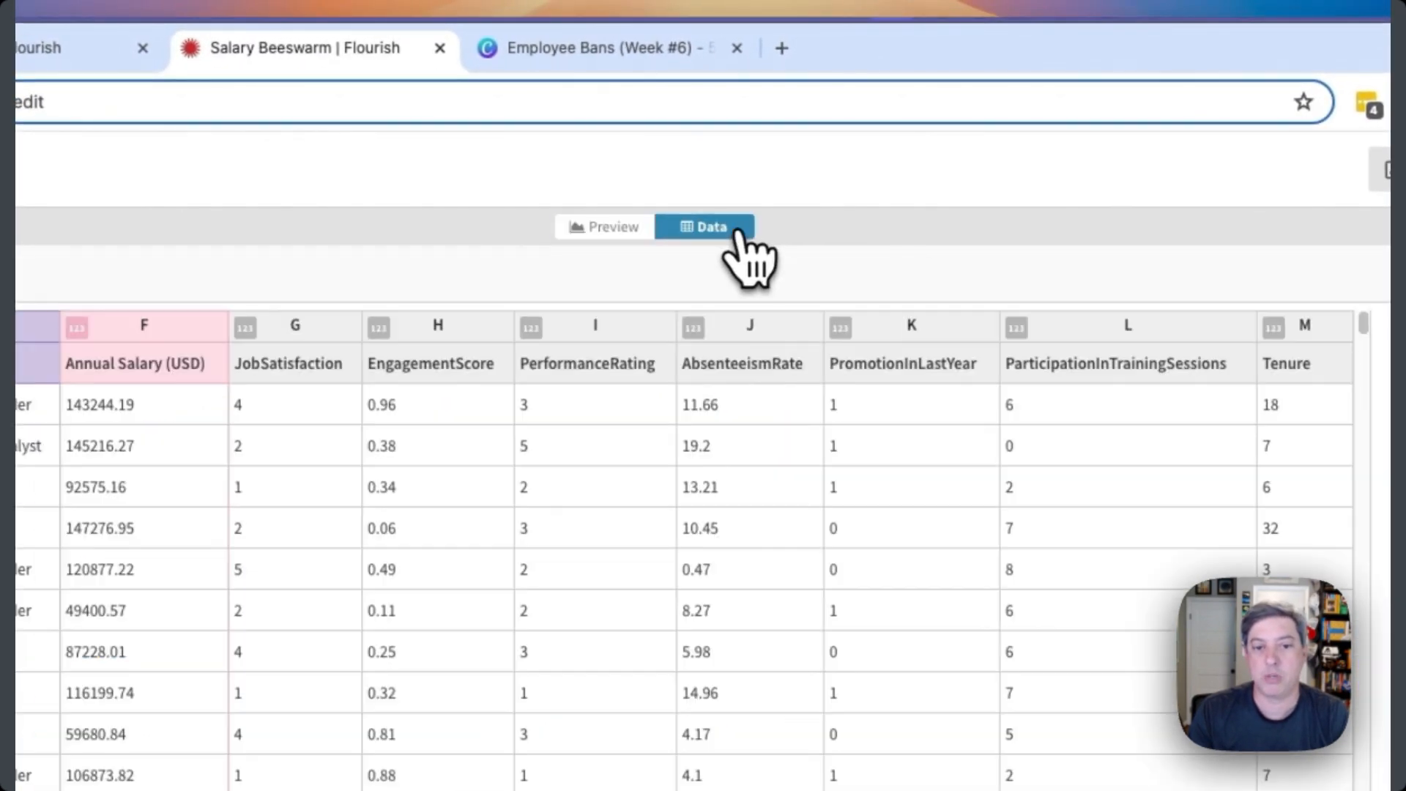
mouse_move(536, 588)
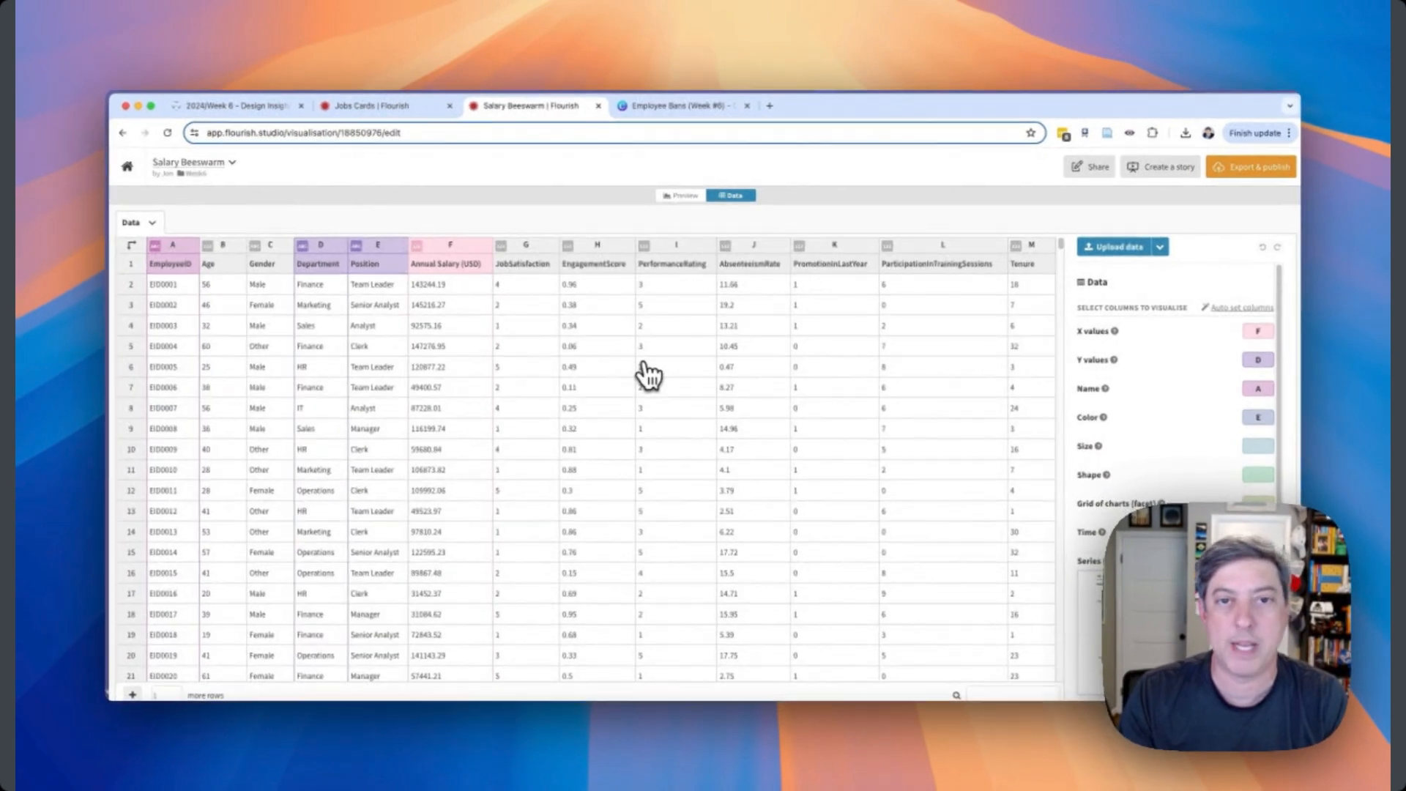
mouse_move(740, 428)
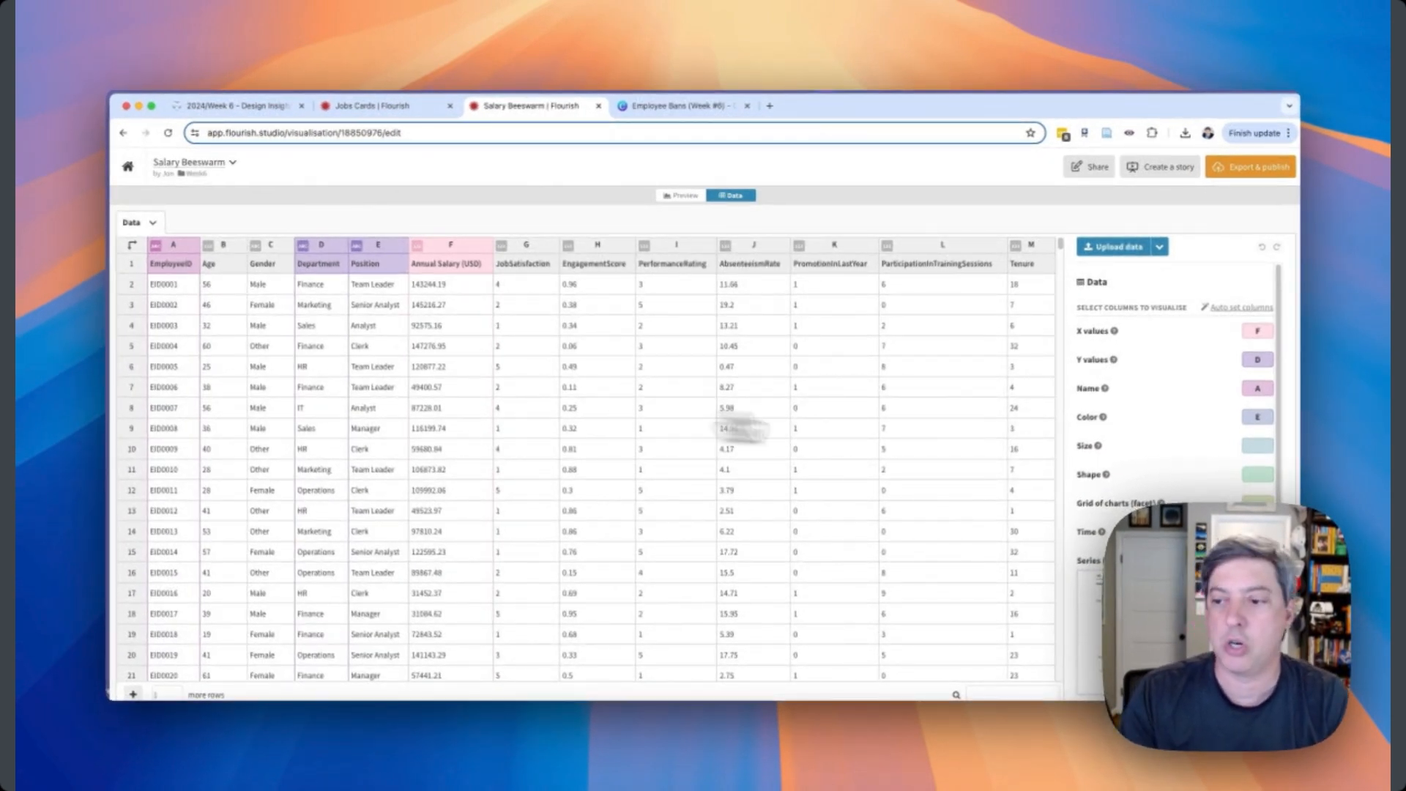
mouse_move(1149, 383)
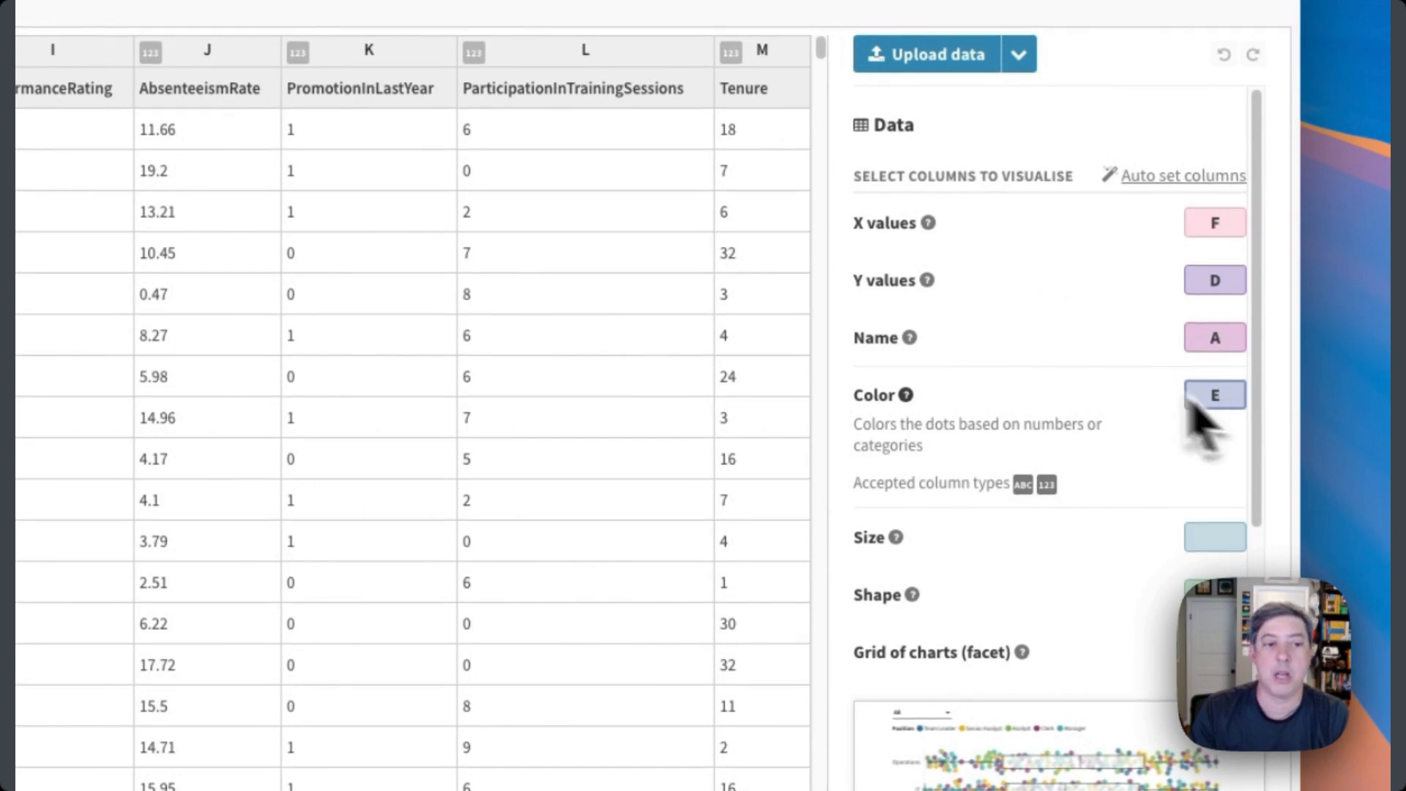
scroll("down", 3)
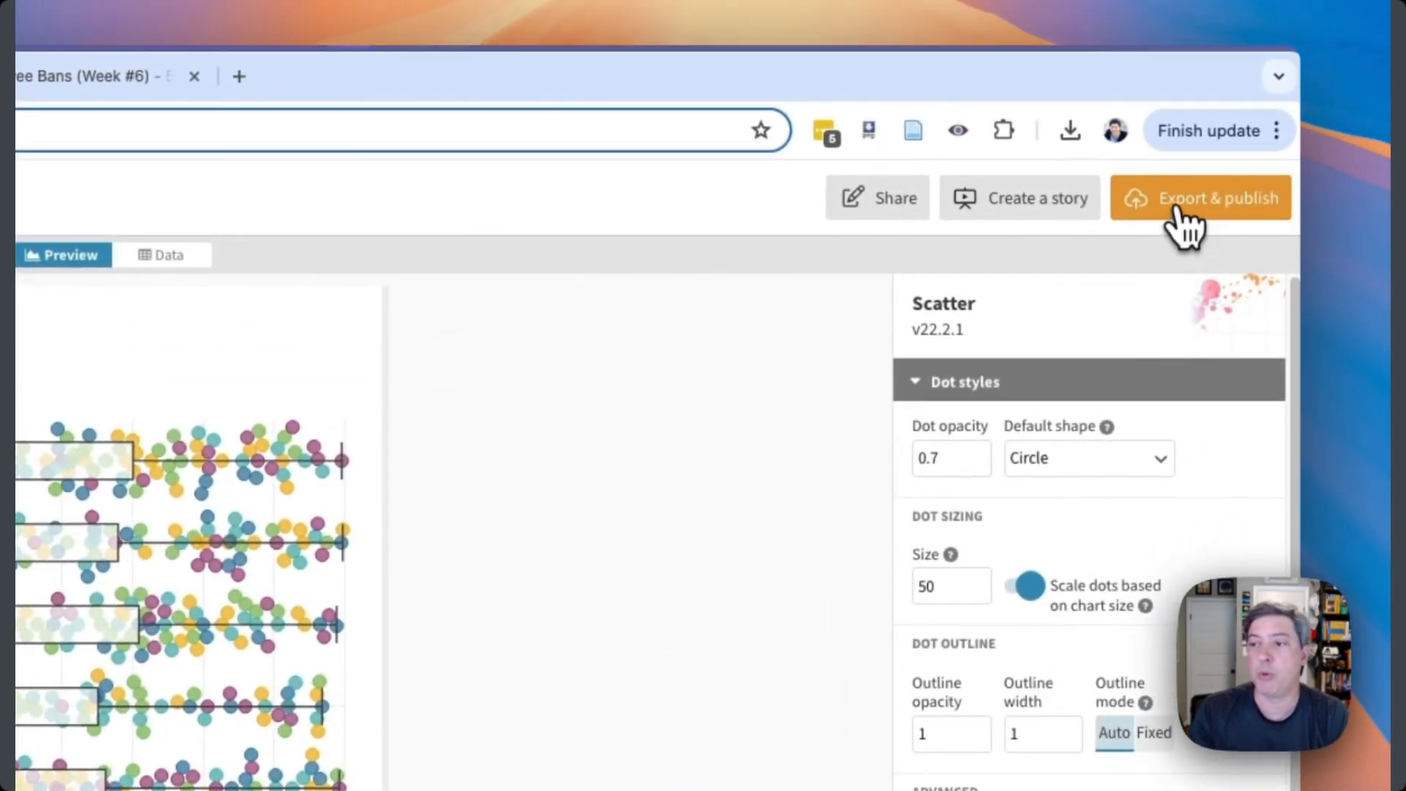
Republish the Salary Beeswarm and reveal its iframe embed code.
left_click(1200, 197)
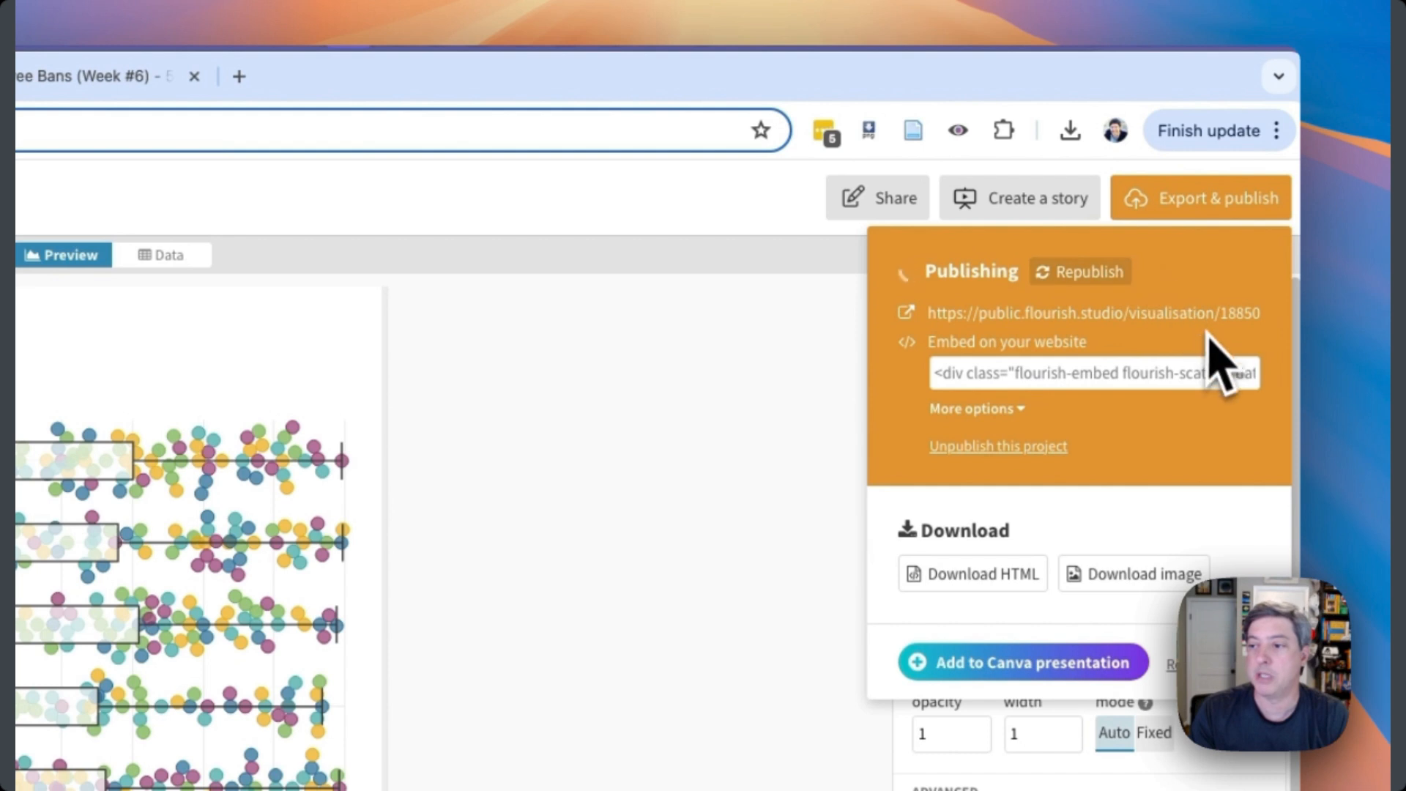
left_click(1078, 271)
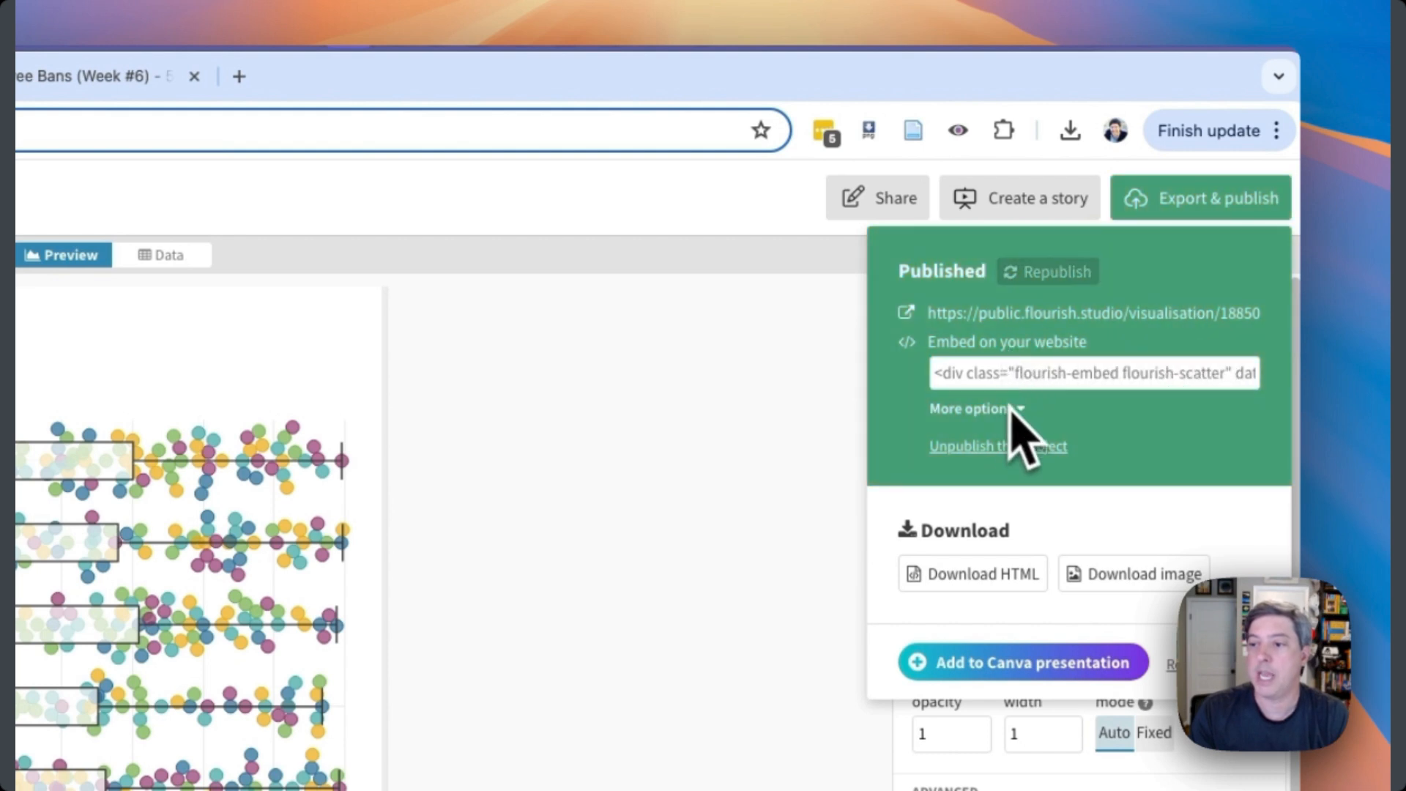
left_click(970, 409)
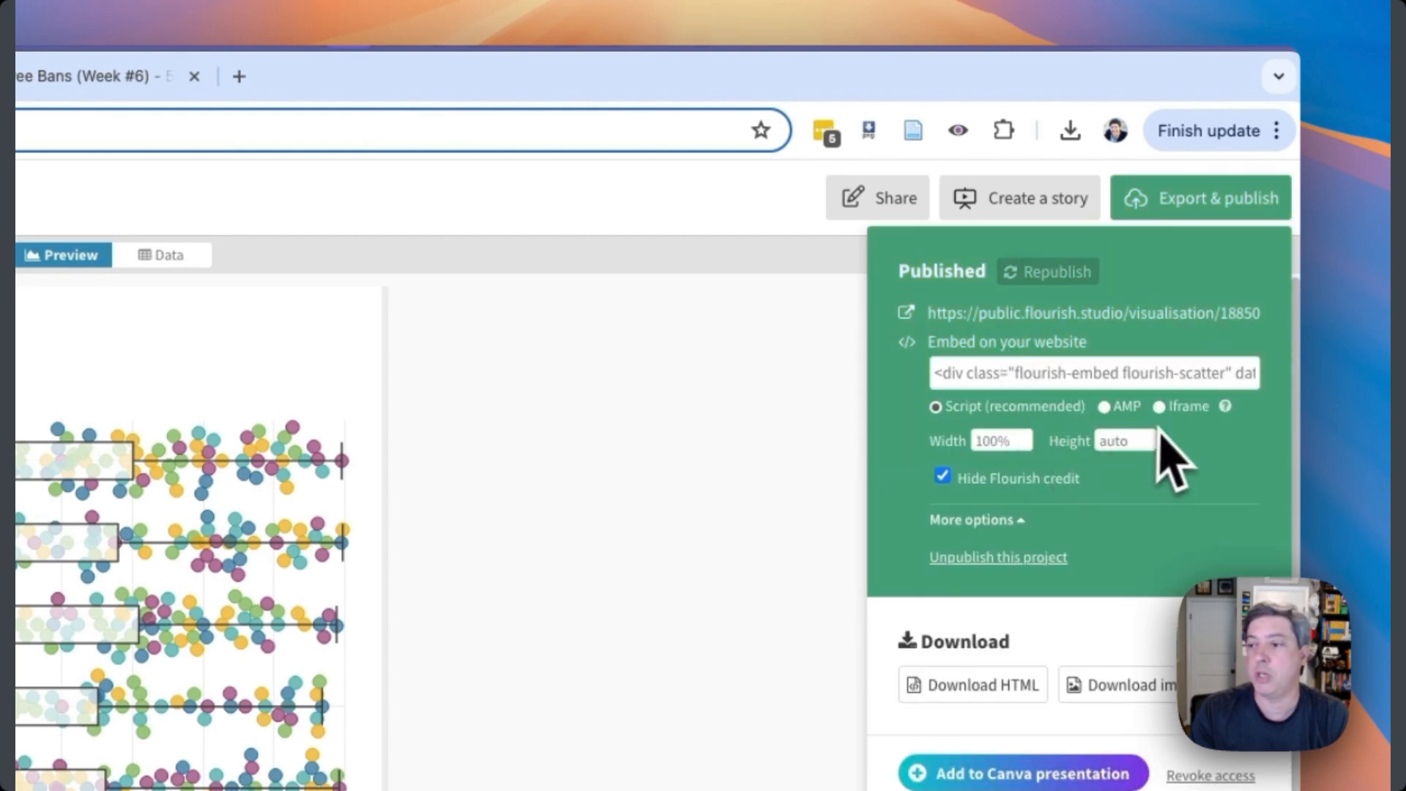
left_click(1159, 406)
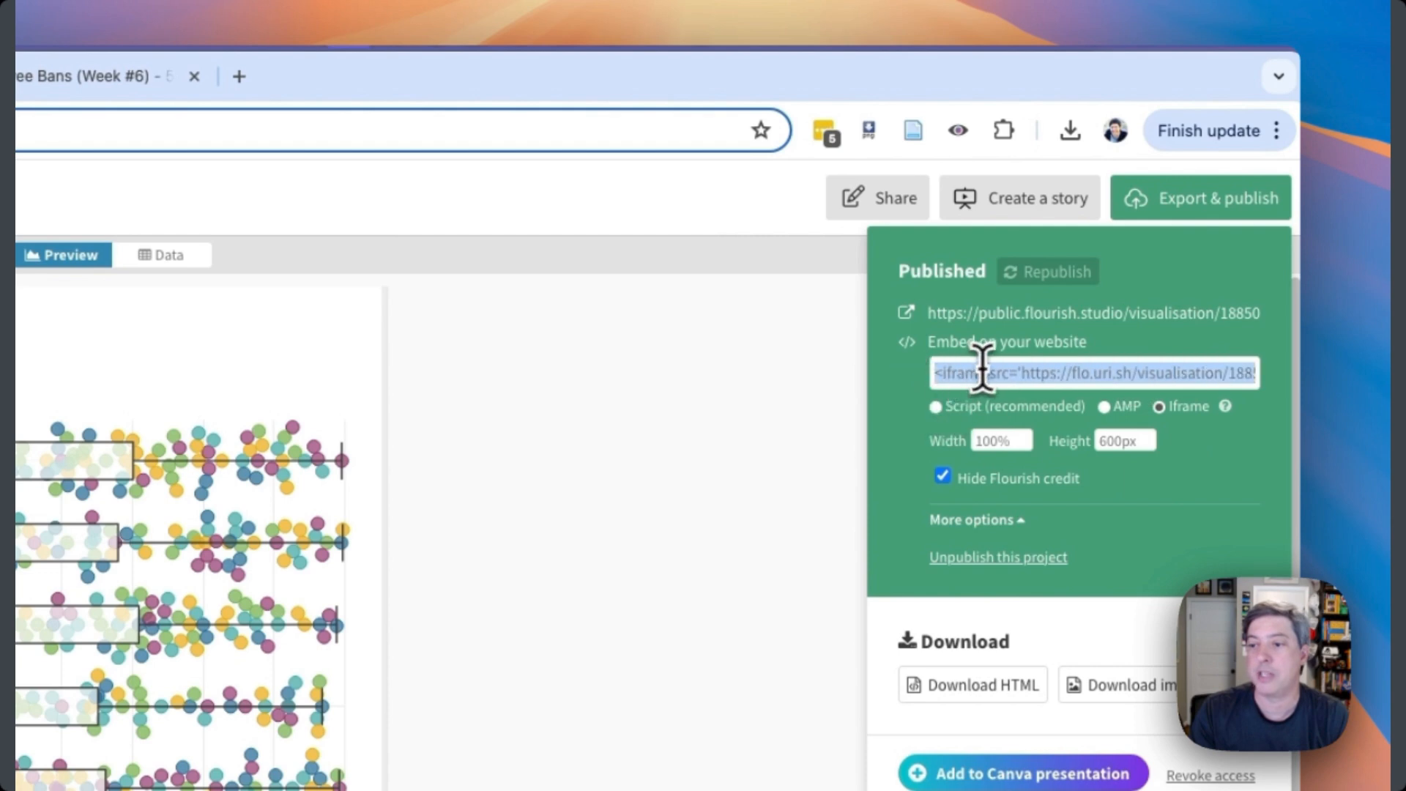
mouse_move(991, 444)
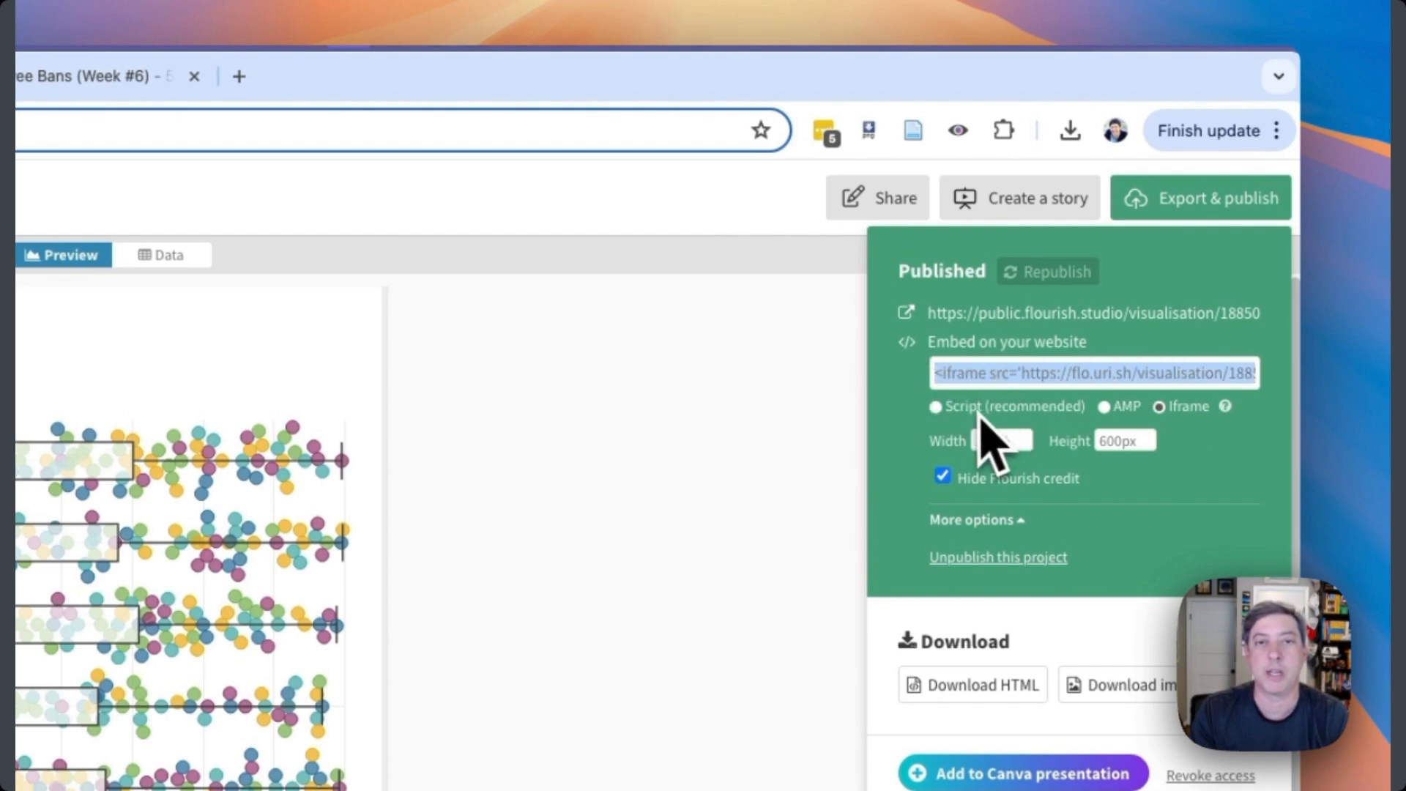
left_click(646, 120)
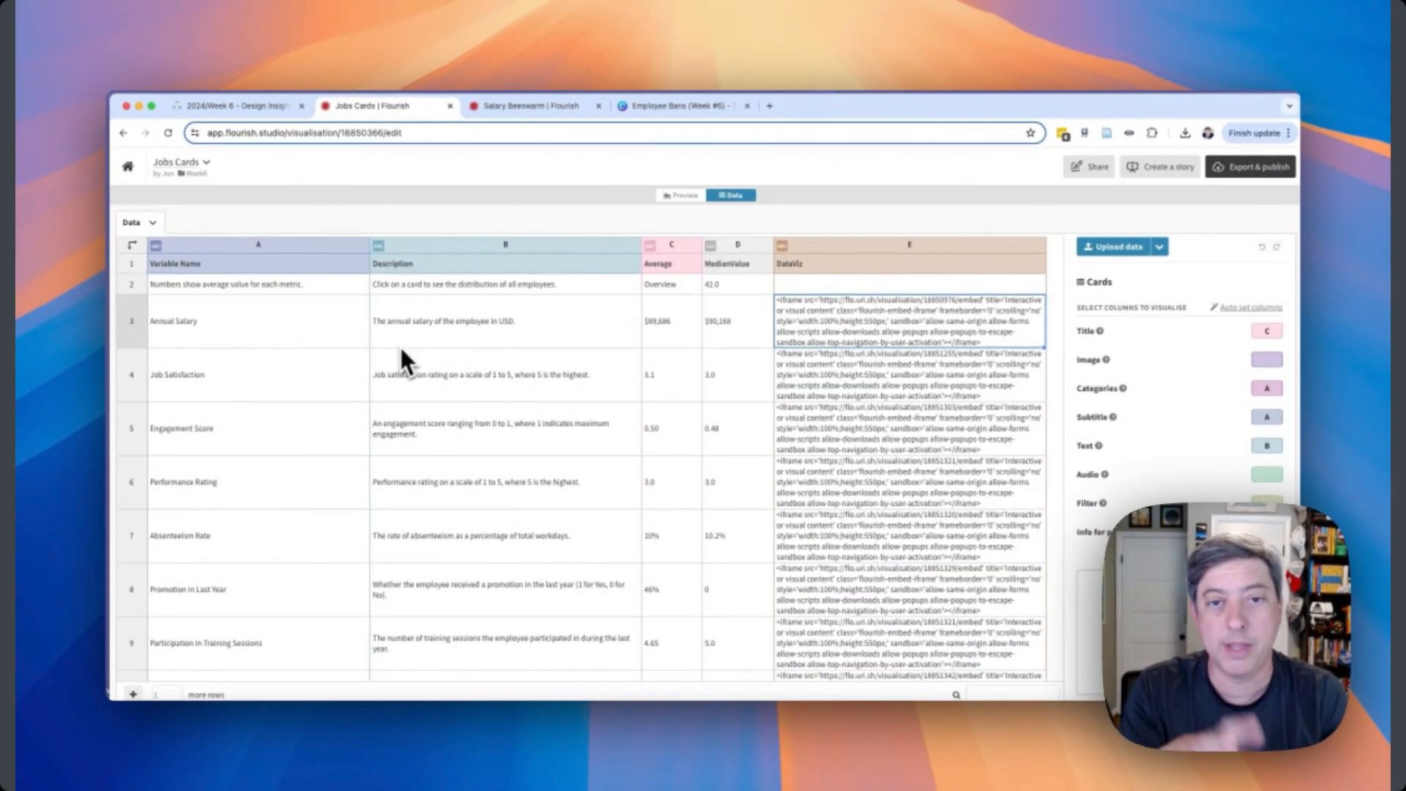
mouse_move(279, 359)
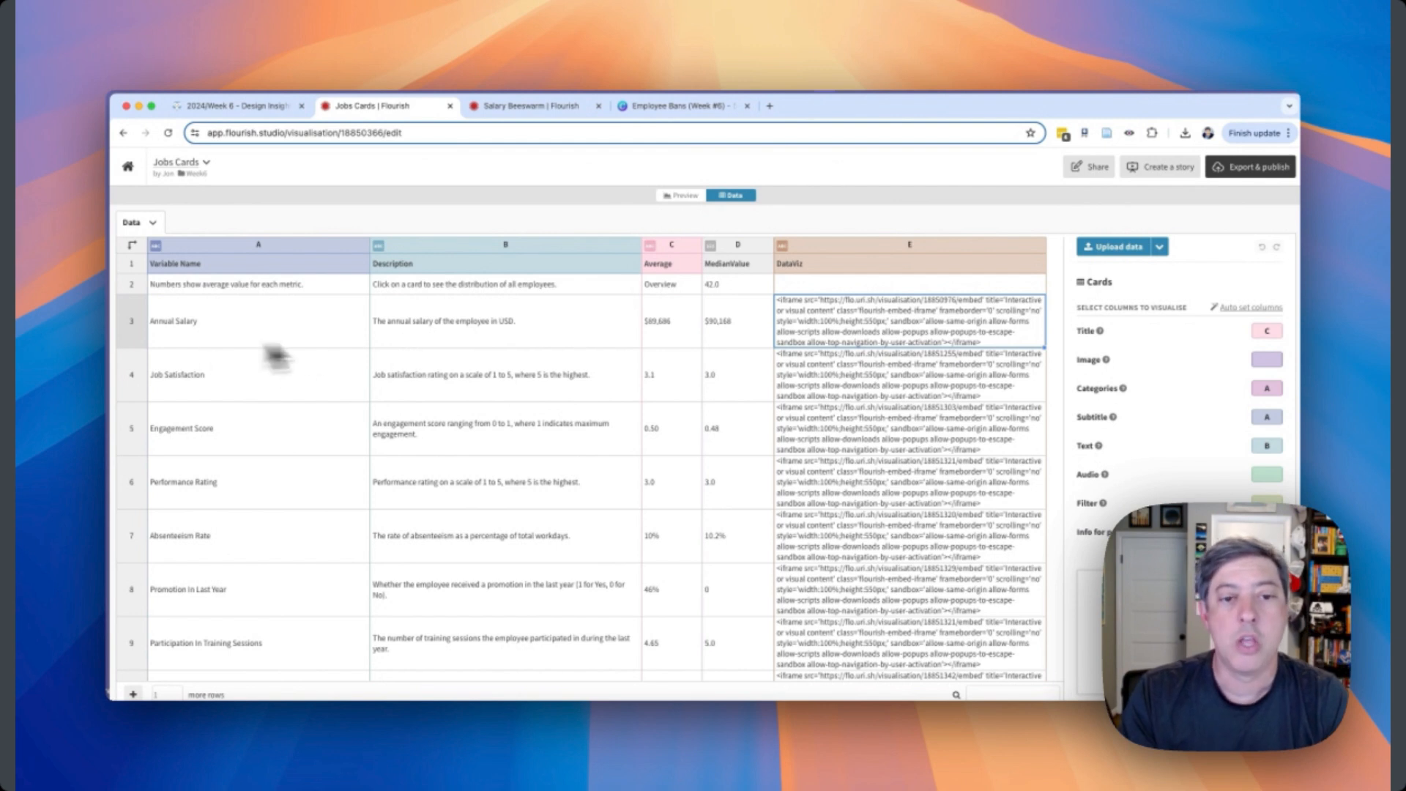
mouse_move(1097, 395)
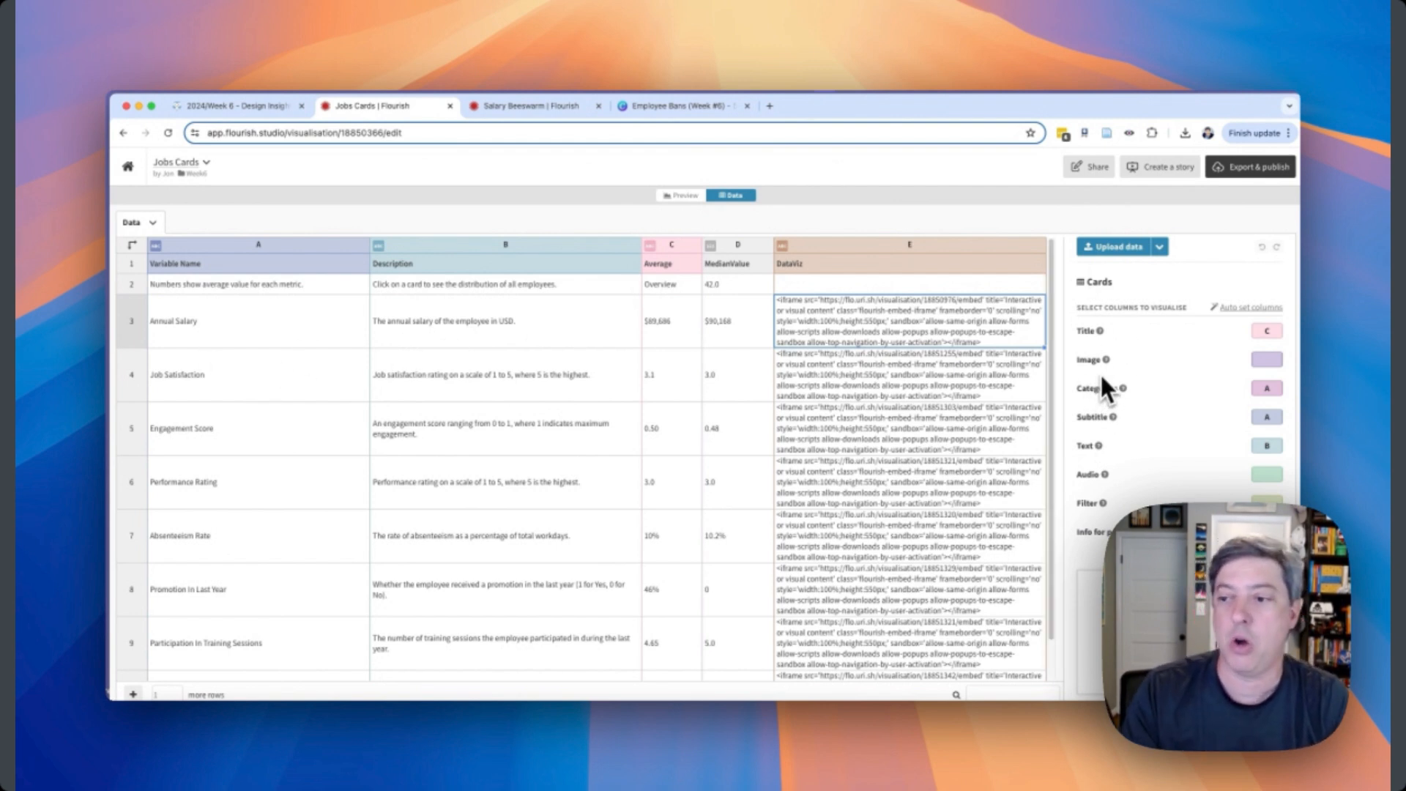
mouse_move(1094, 417)
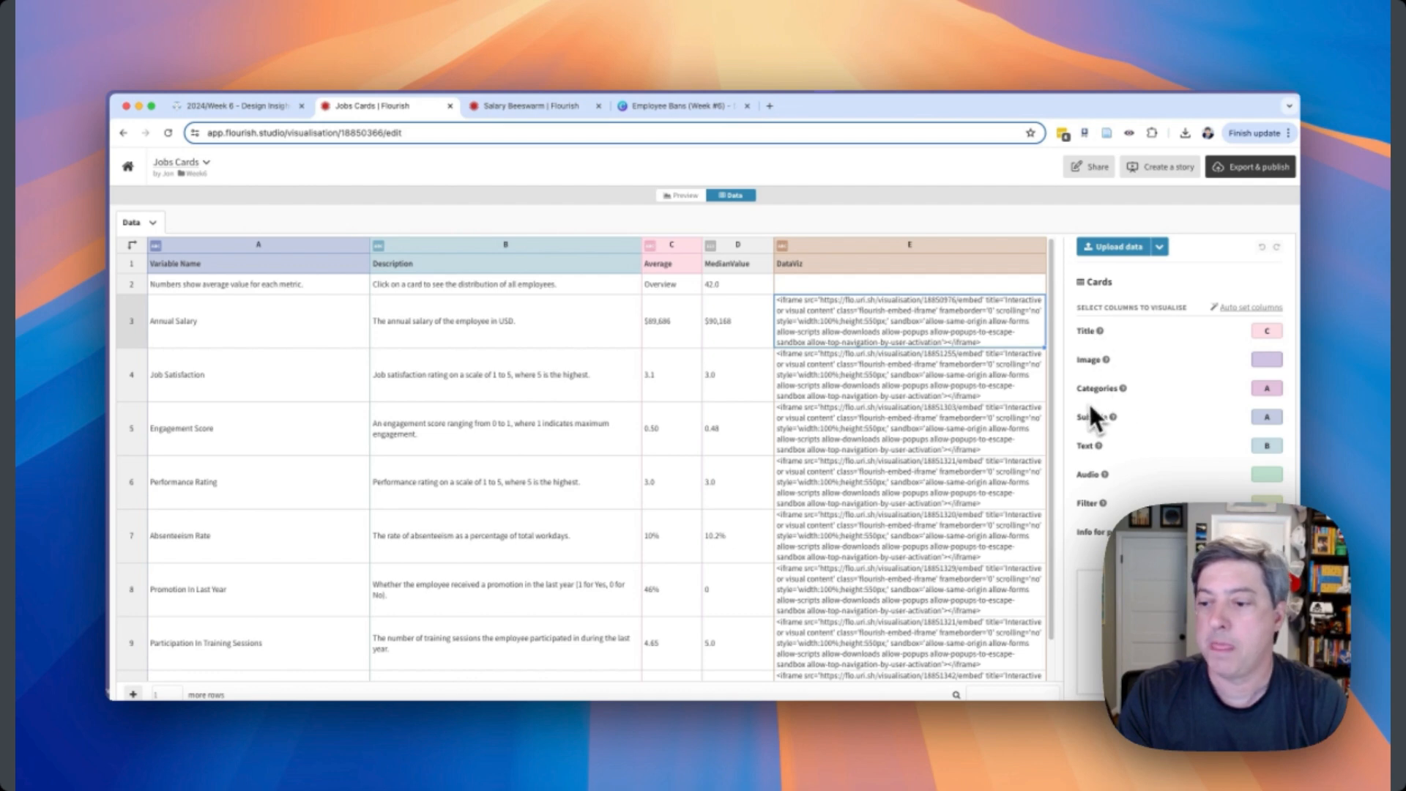
mouse_move(1163, 435)
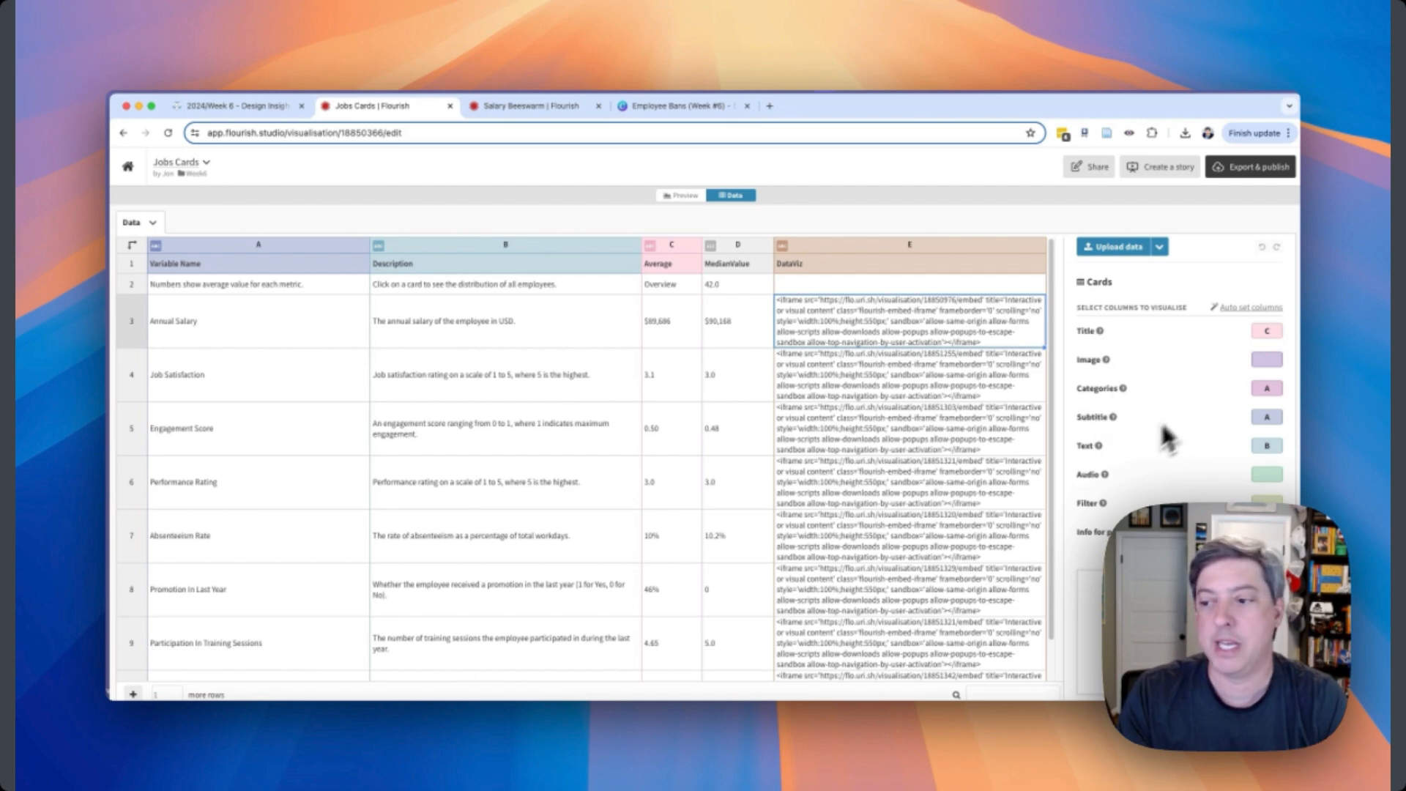
mouse_move(1267, 419)
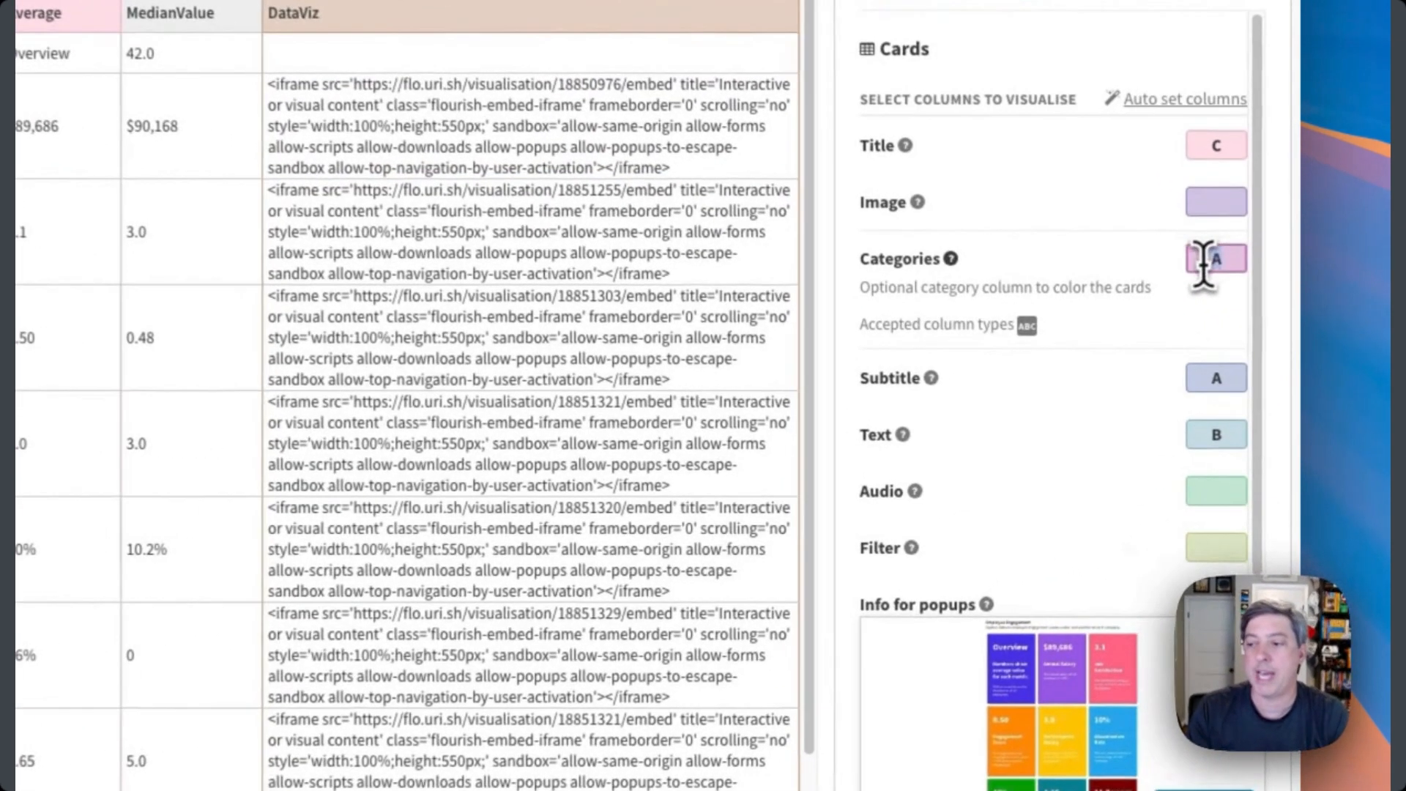
Scroll up through the Jobs Cards data to its column mapping.
scroll("up", 3)
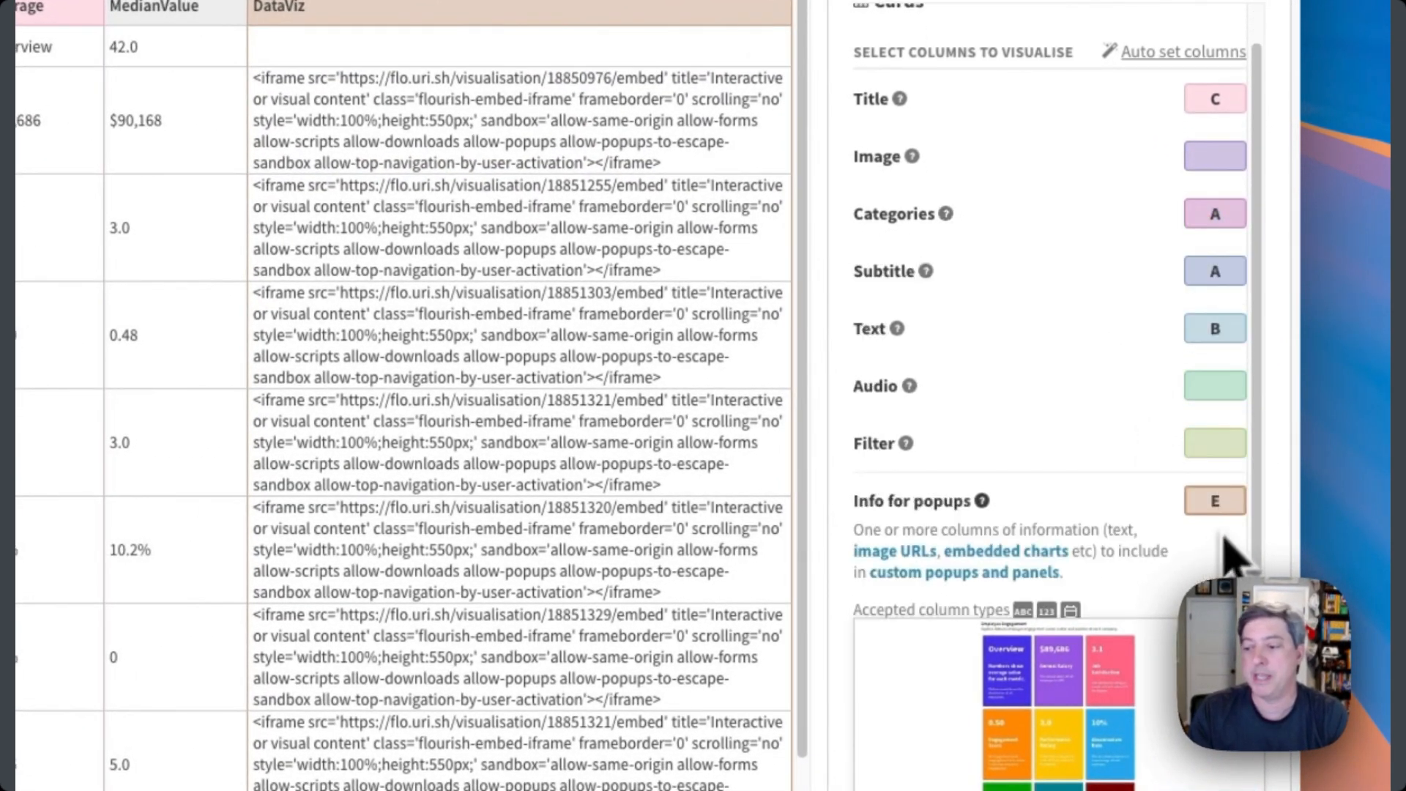
scroll("up", 3)
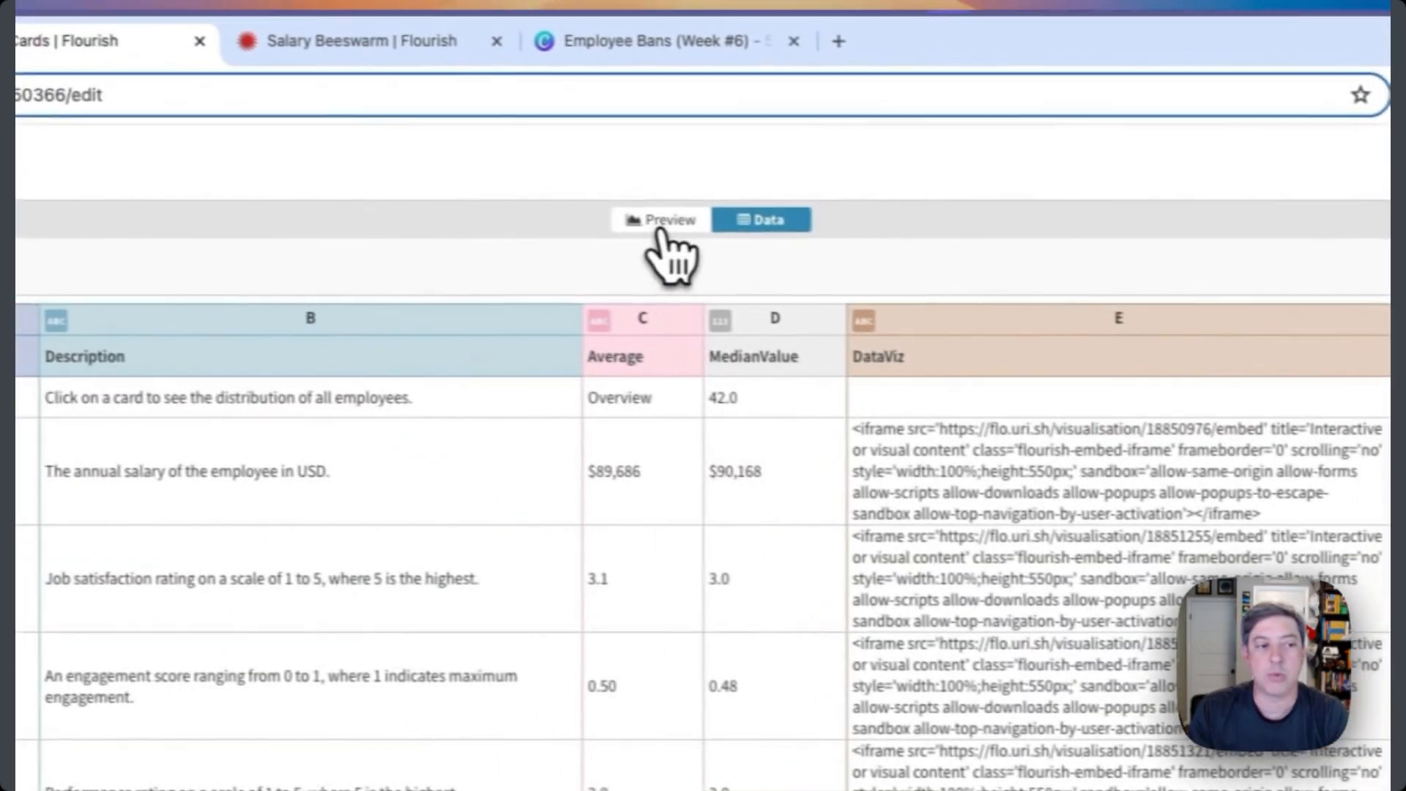
Preview the cards, restore Grid view from Carousel, and expand the Cards settings.
left_click(661, 219)
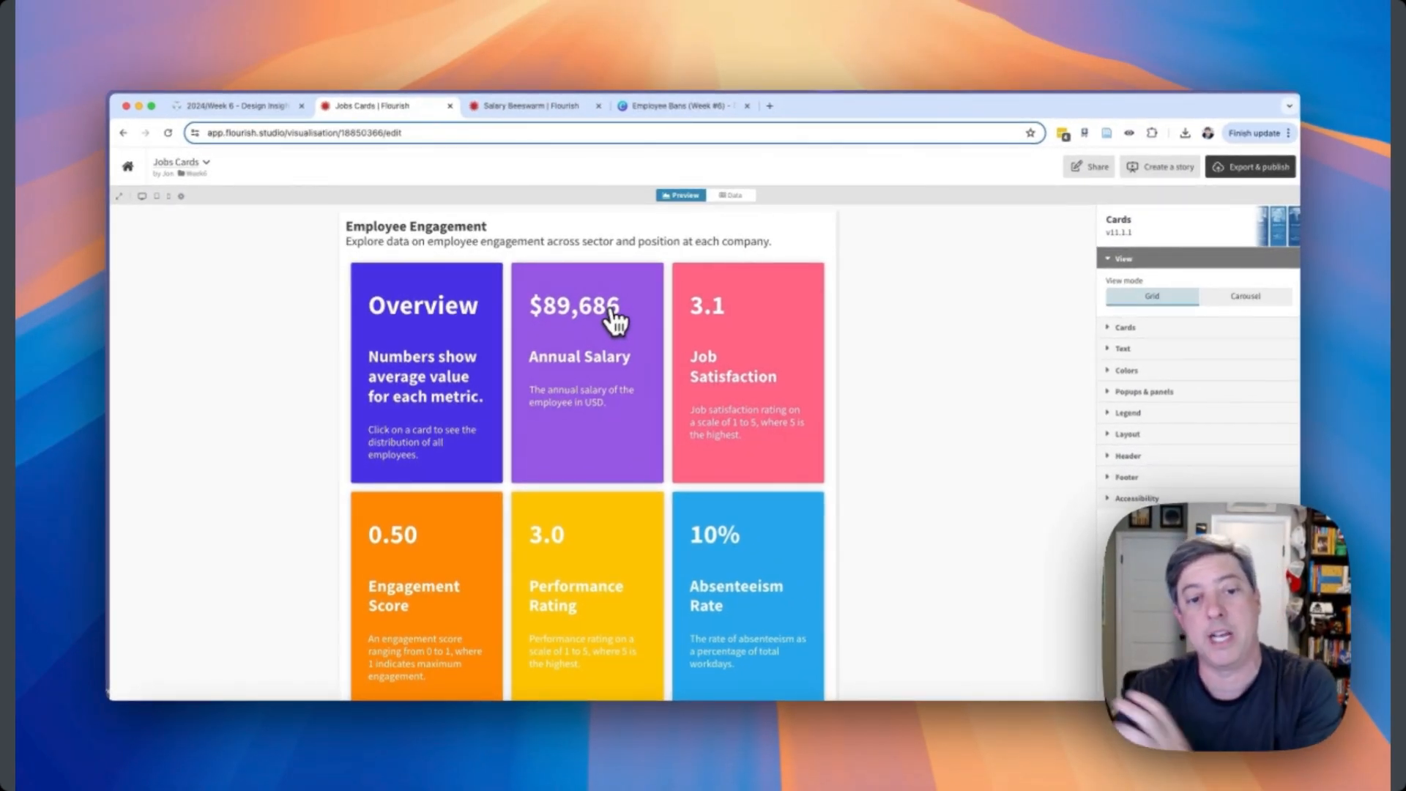
mouse_move(610, 372)
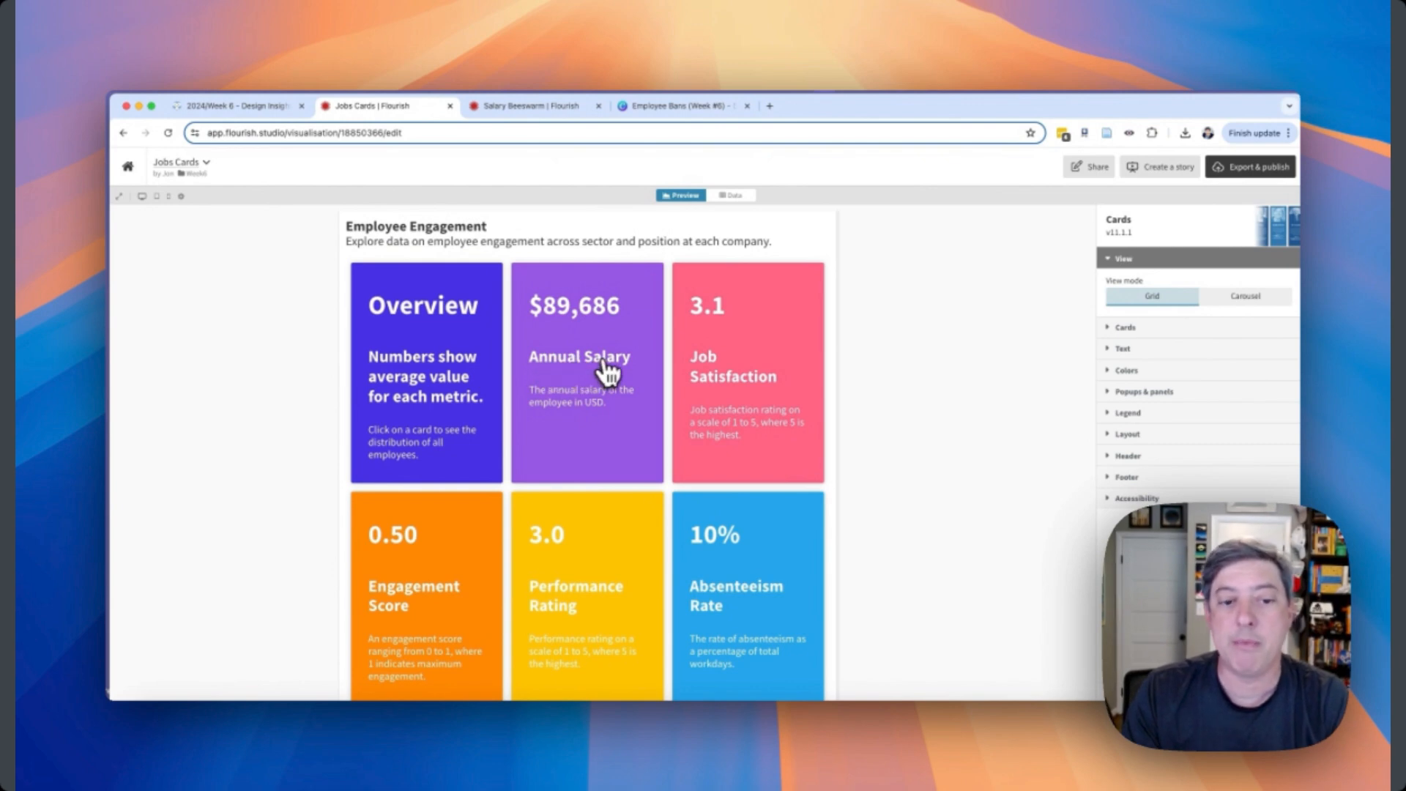
mouse_move(1157, 321)
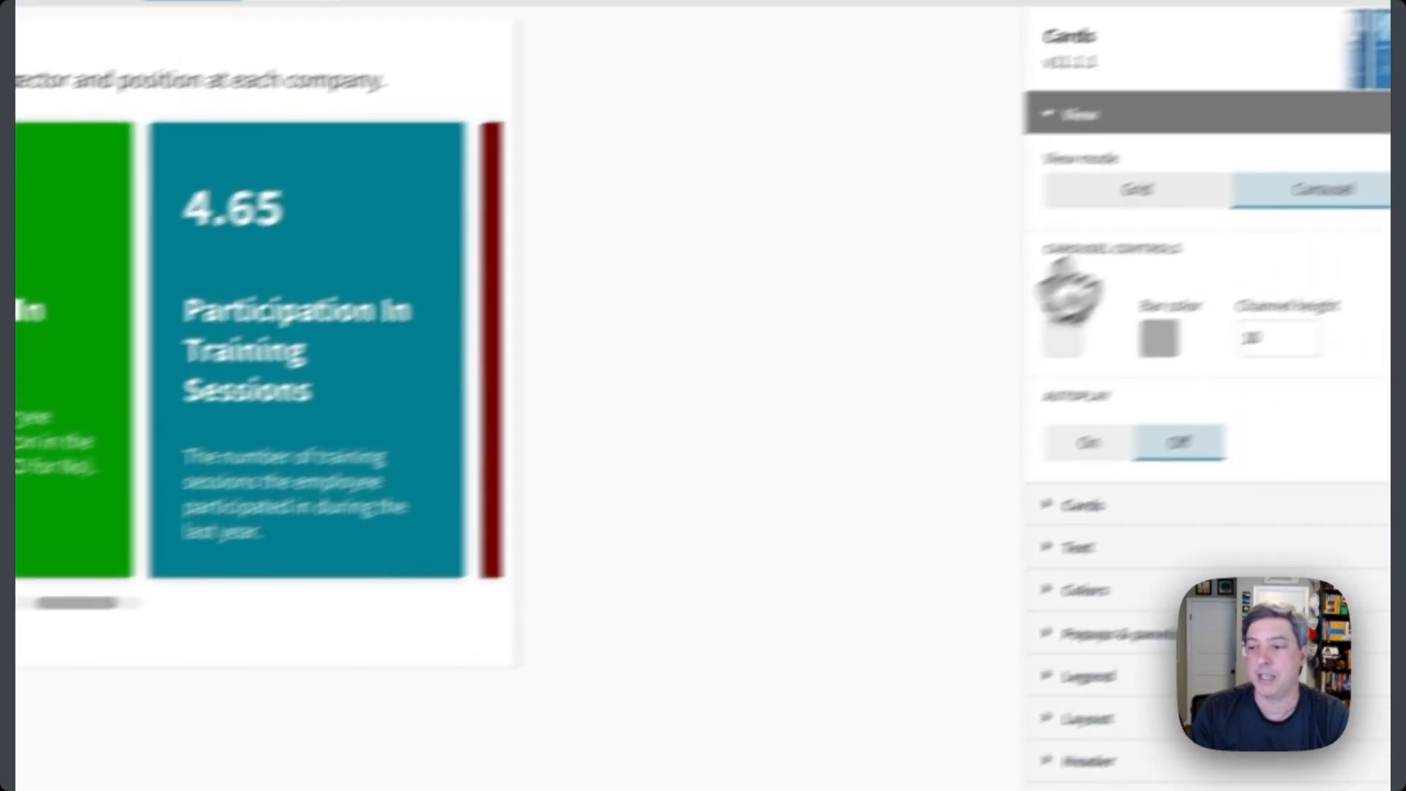
left_click(1123, 311)
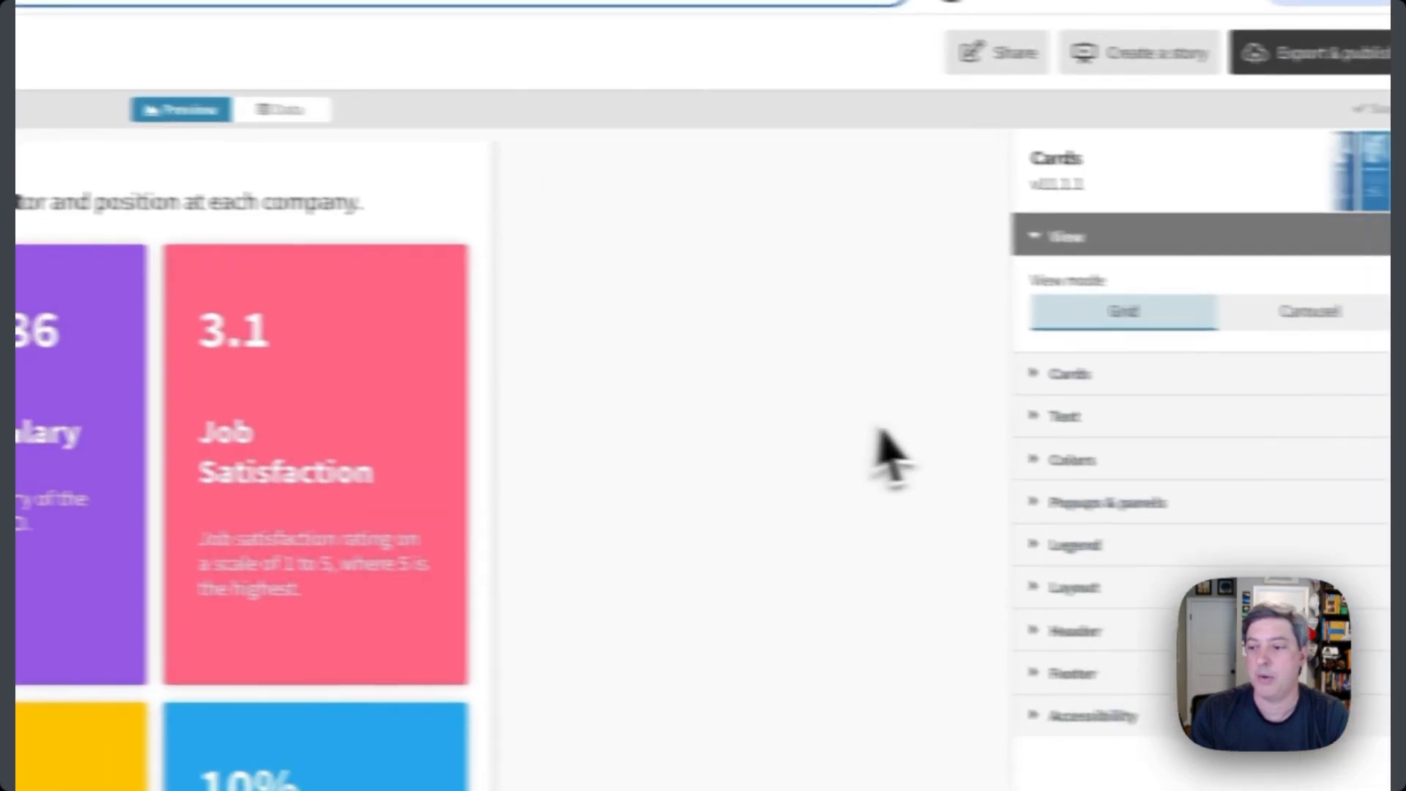
left_click(1069, 374)
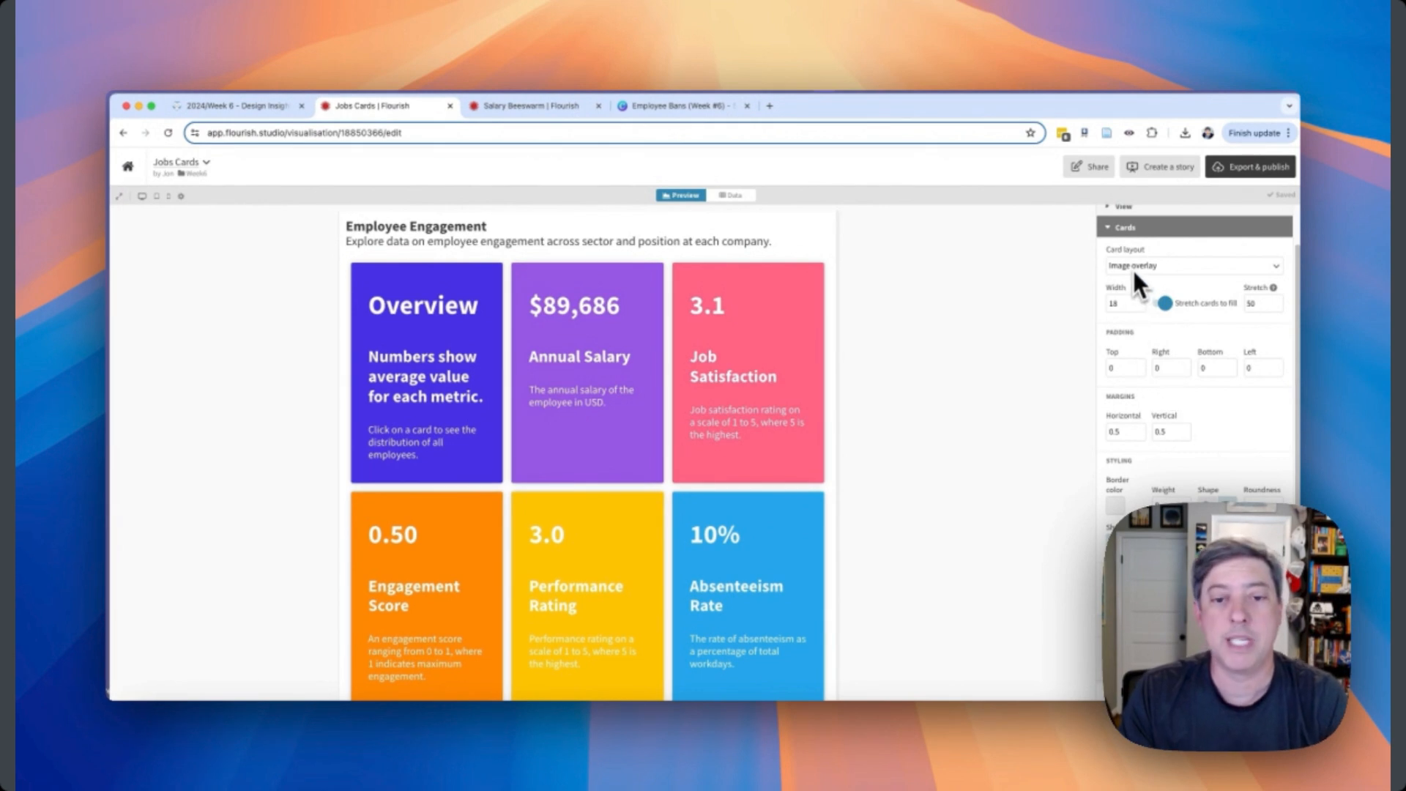
mouse_move(1049, 368)
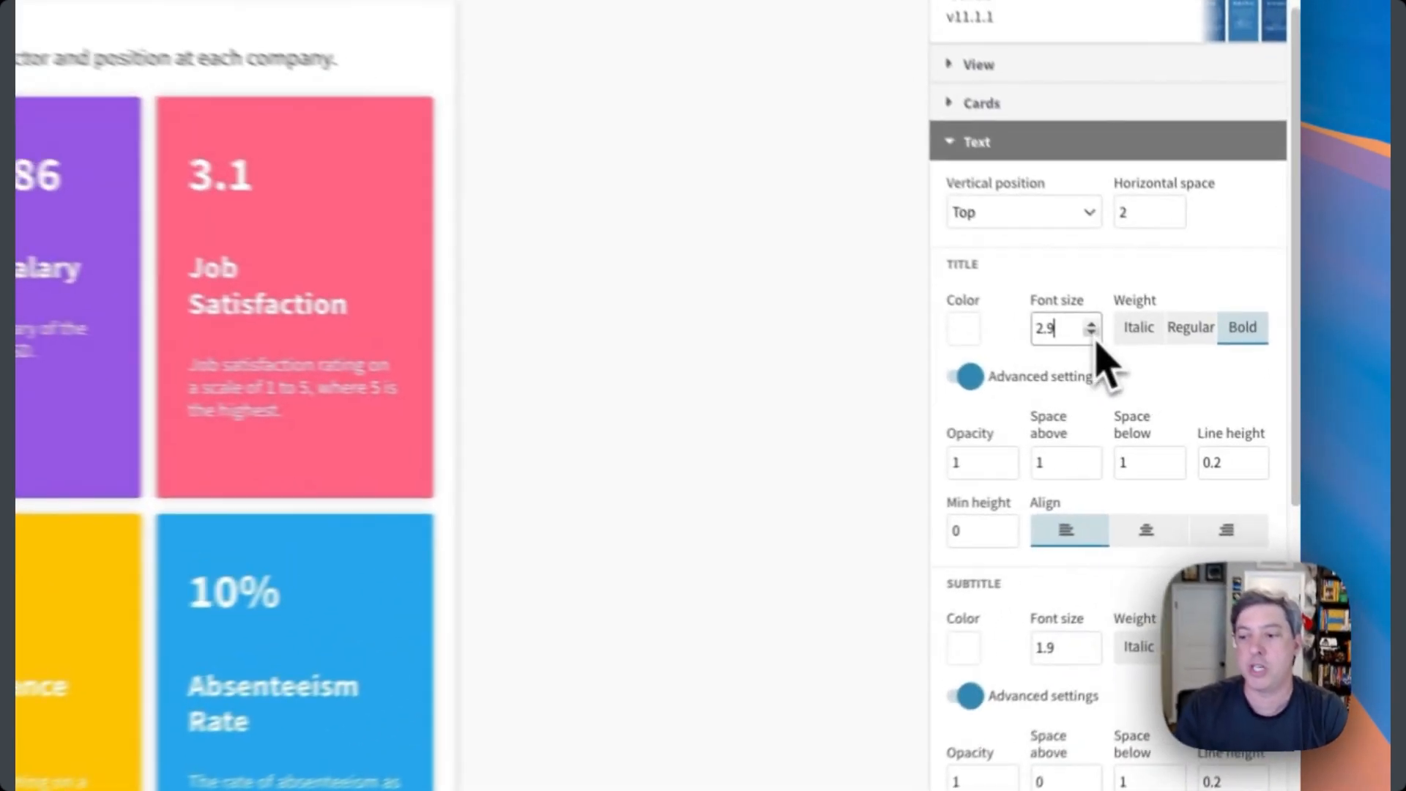
left_click(1091, 337)
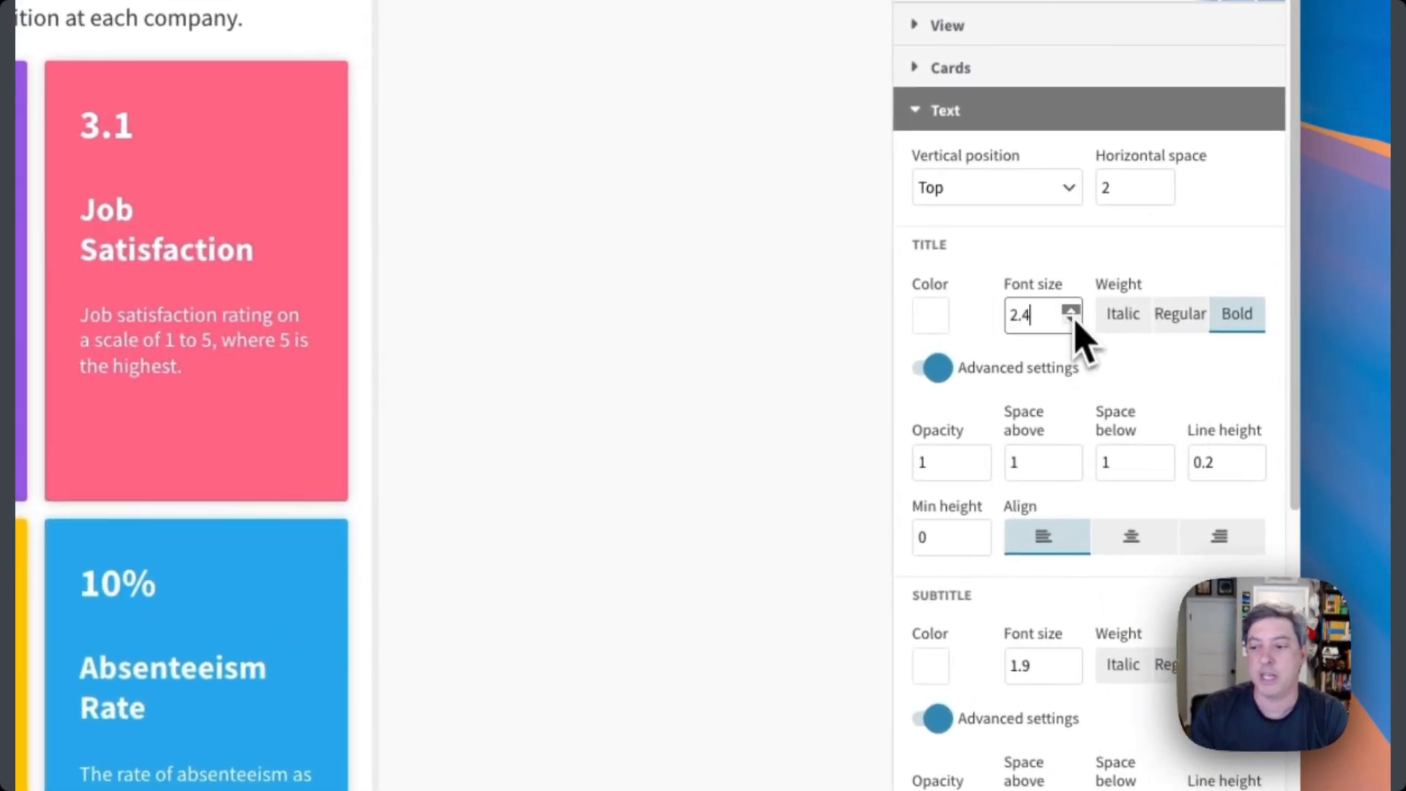
left_click(1070, 308)
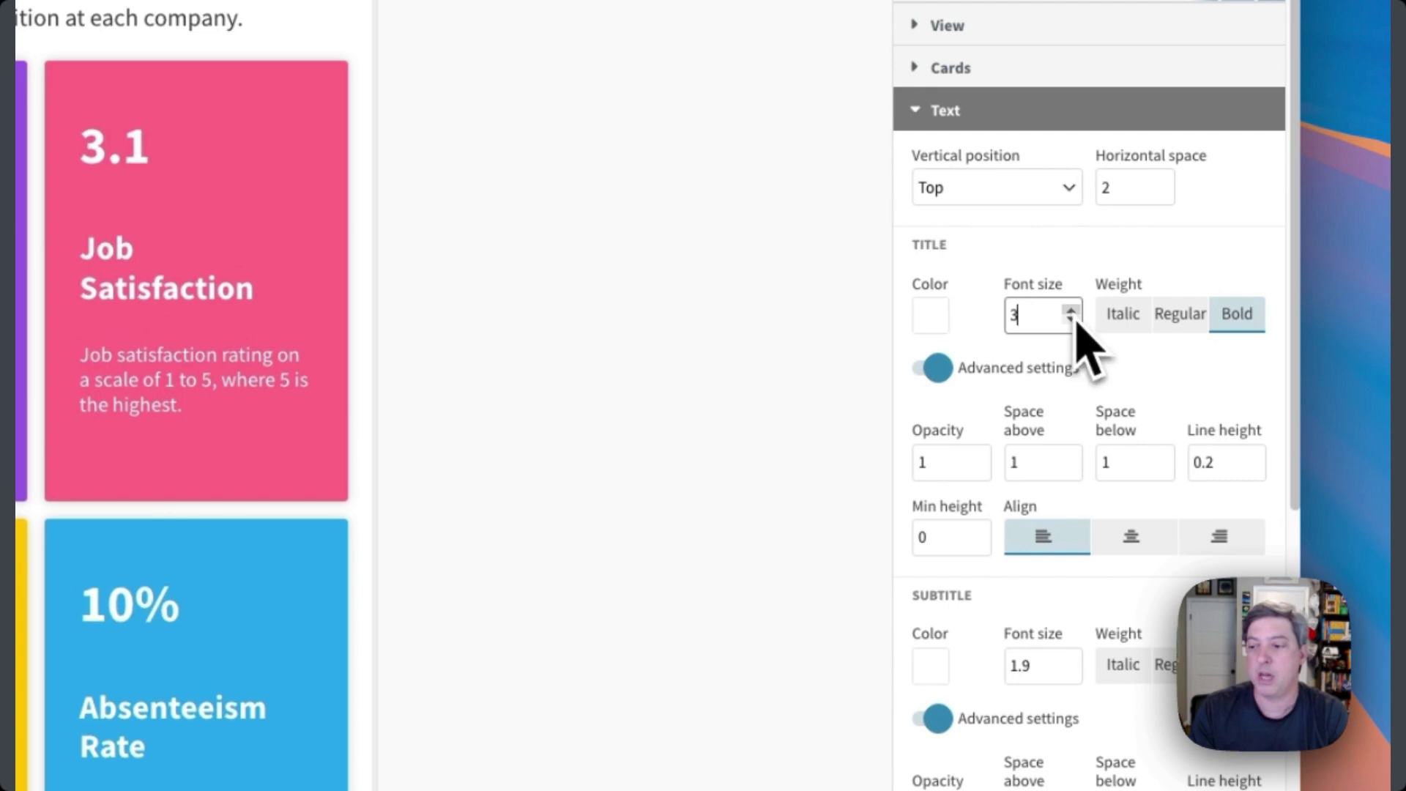
left_click(1179, 314)
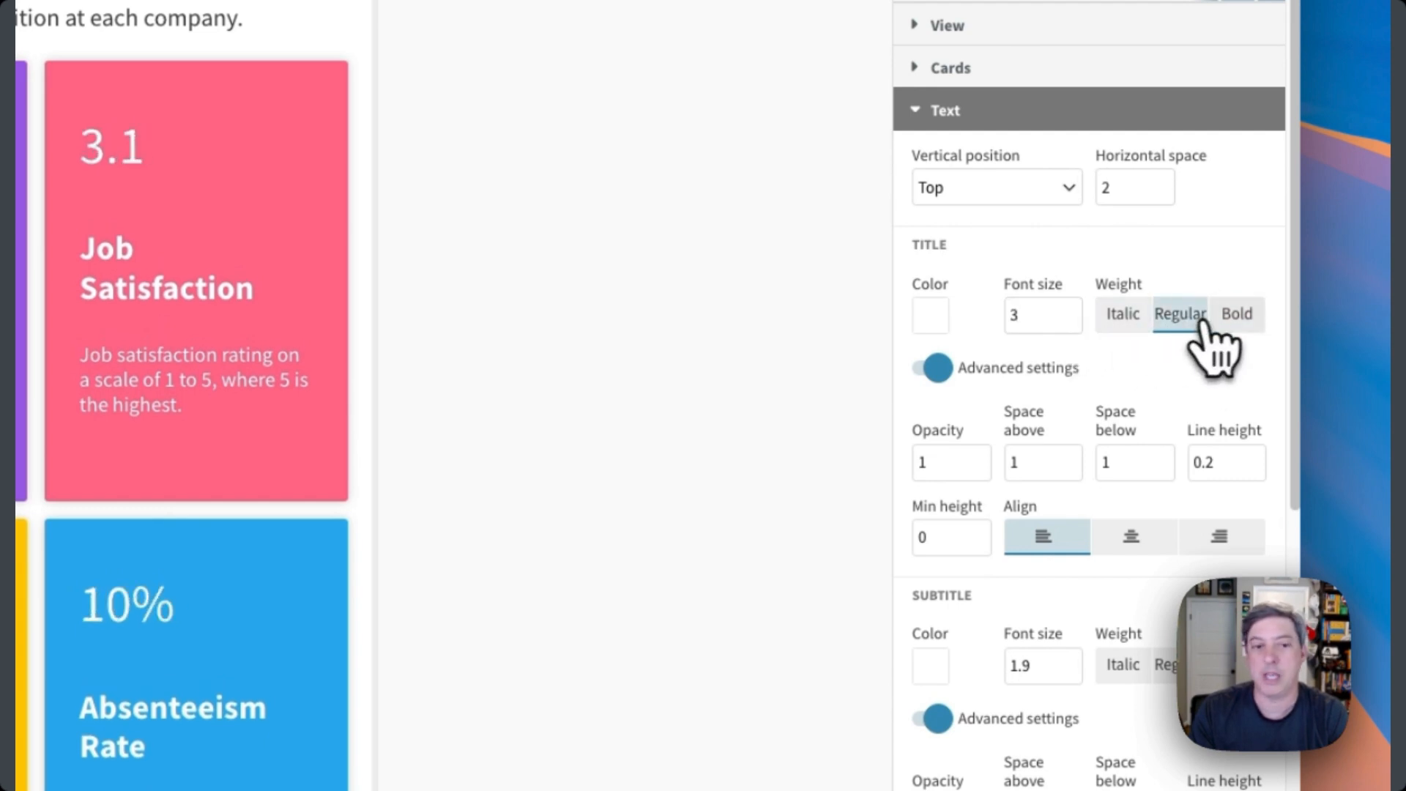
left_click(1237, 314)
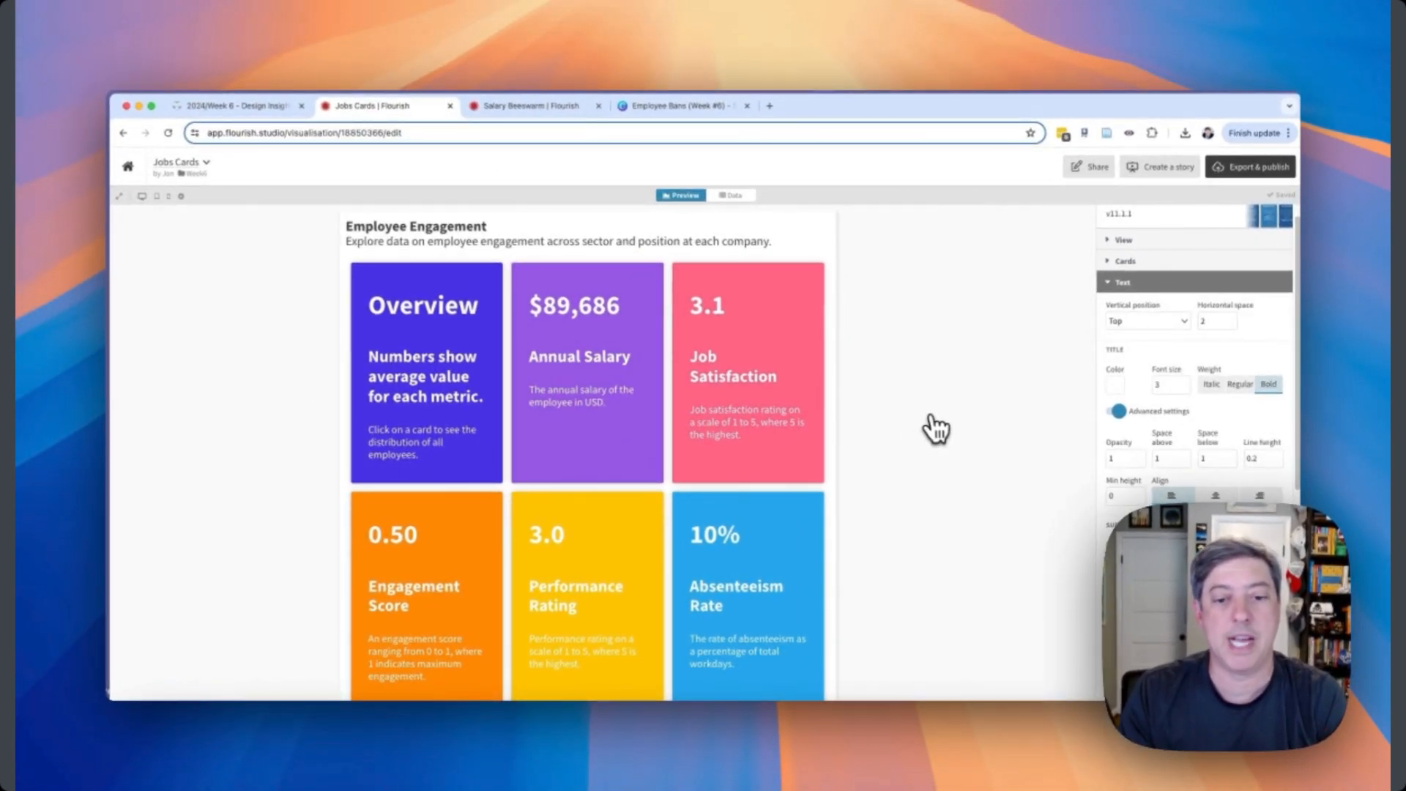
mouse_move(556, 424)
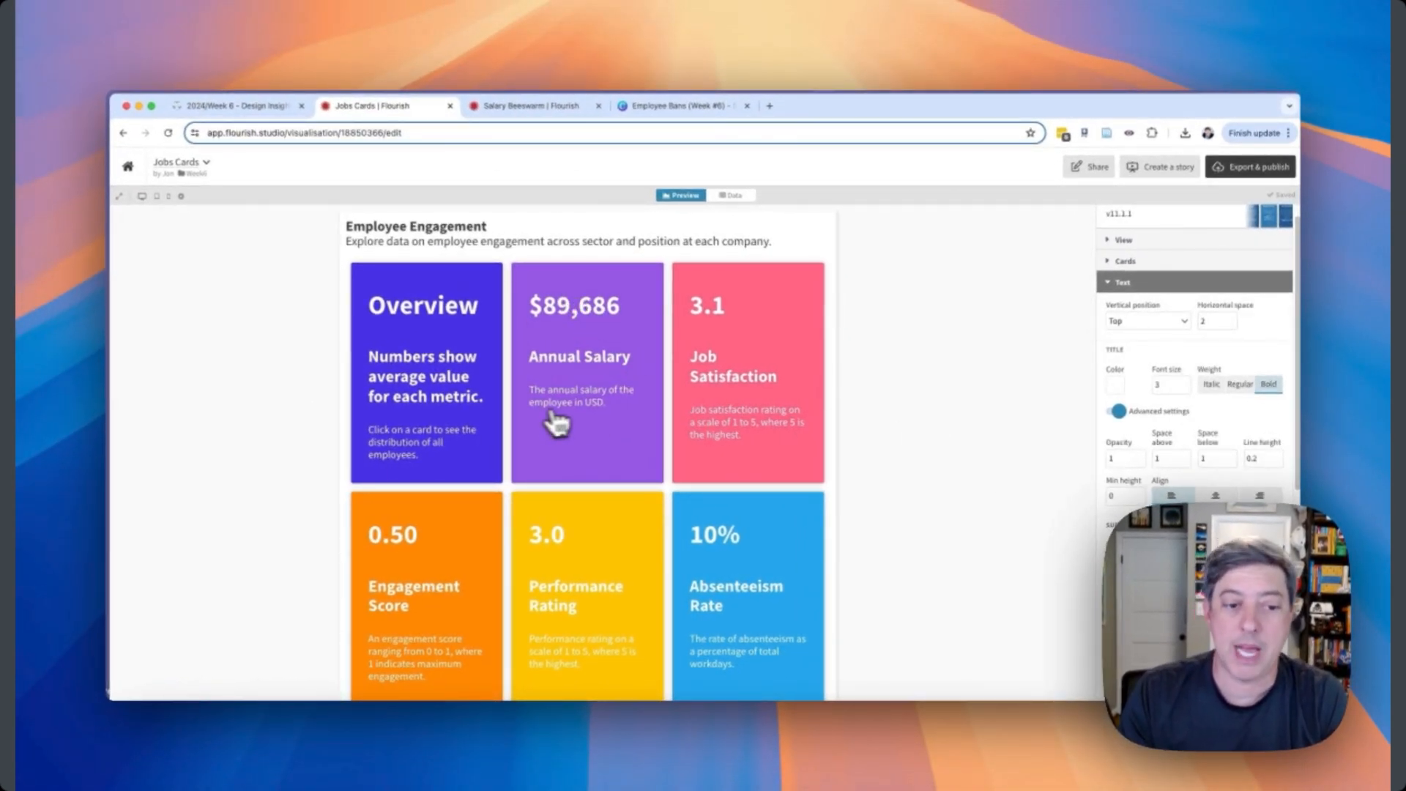
mouse_move(534, 376)
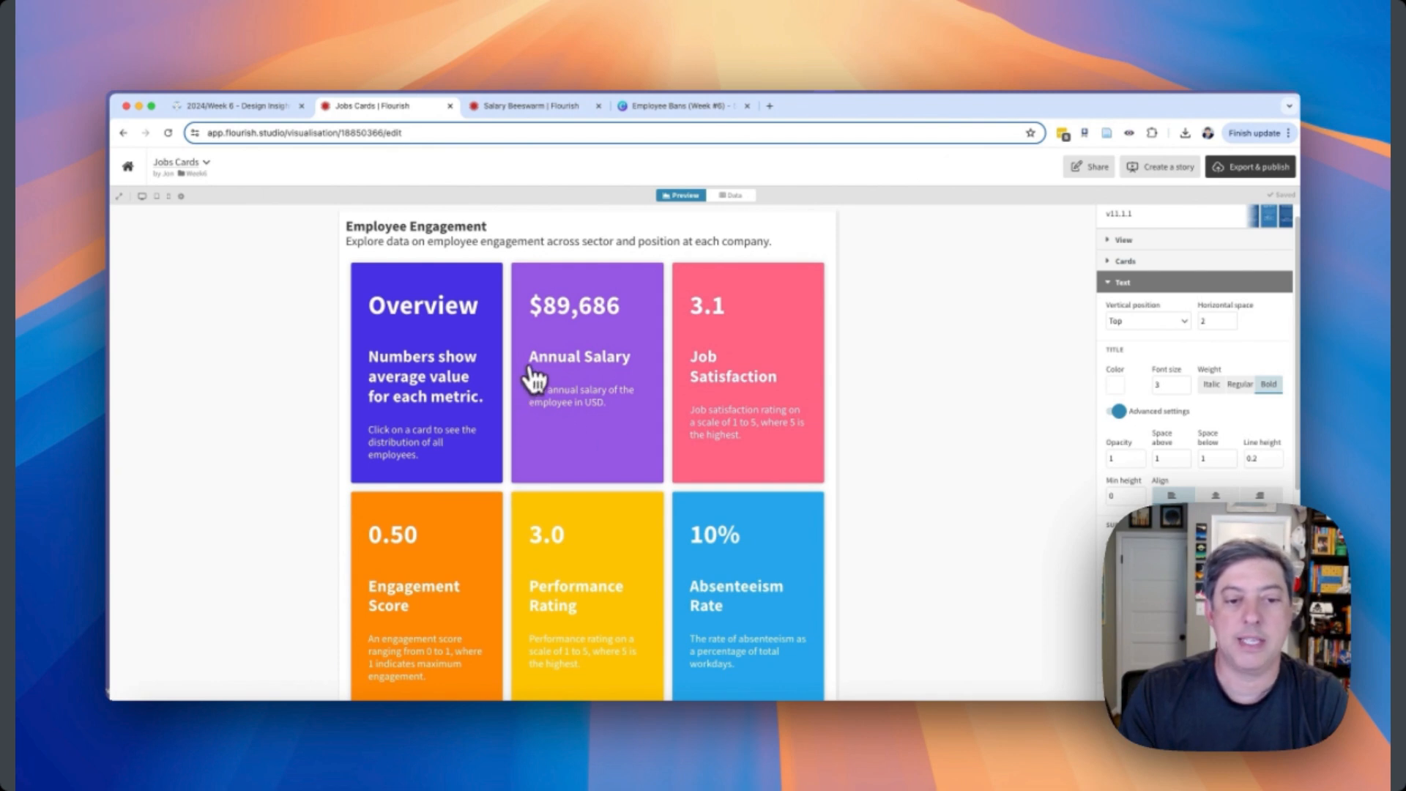
mouse_move(457, 377)
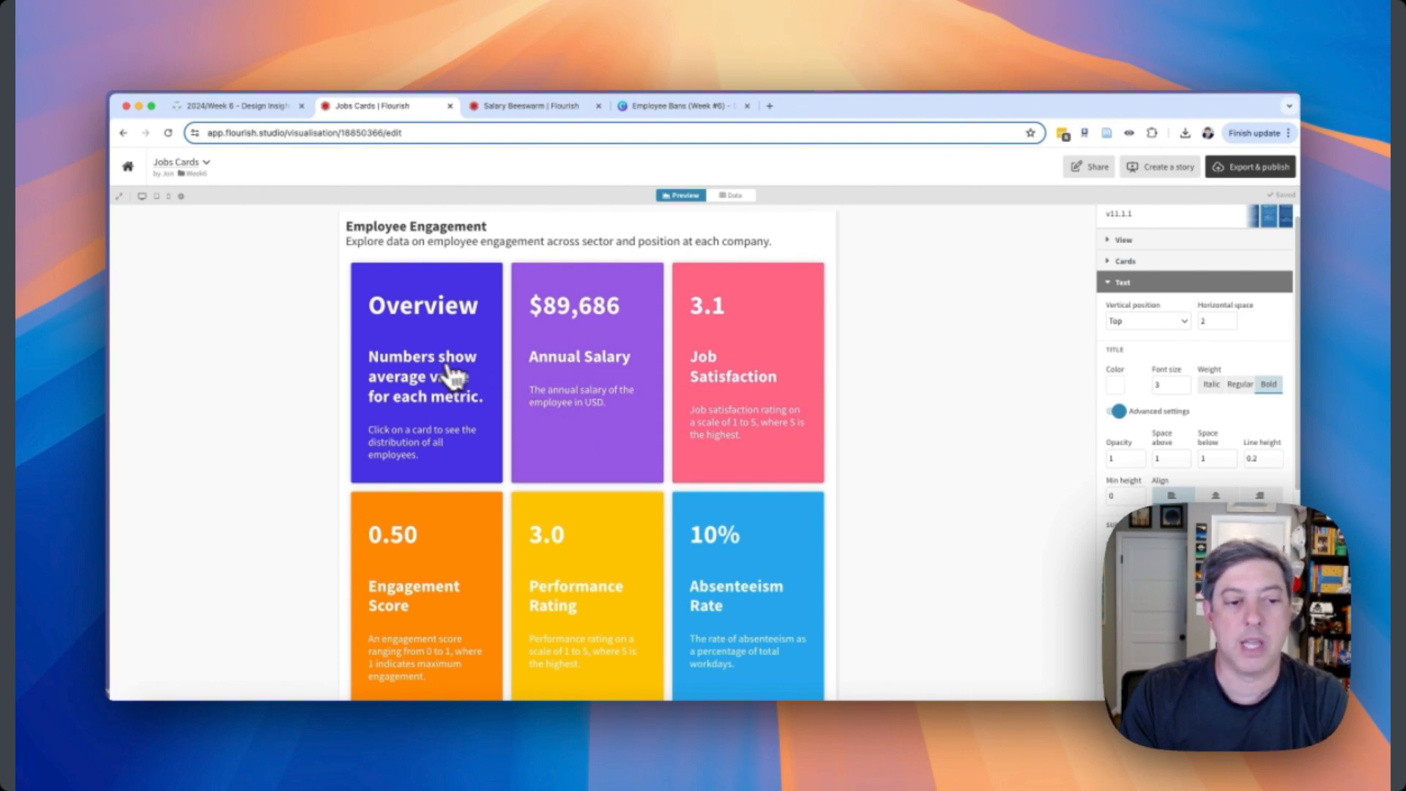
mouse_move(600, 386)
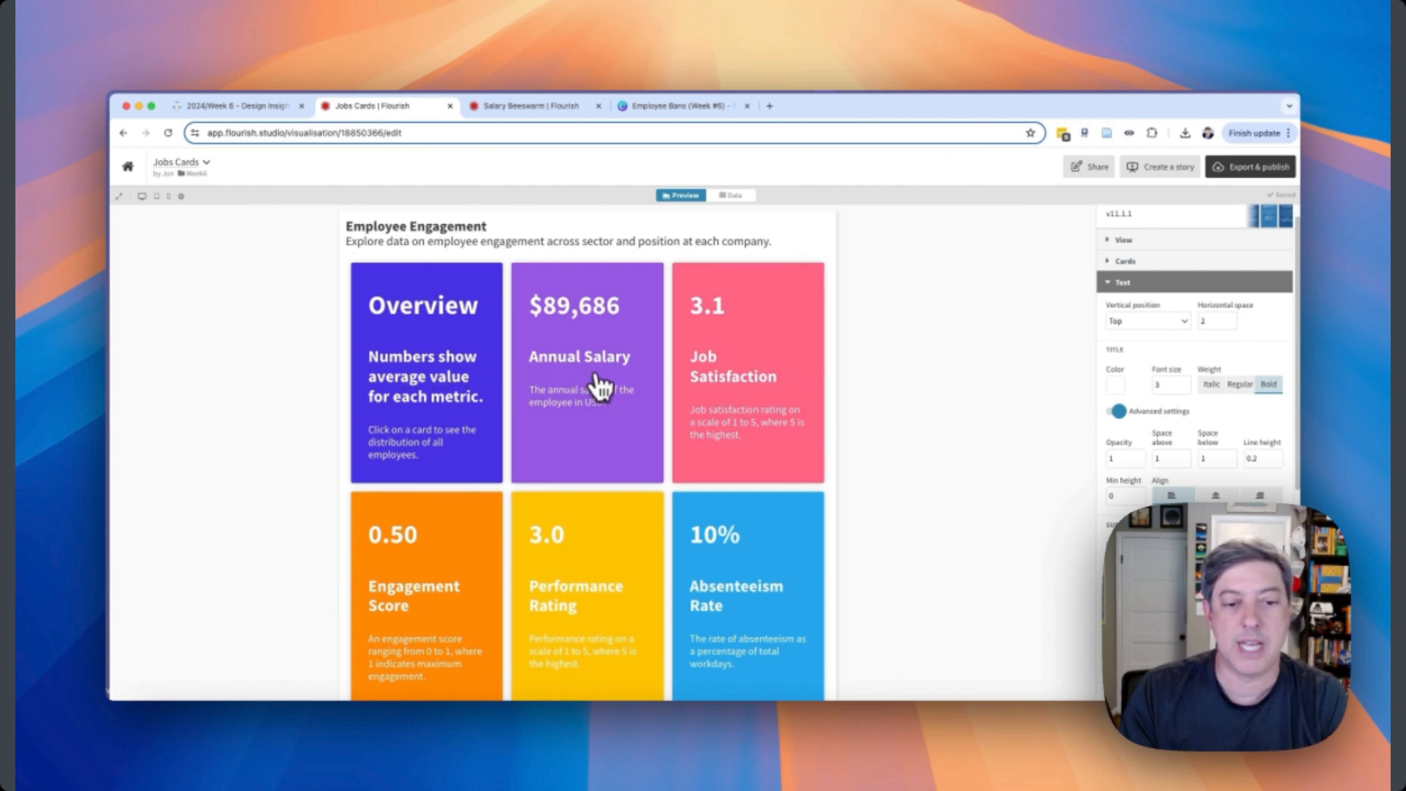
mouse_move(542, 435)
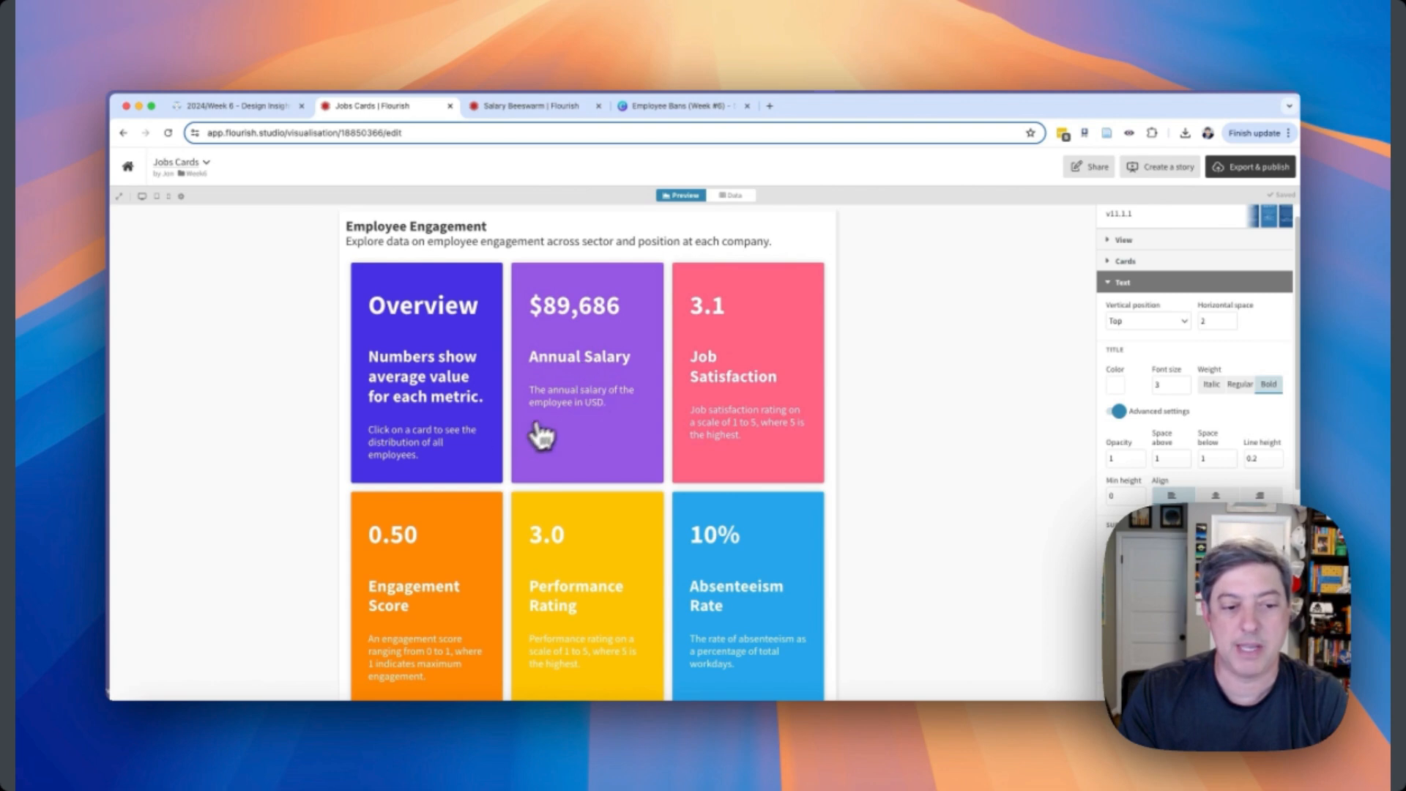
mouse_move(712, 260)
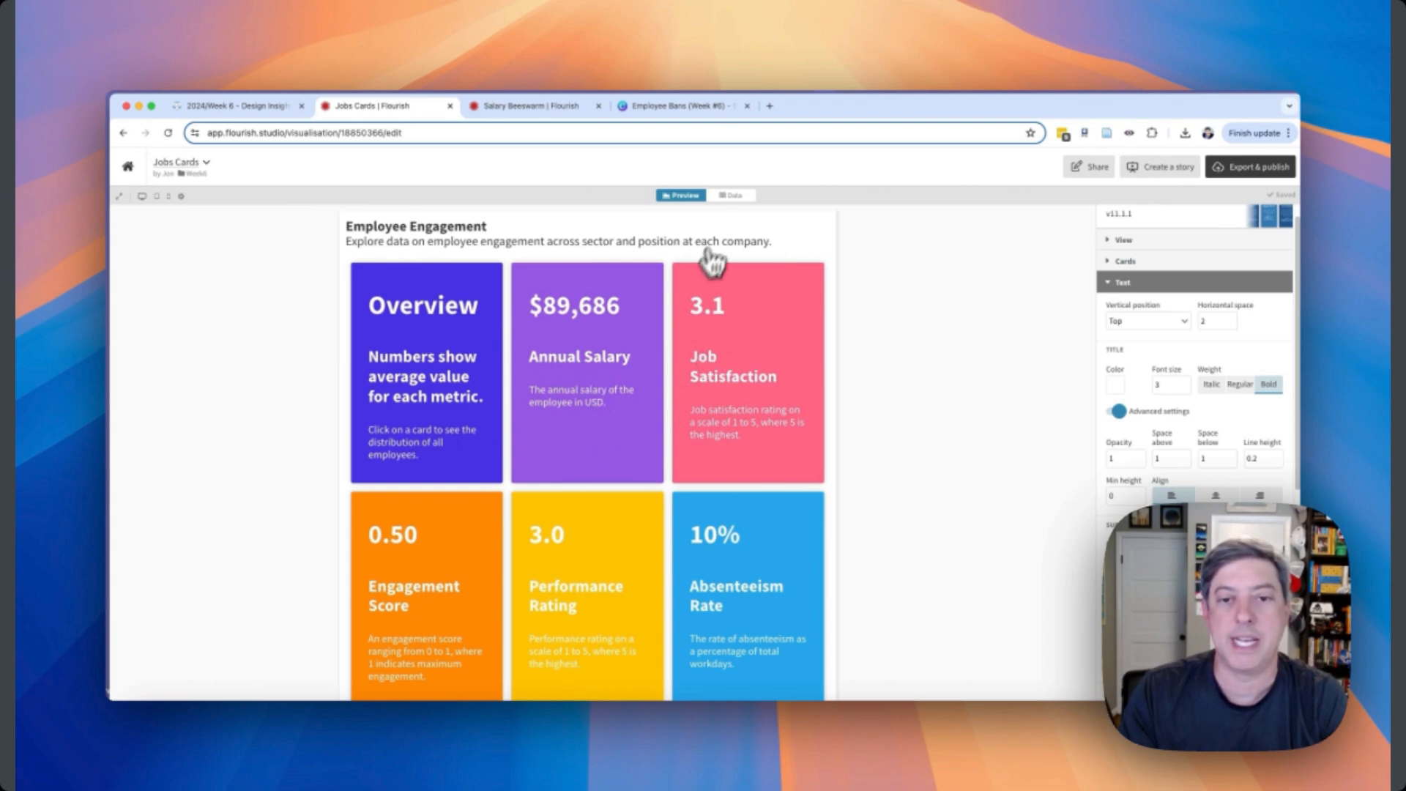
Glance at the card data, return to the grid preview, and collapse Text settings.
left_click(732, 195)
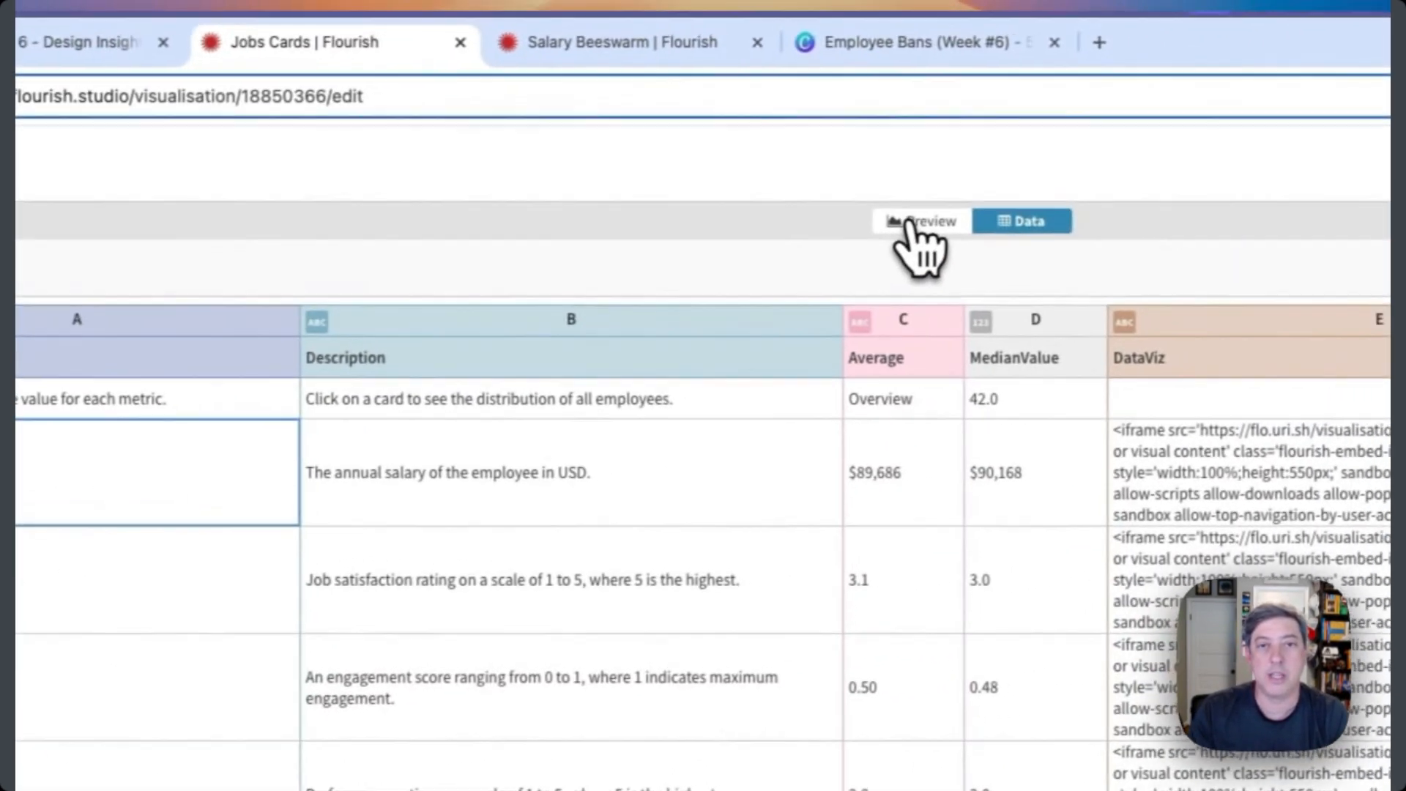
left_click(920, 221)
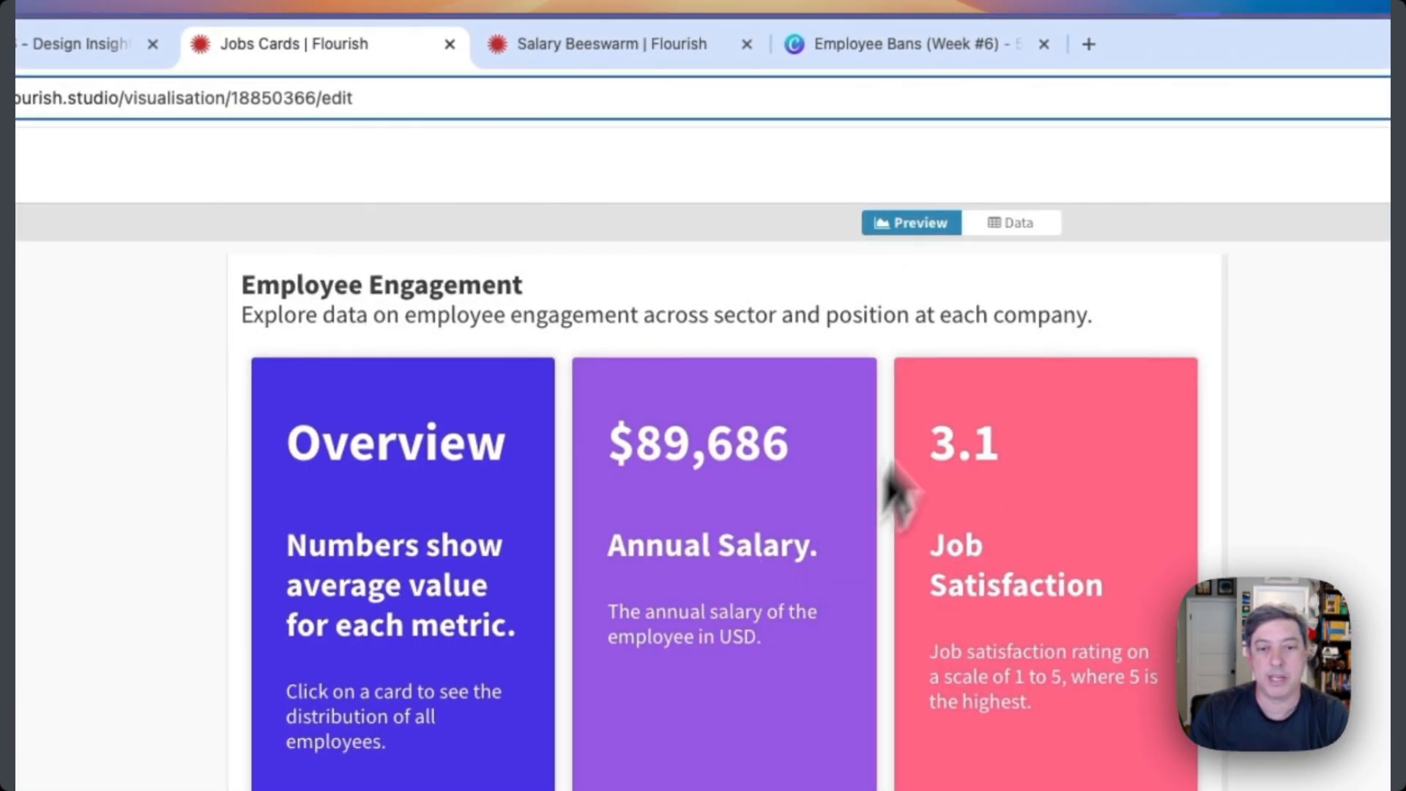
left_click(1012, 223)
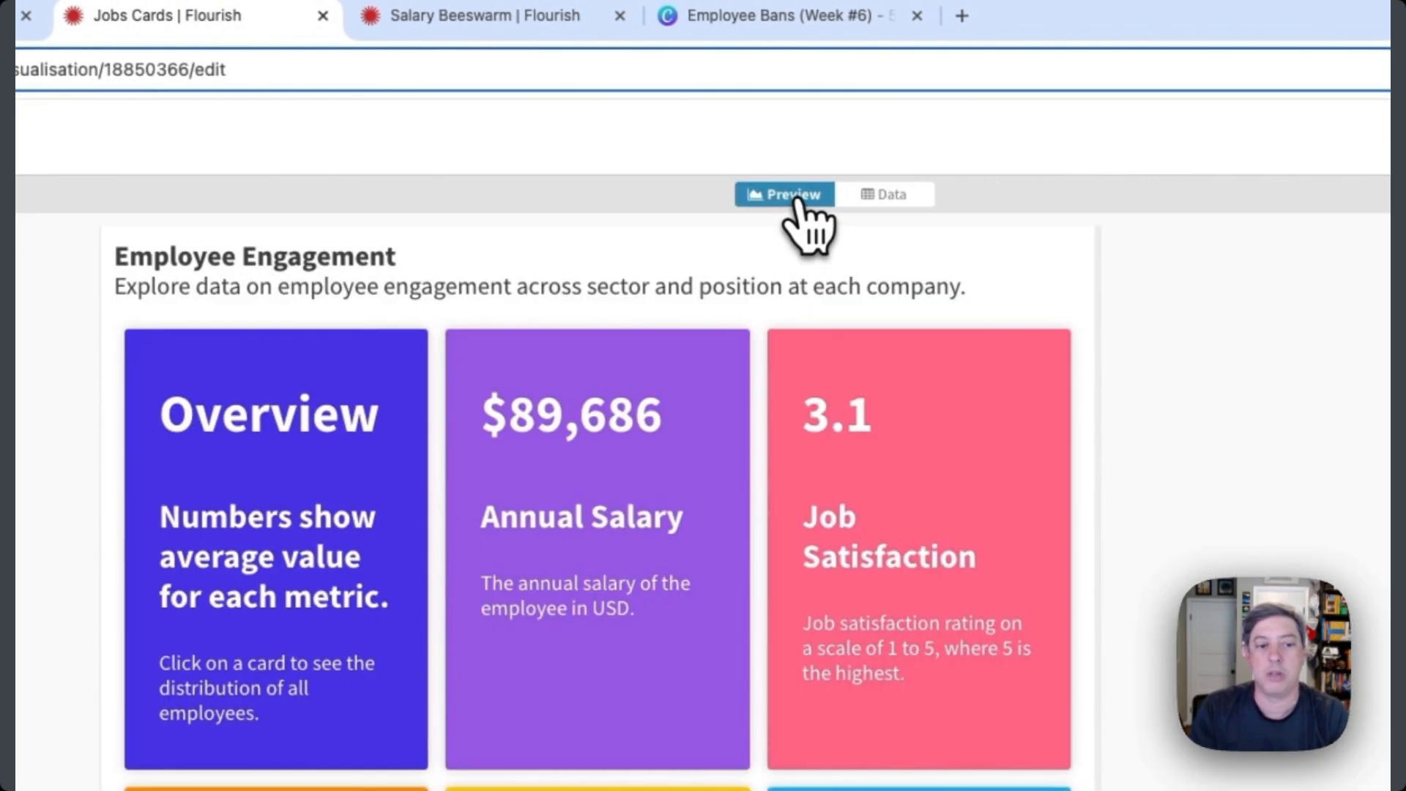
mouse_move(698, 615)
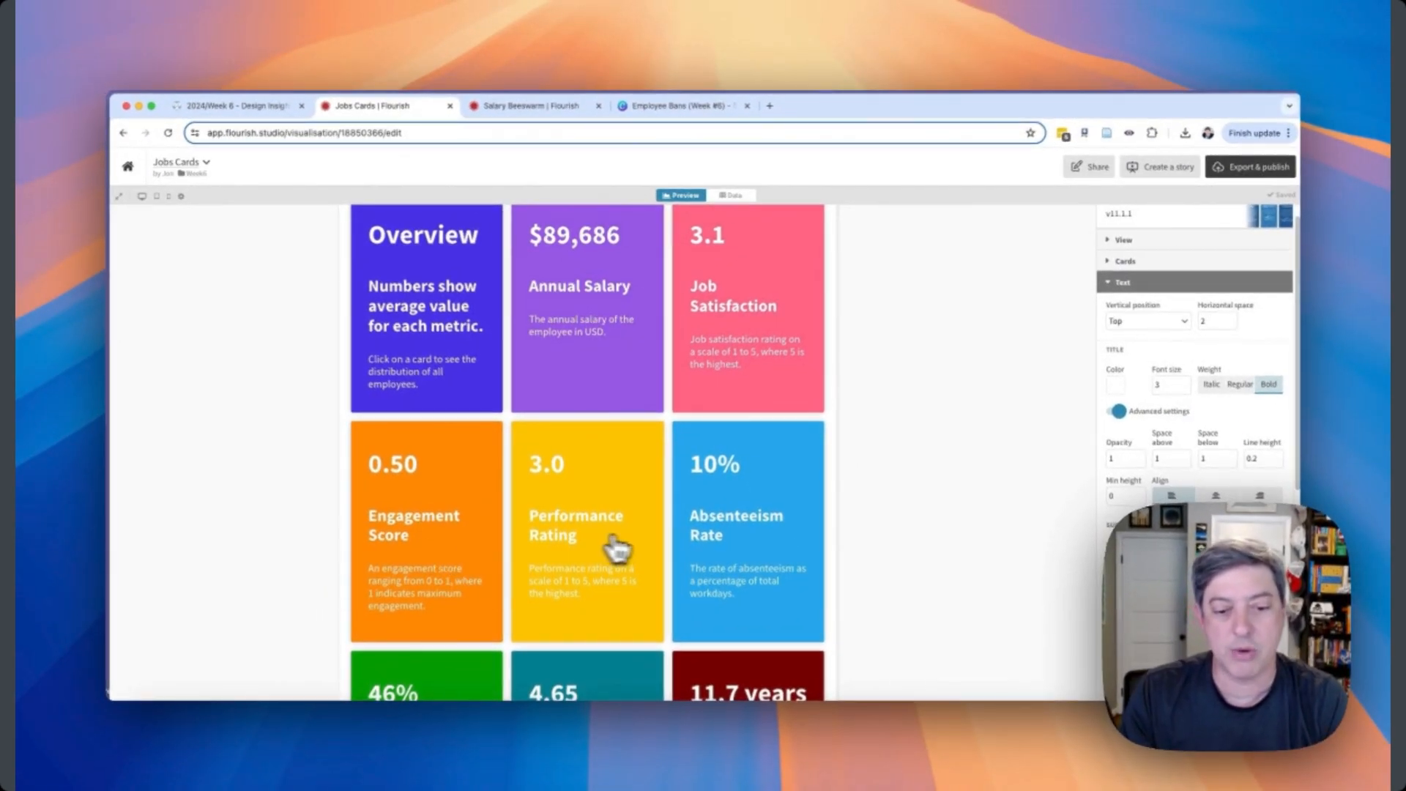
scroll("down", 3)
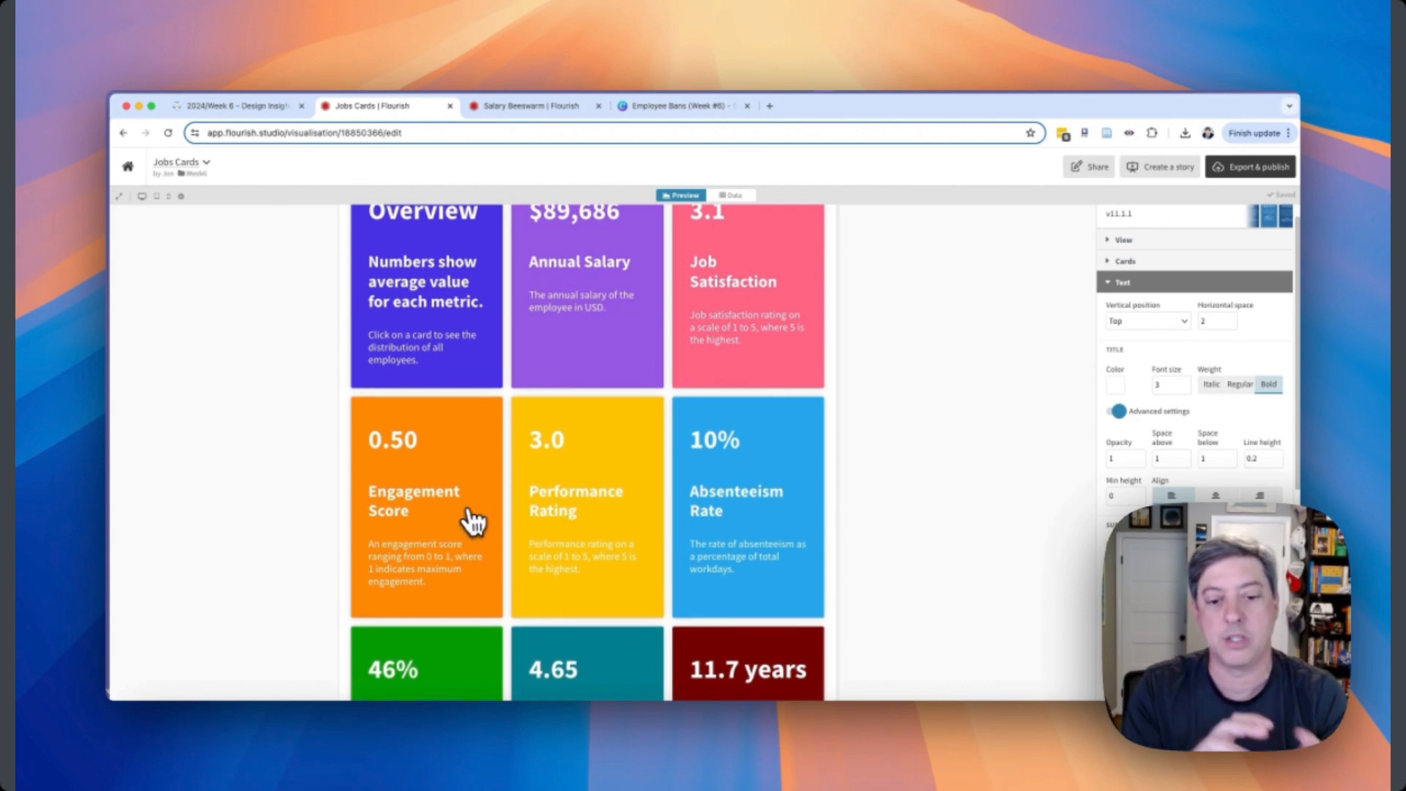
scroll("up", 3)
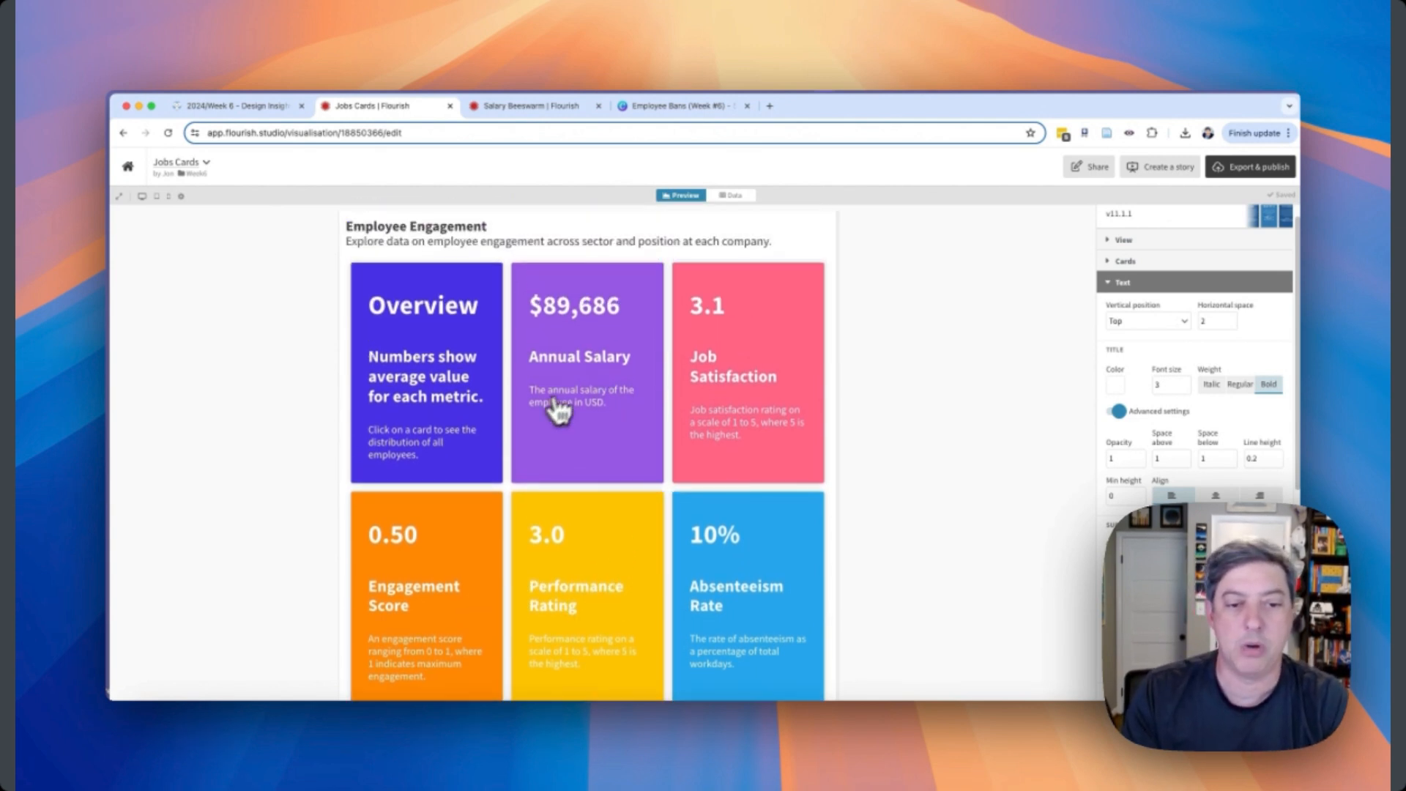
mouse_move(722, 399)
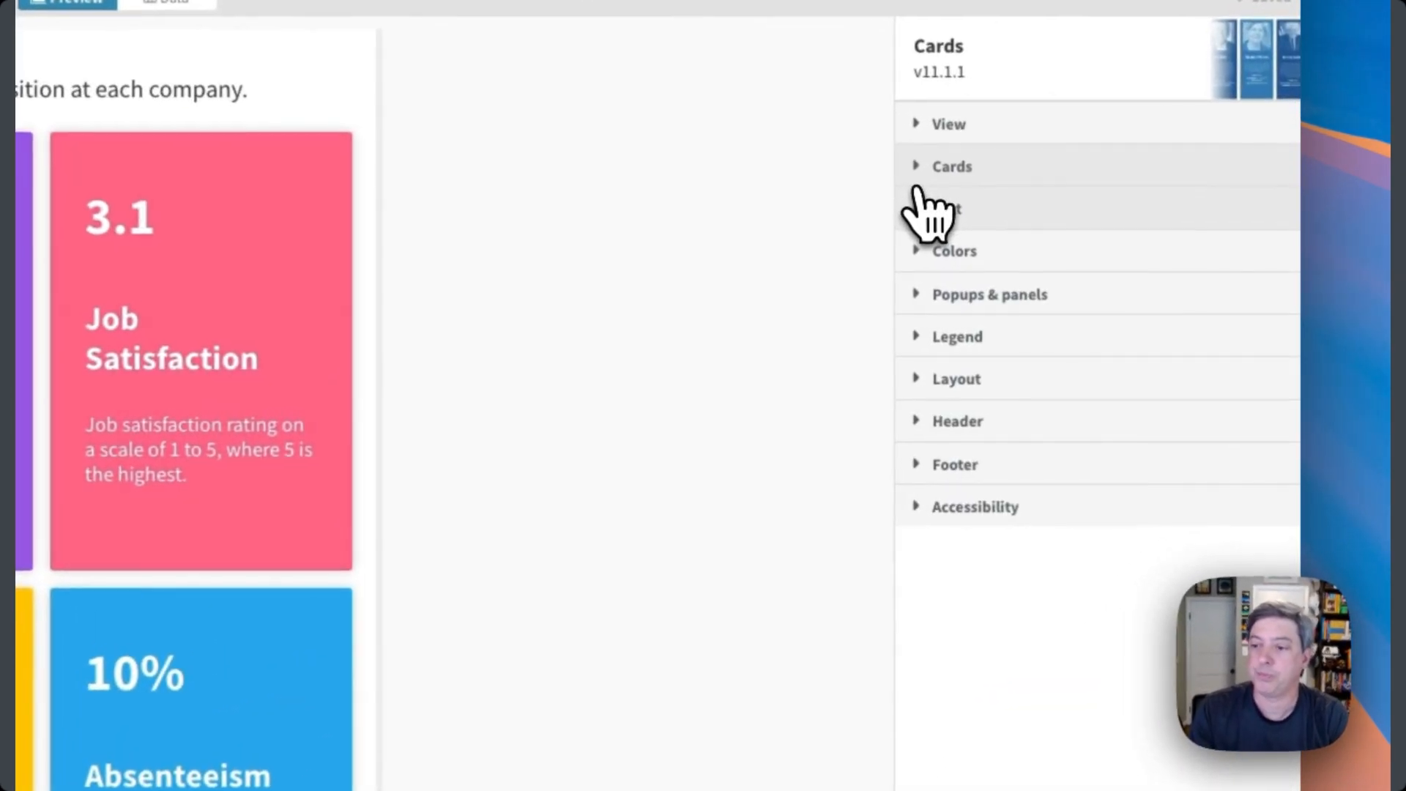
Review the card colour settings and the Panel popup using {{DataViz}} custom content.
left_click(953, 250)
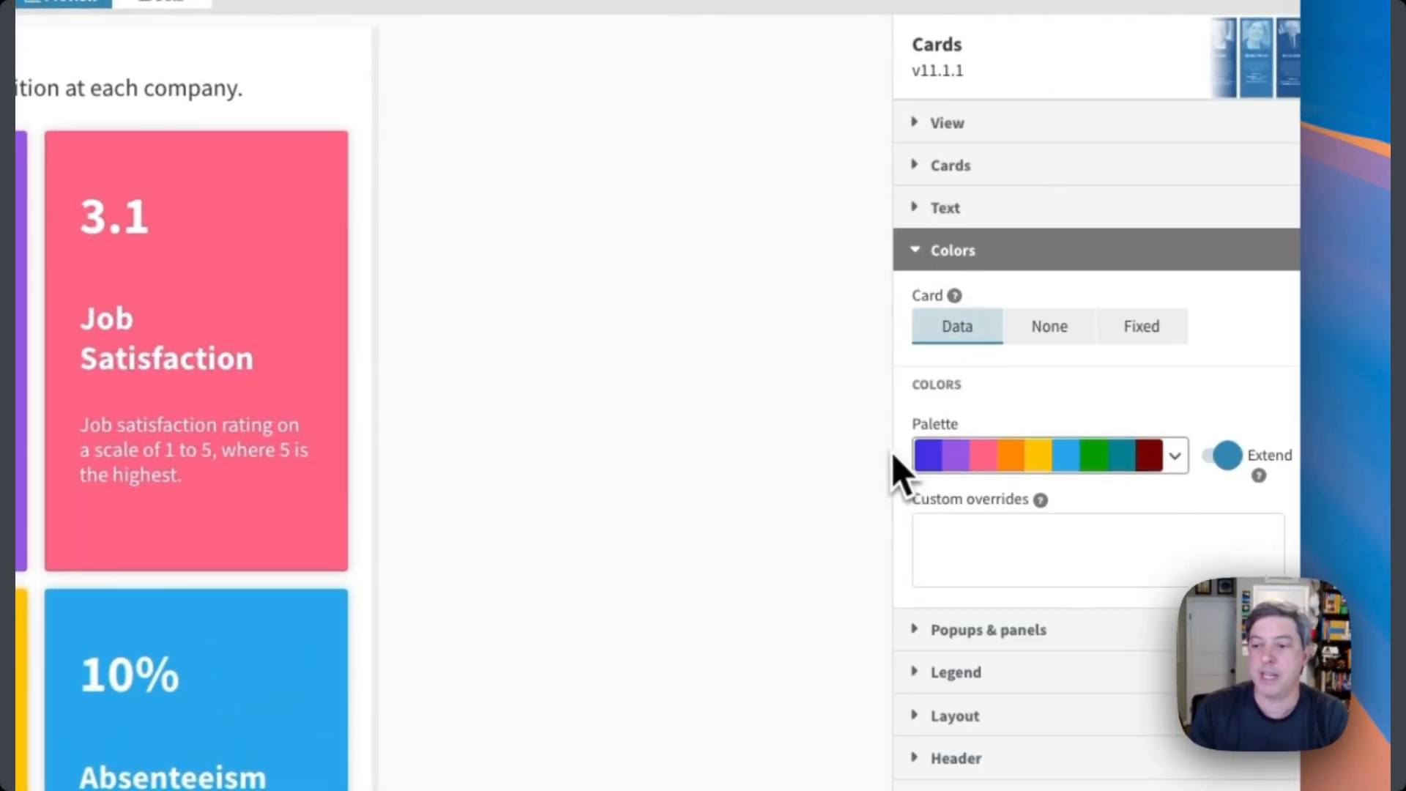
left_click(952, 251)
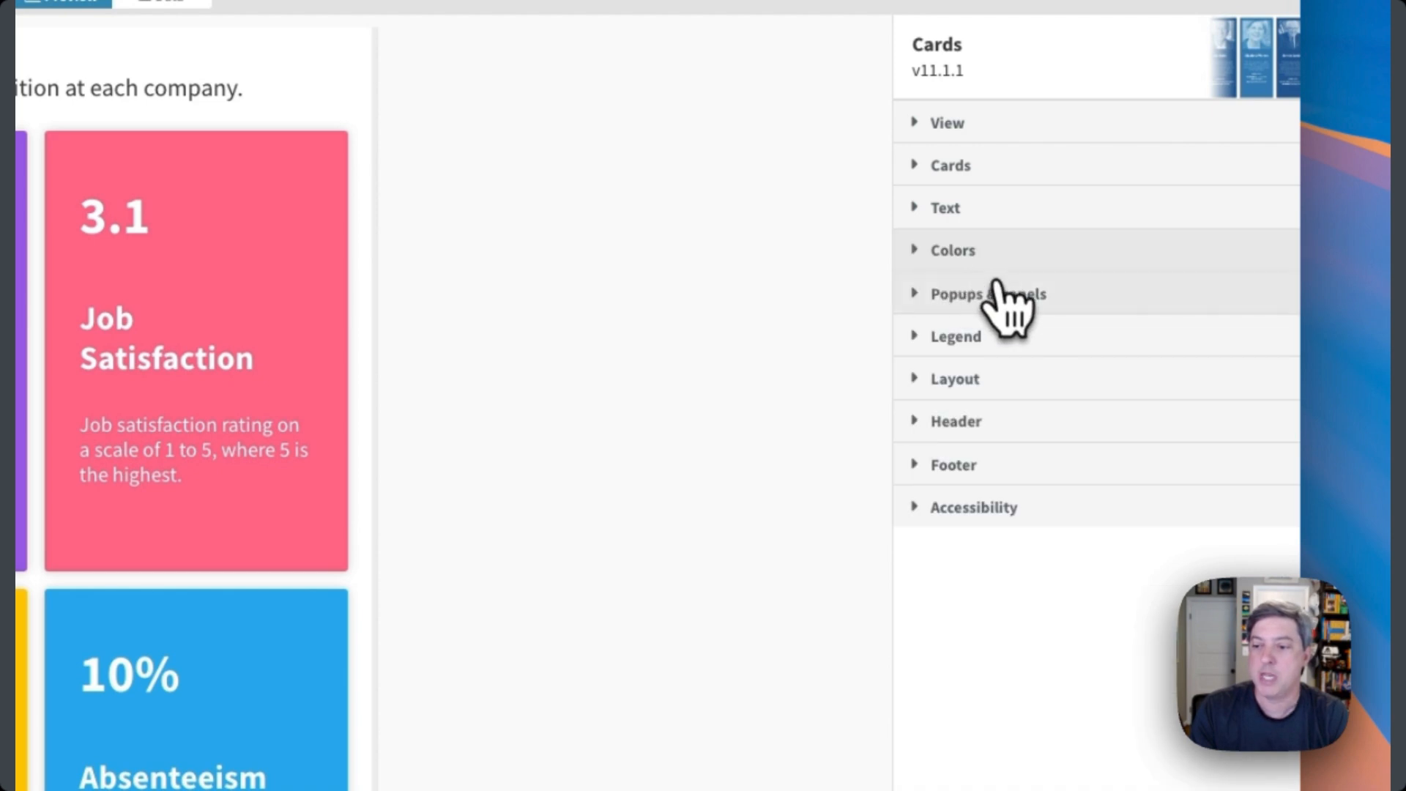
left_click(987, 293)
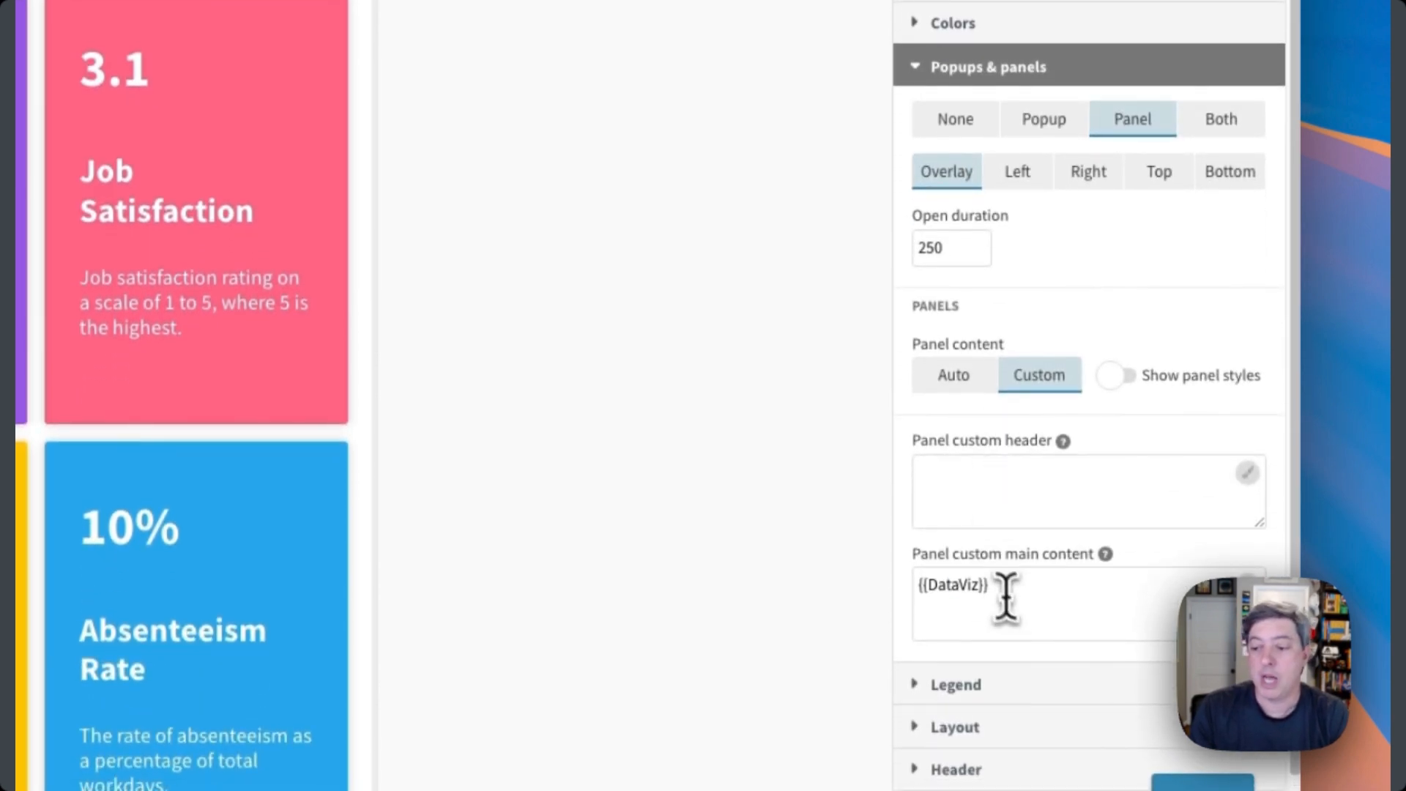
left_click(968, 603)
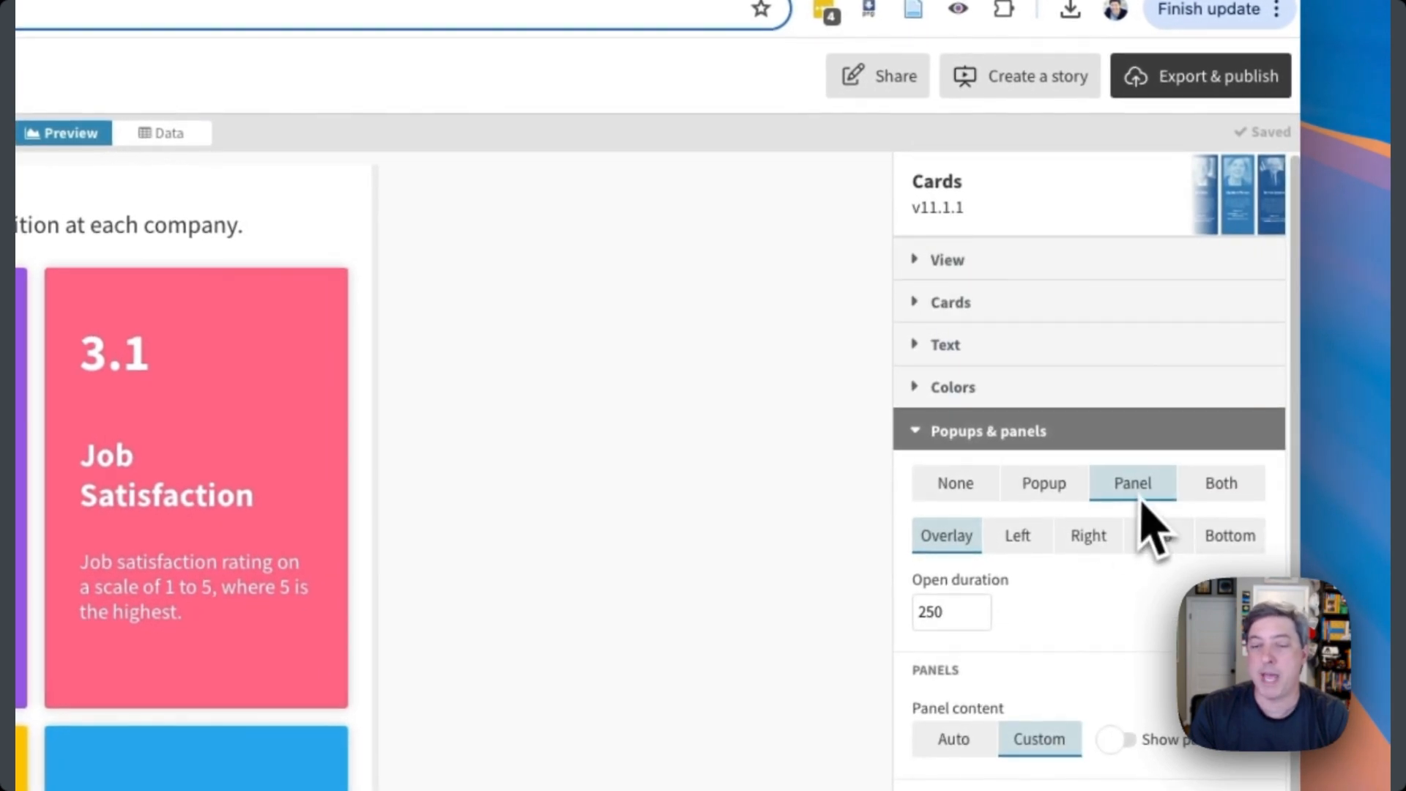
Open the Job Satisfaction card's beeswarm panel in the preview.
scroll("down", 3)
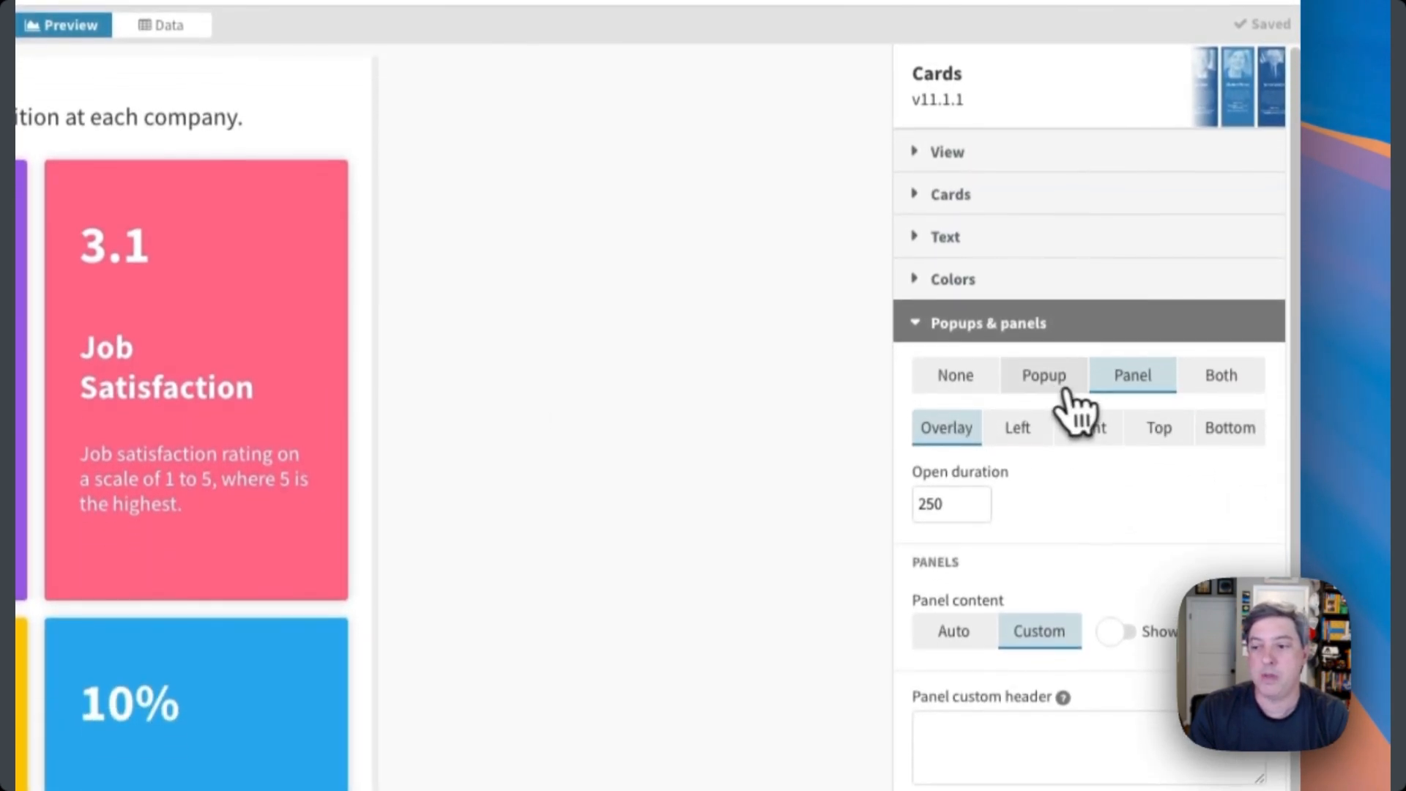
left_click(1044, 375)
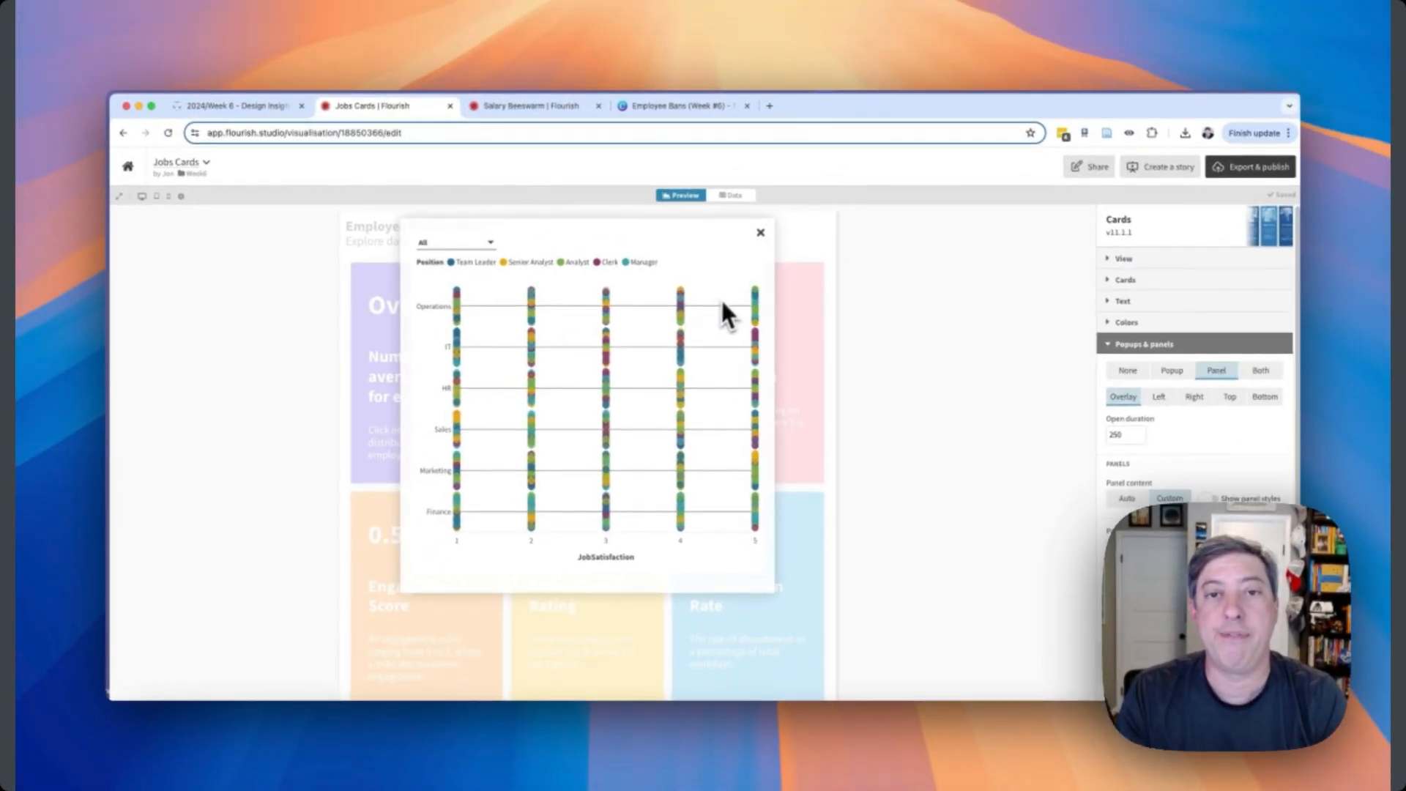
scroll("down", 3)
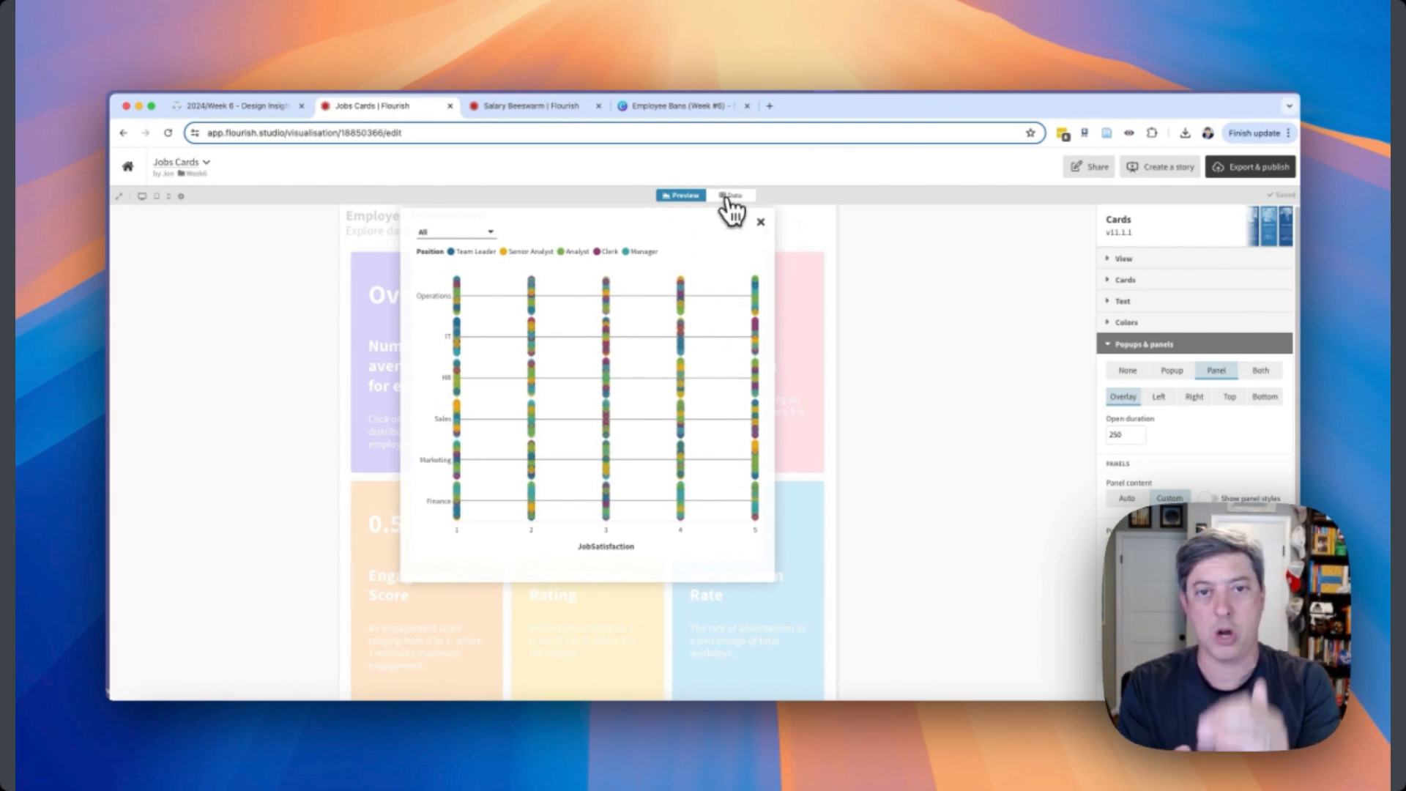
Inspect the Annual Salary iframe embed code and its 550px height, then close the beeswarm panel.
left_click(731, 195)
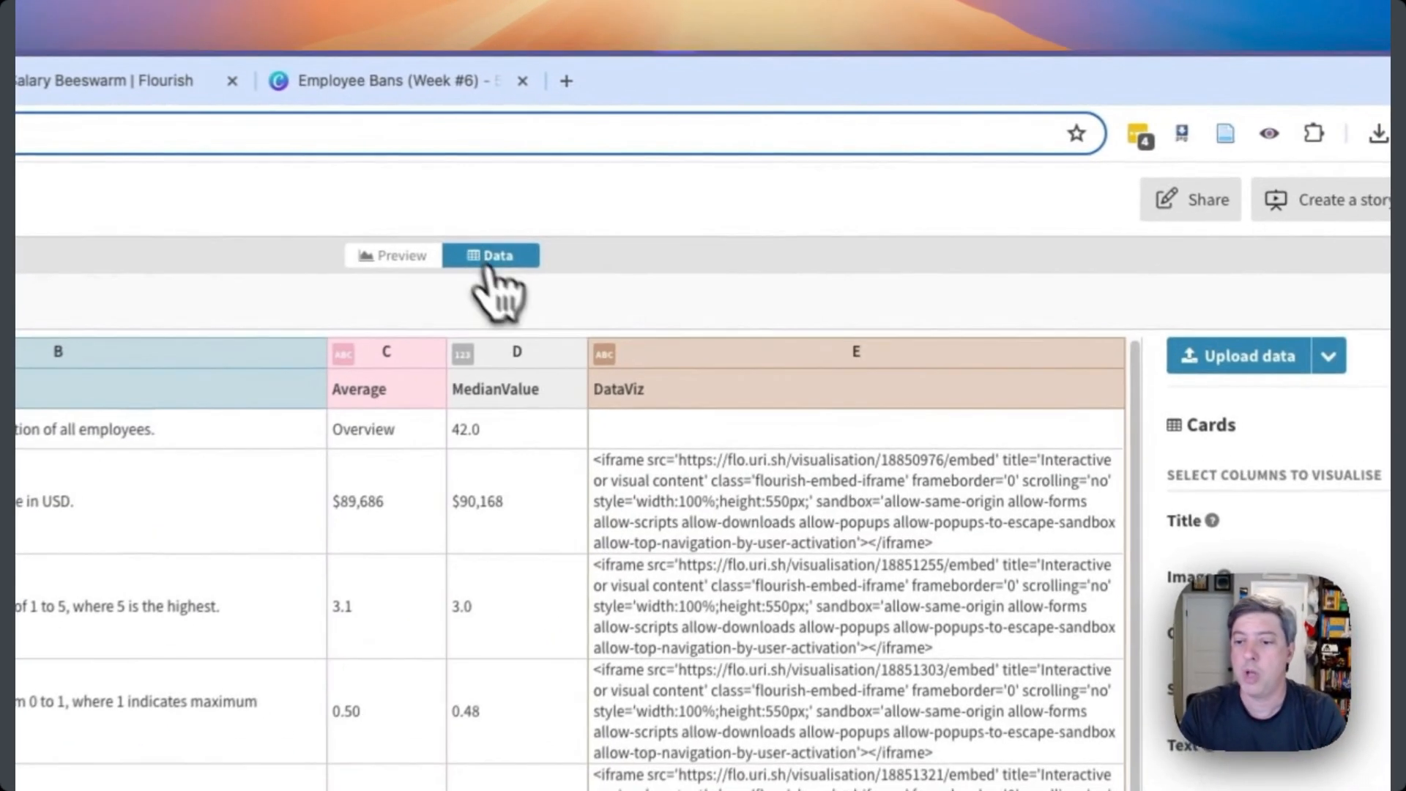
left_click(789, 510)
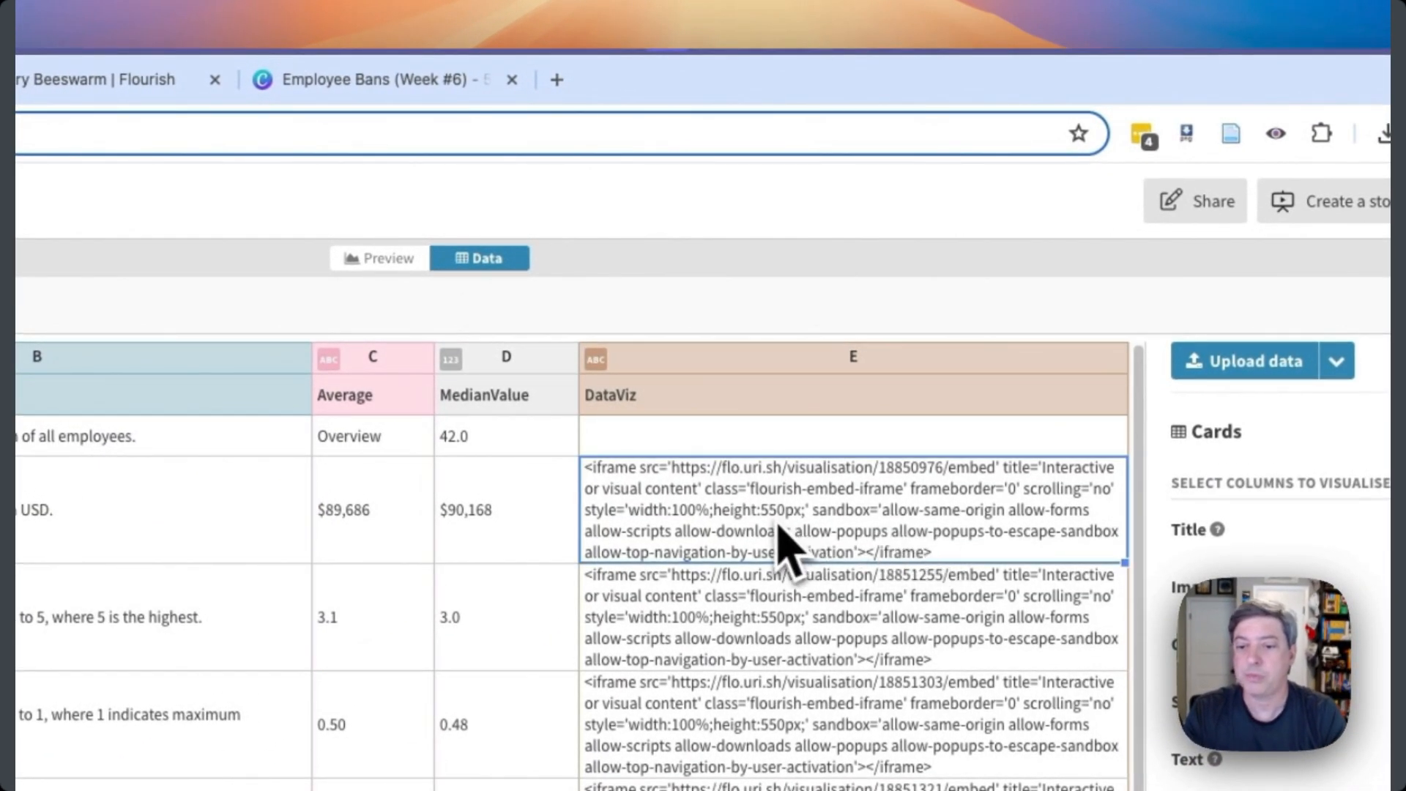
left_click(789, 528)
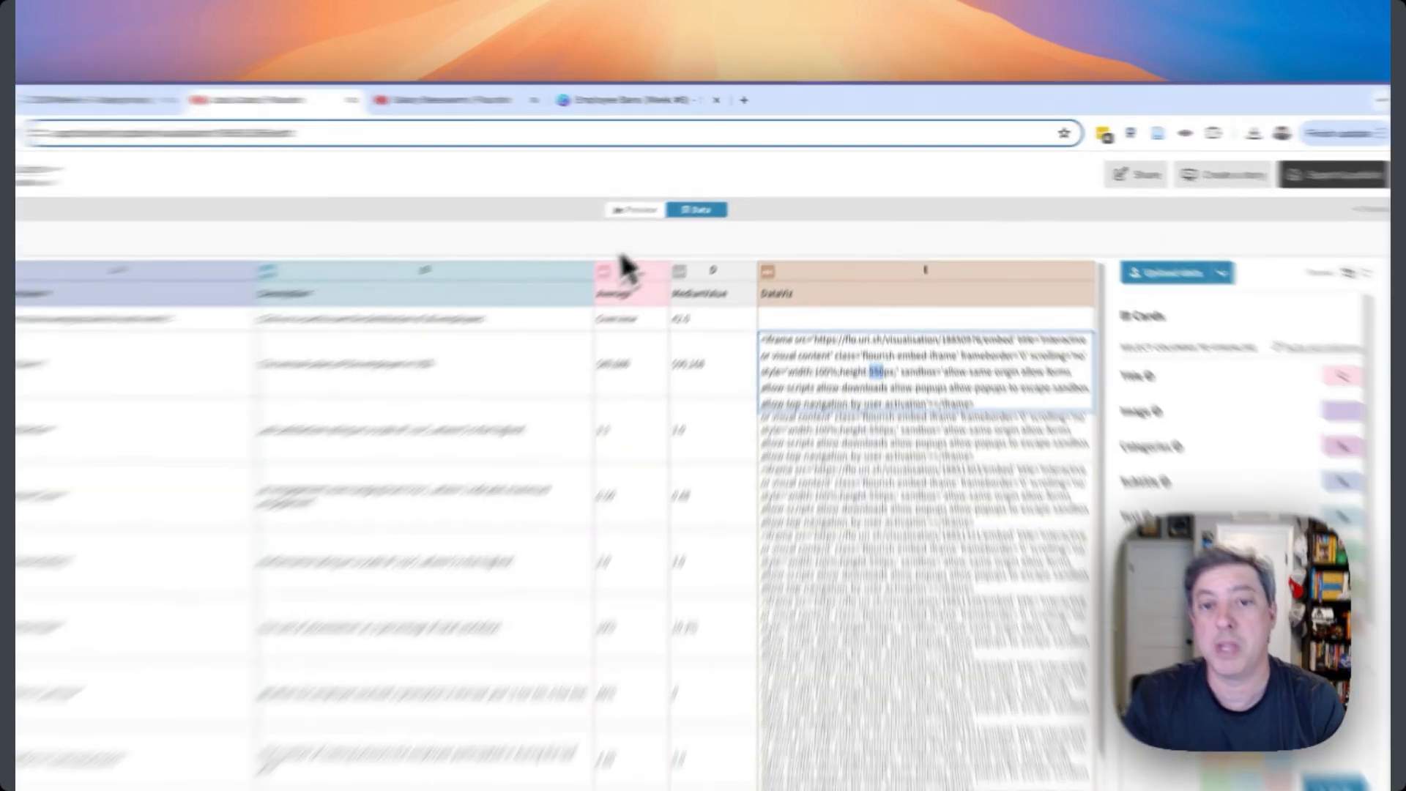
left_click(479, 259)
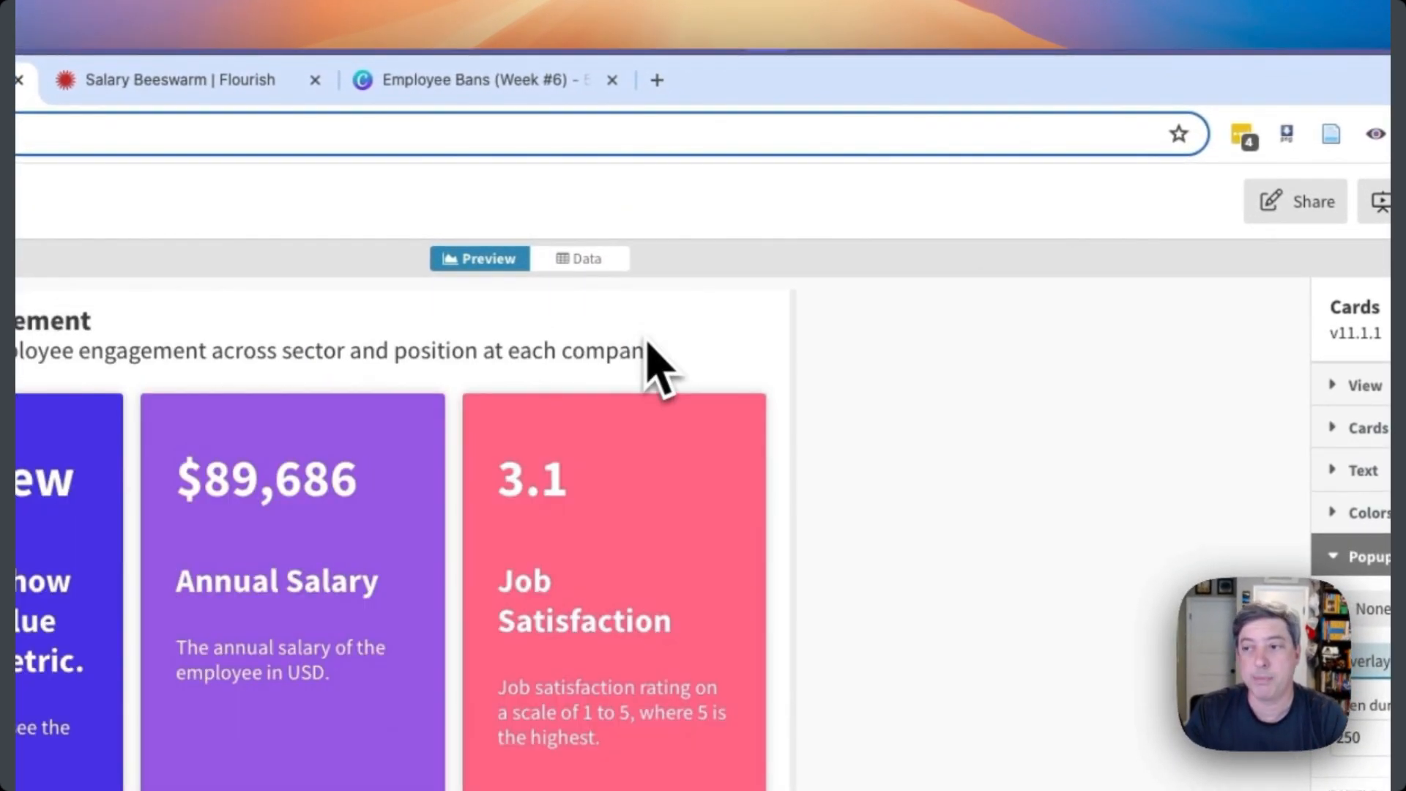
mouse_move(883, 561)
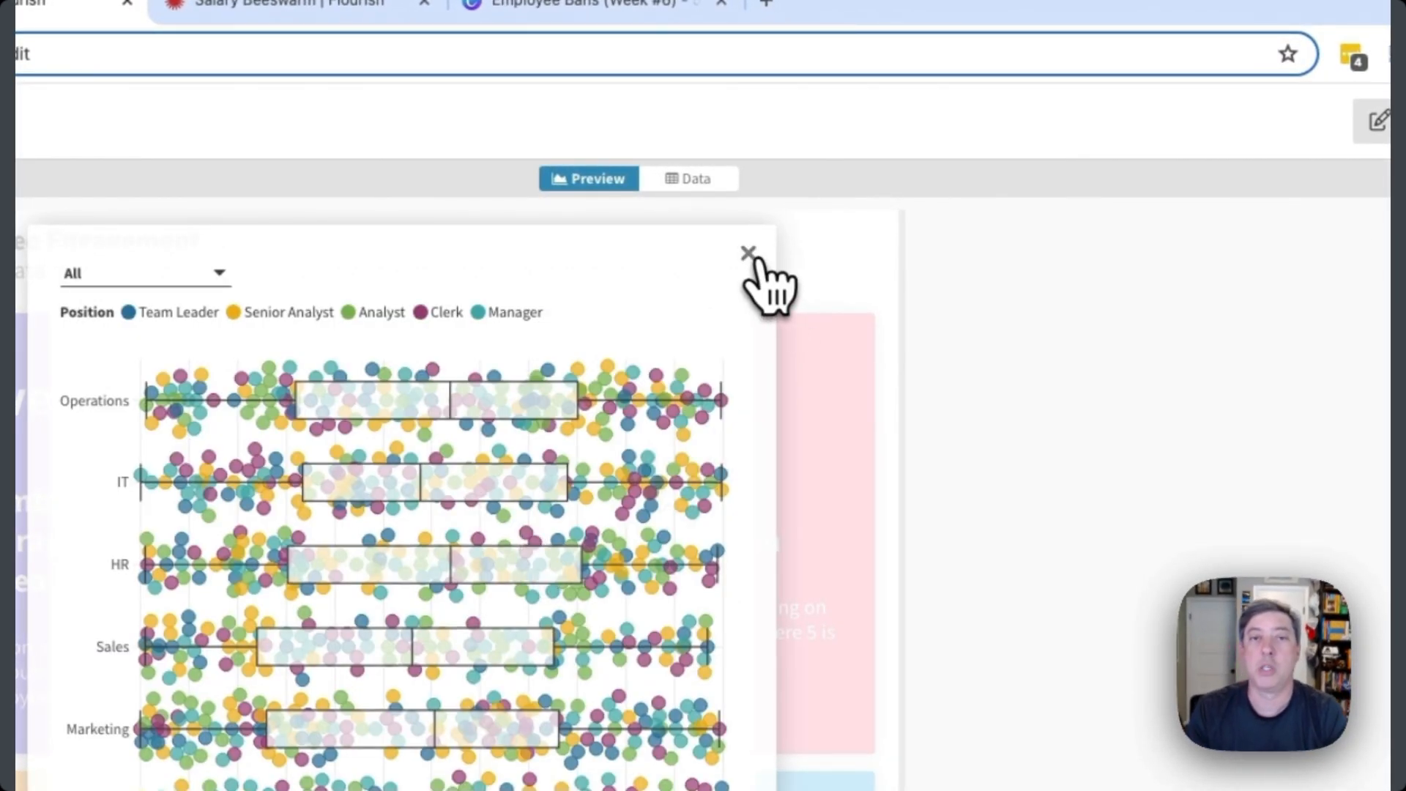
left_click(748, 254)
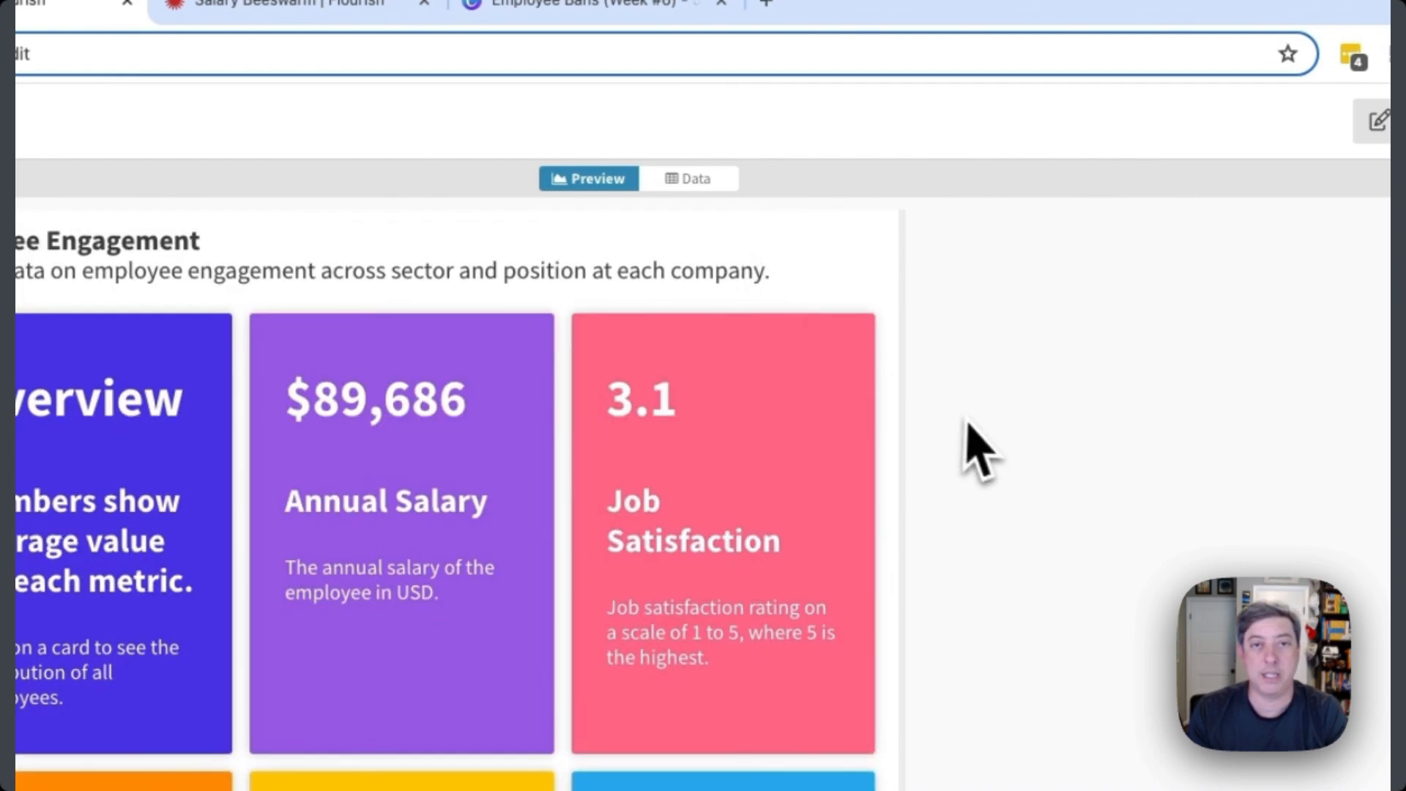